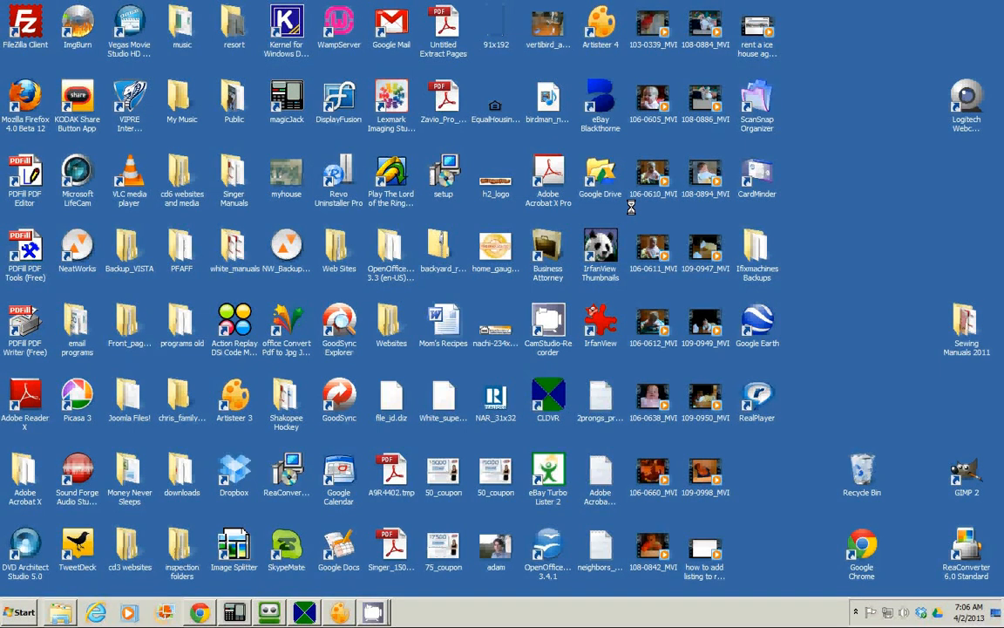
mouse_move(393, 471)
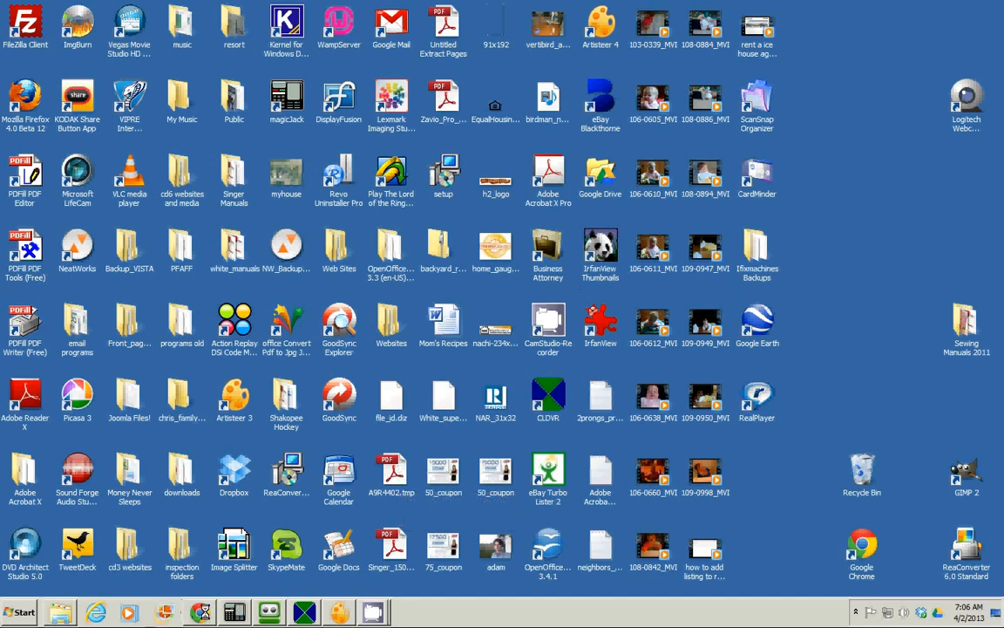
- Launch Firefox from the taskbar so its Speed Dial start page appears
click(21, 610)
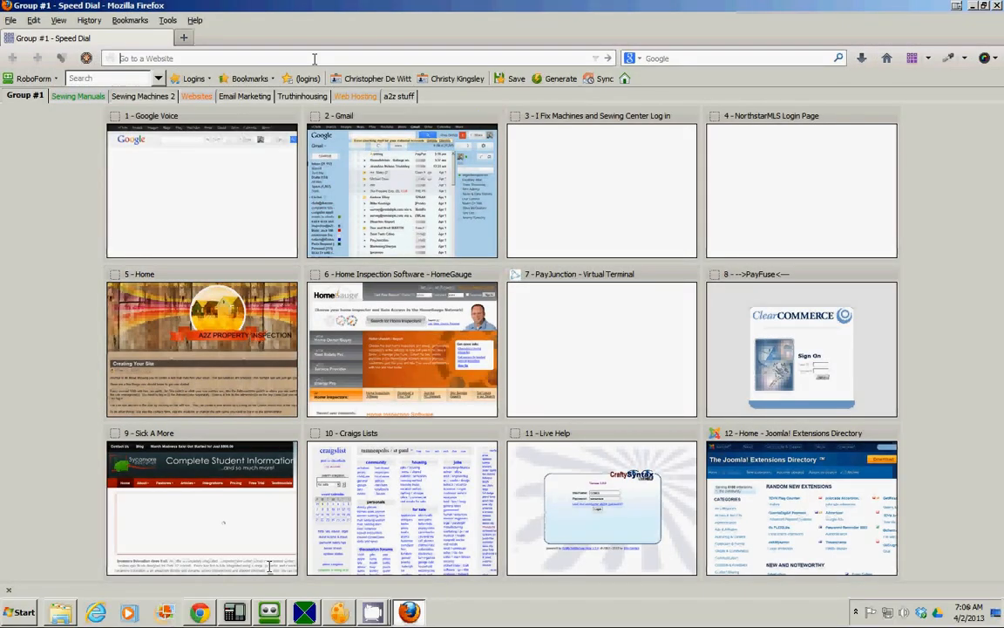
- Go to ebay.com, choose Sell > Sell an item and sign in with the saved seller account
text(ebay.com)
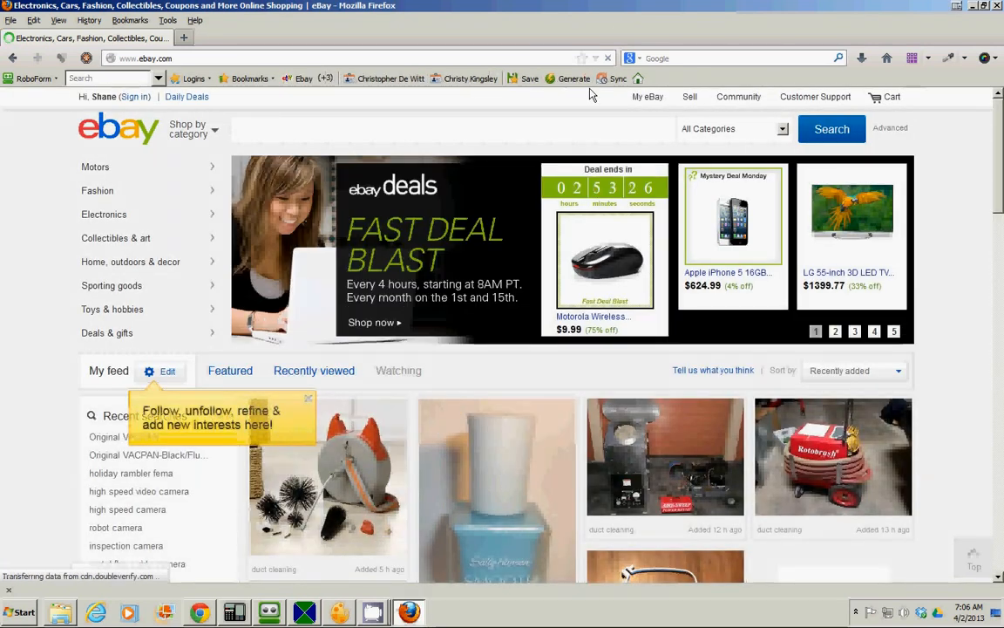
click(691, 98)
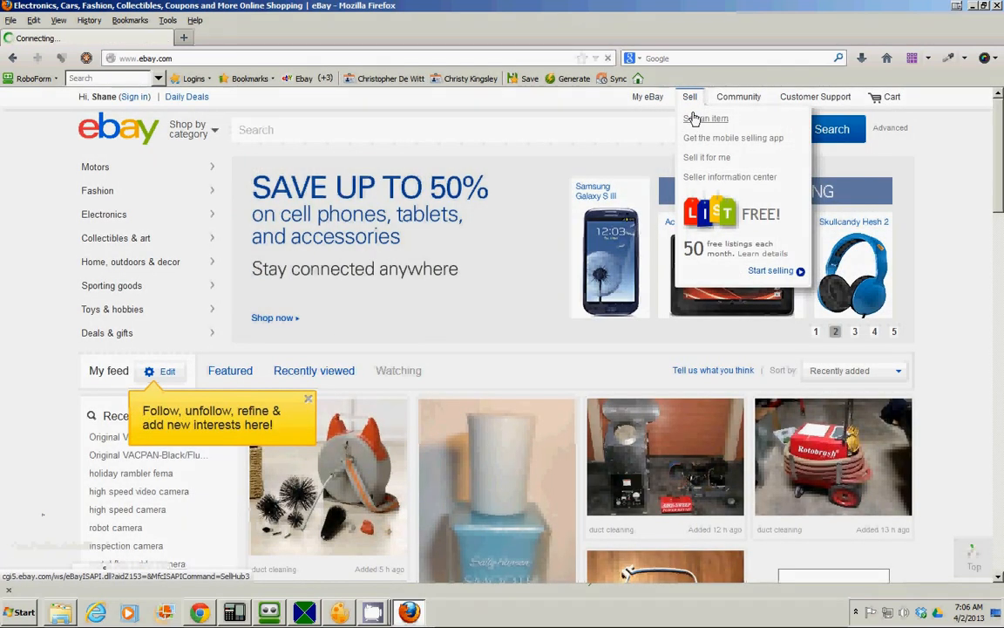
click(706, 119)
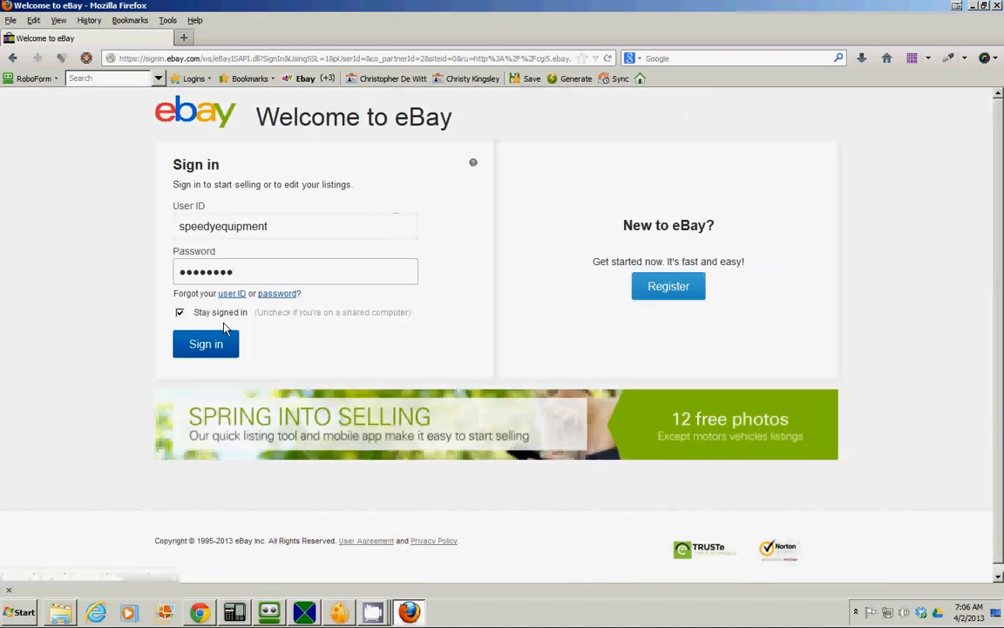
click(205, 343)
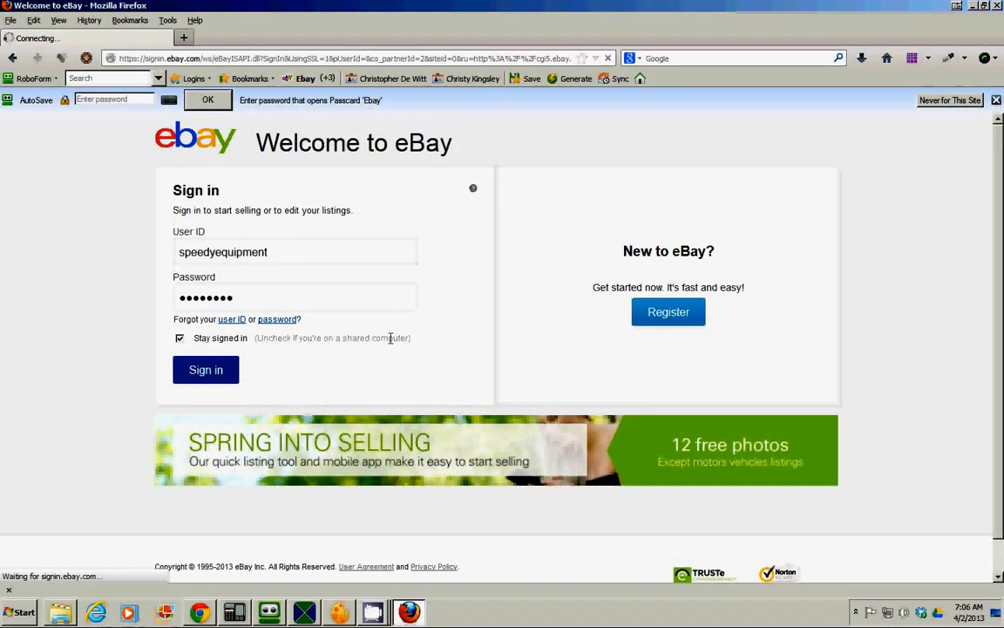
click(206, 370)
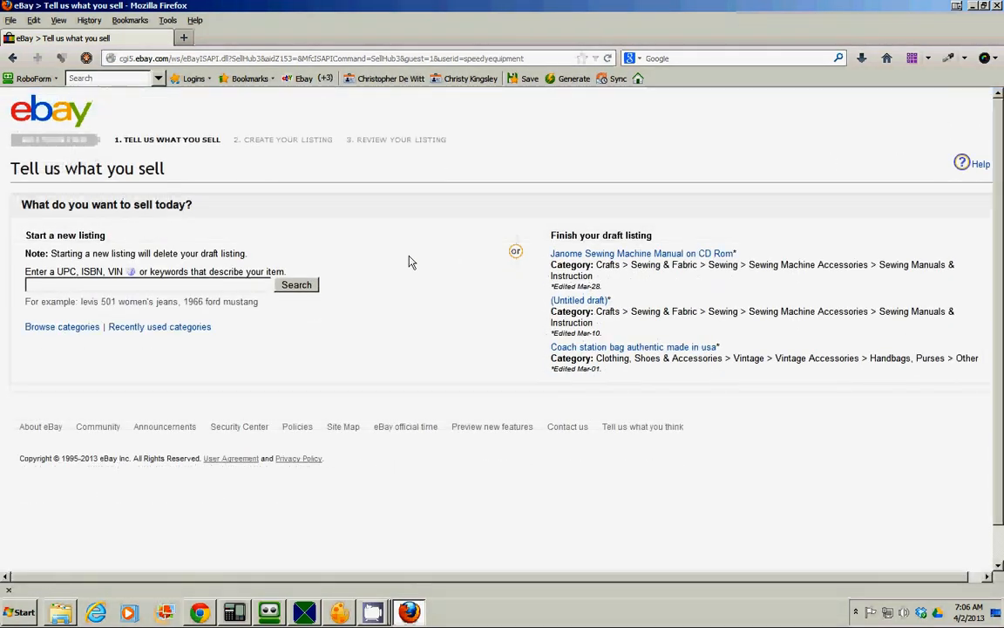
mouse_move(268, 322)
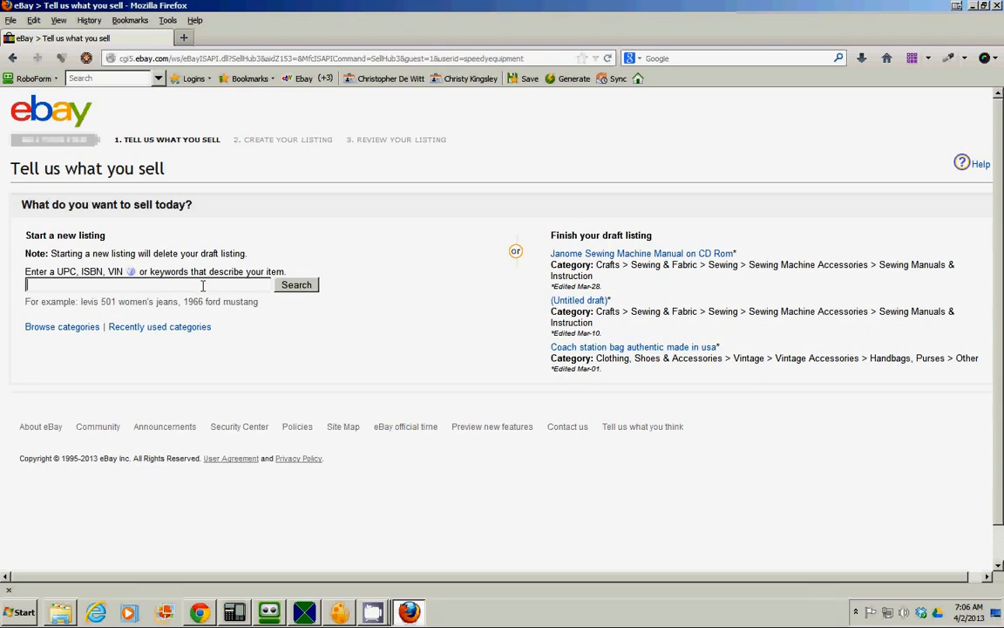
- Search categories for 'White Sewing Machine Instruction Manual All Models'
text(White Sewin)
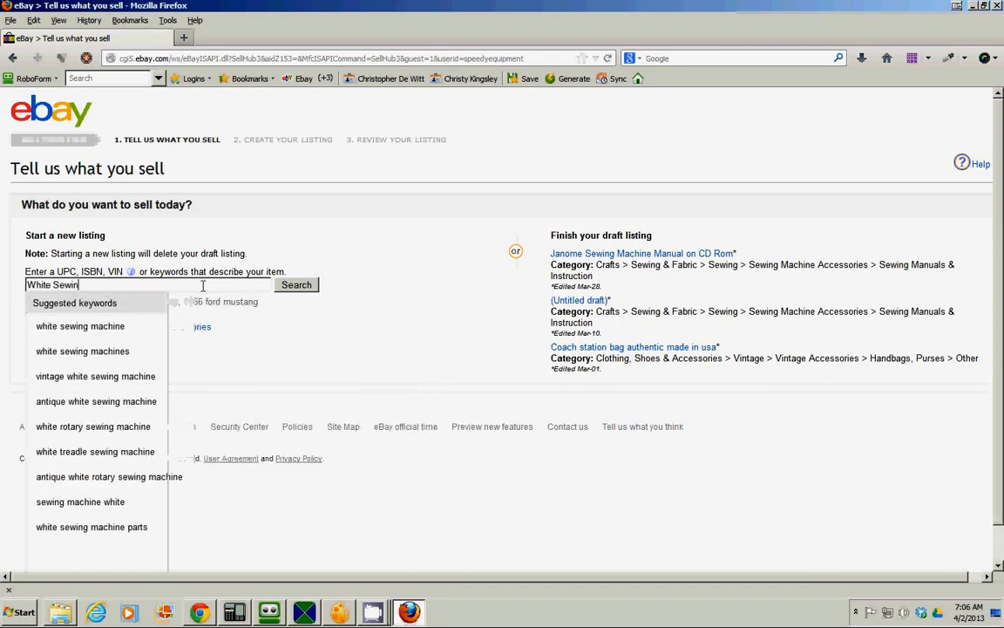
text(g Machine)
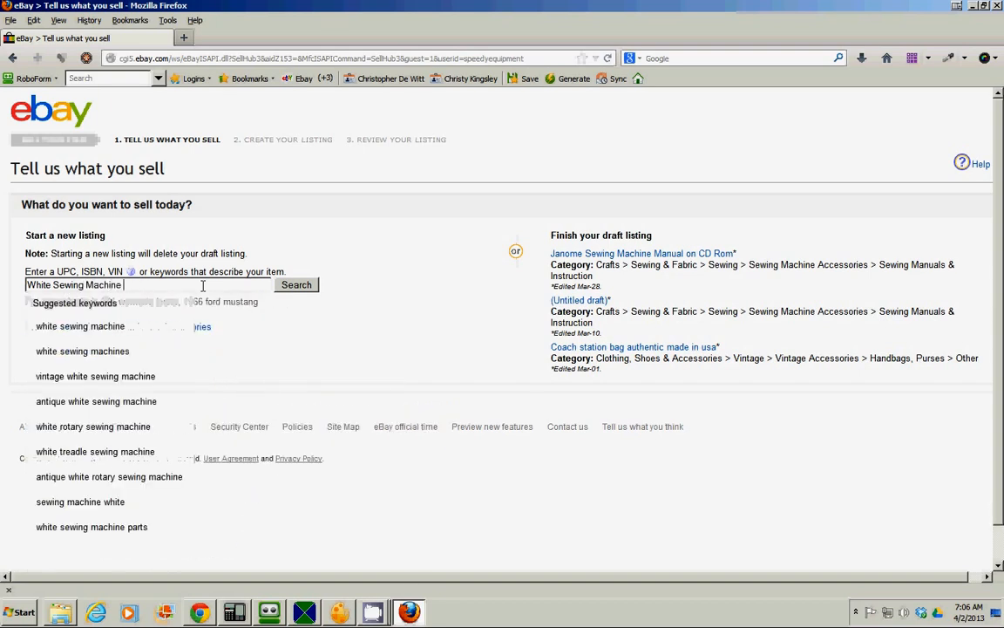
text(Ins)
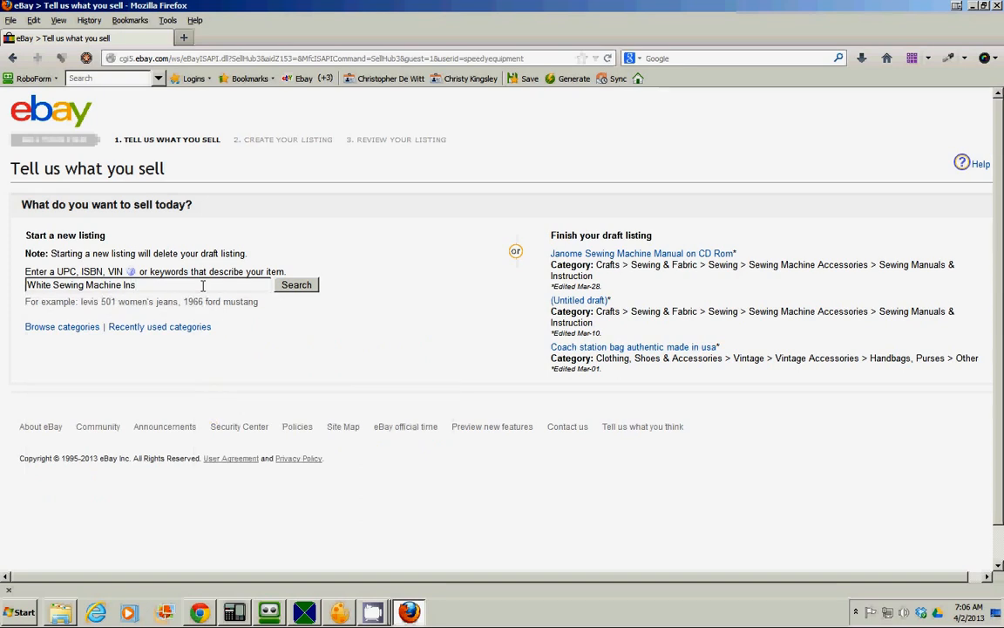
text(truc)
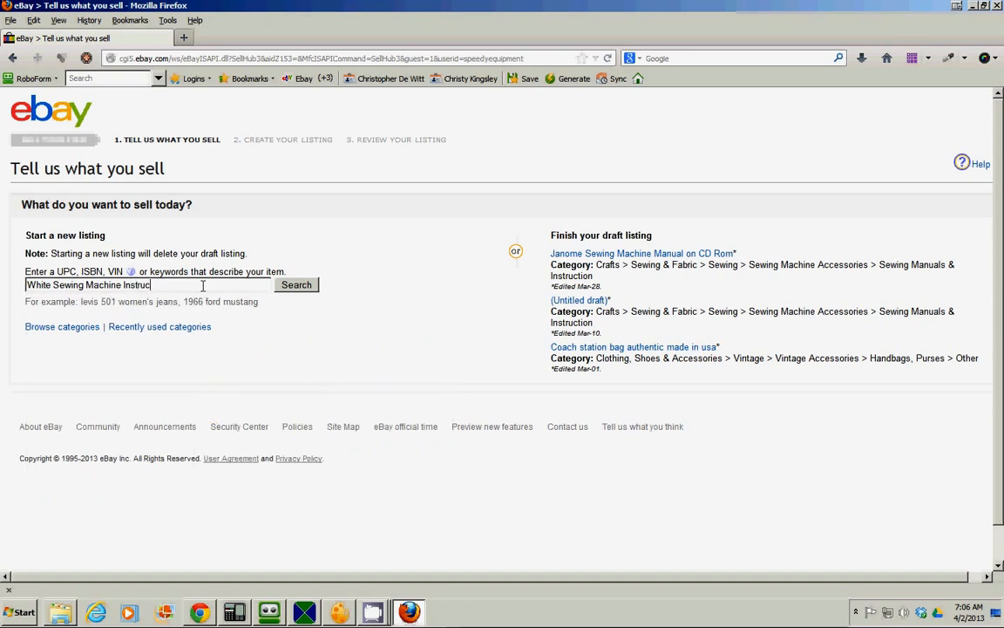
text(tion Manual)
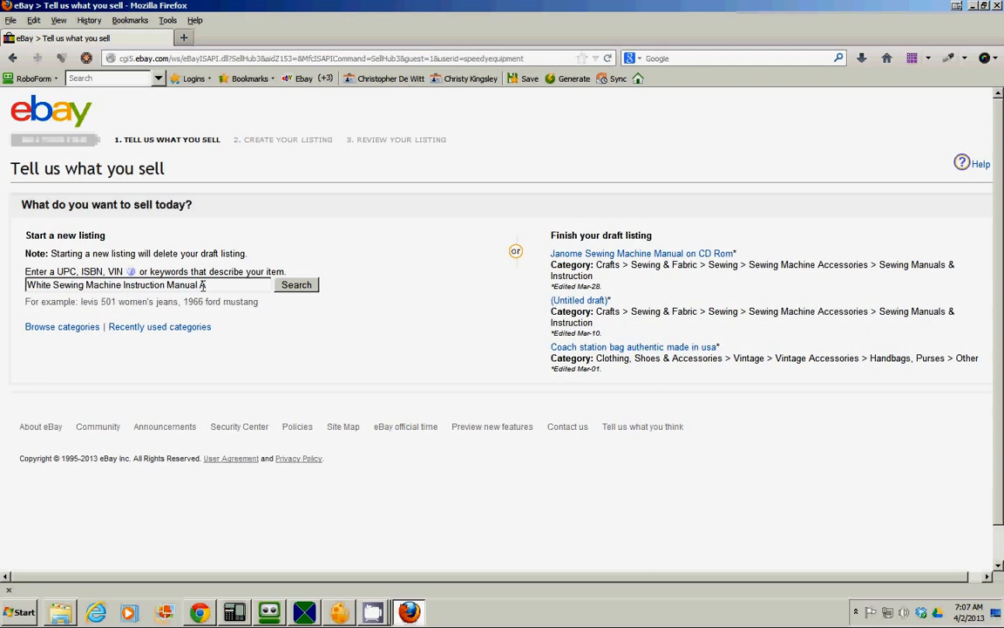
text(All Mod)
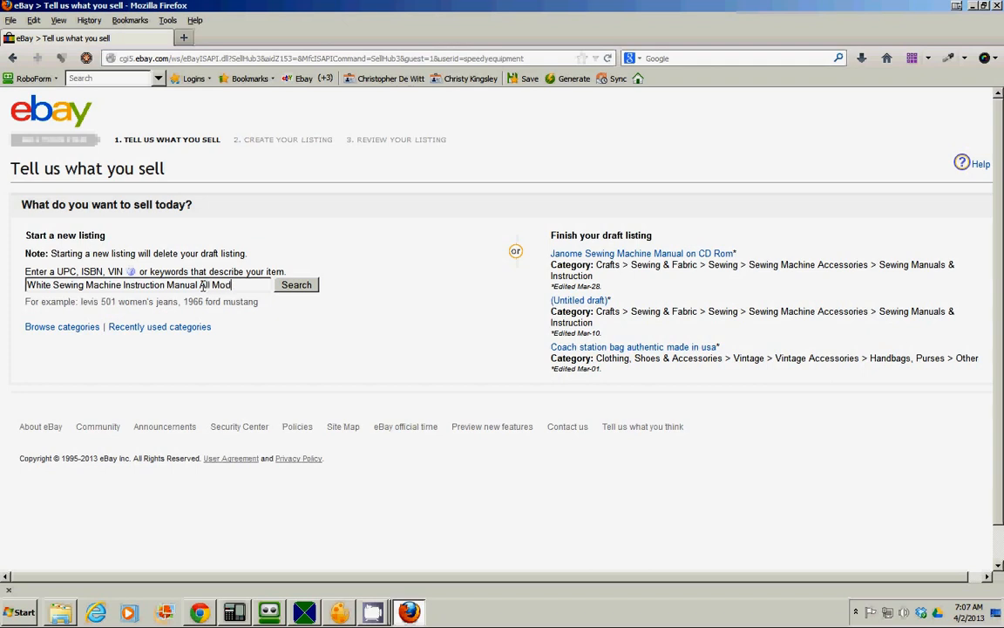
text(els)
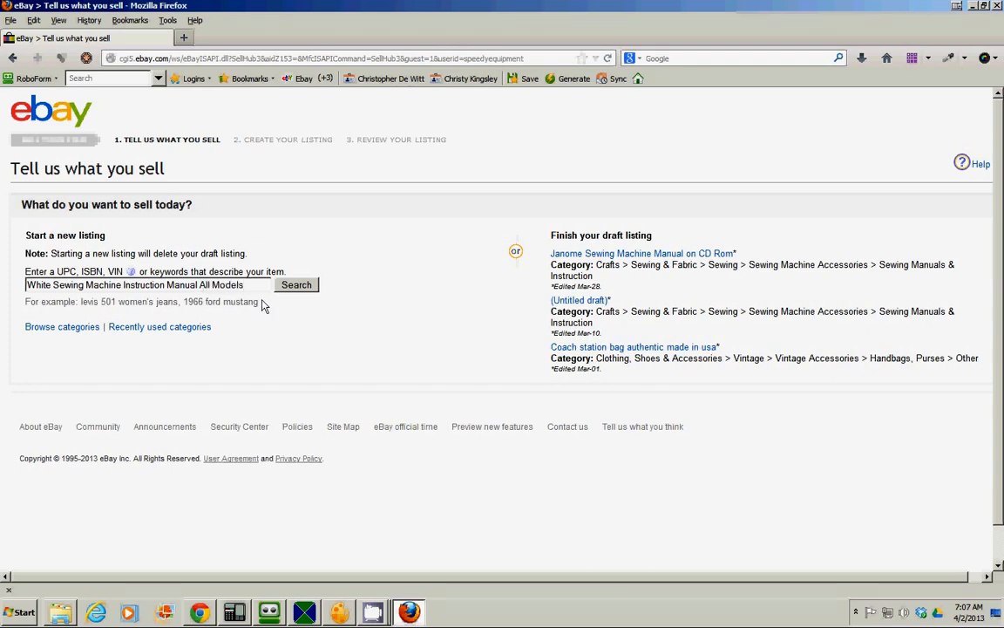
mouse_move(296, 286)
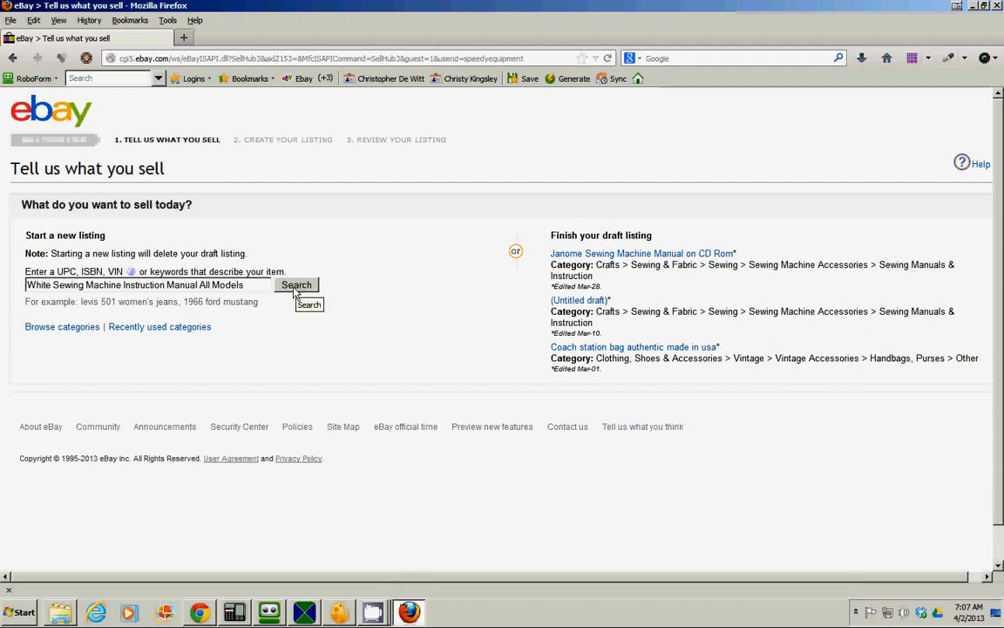
click(296, 284)
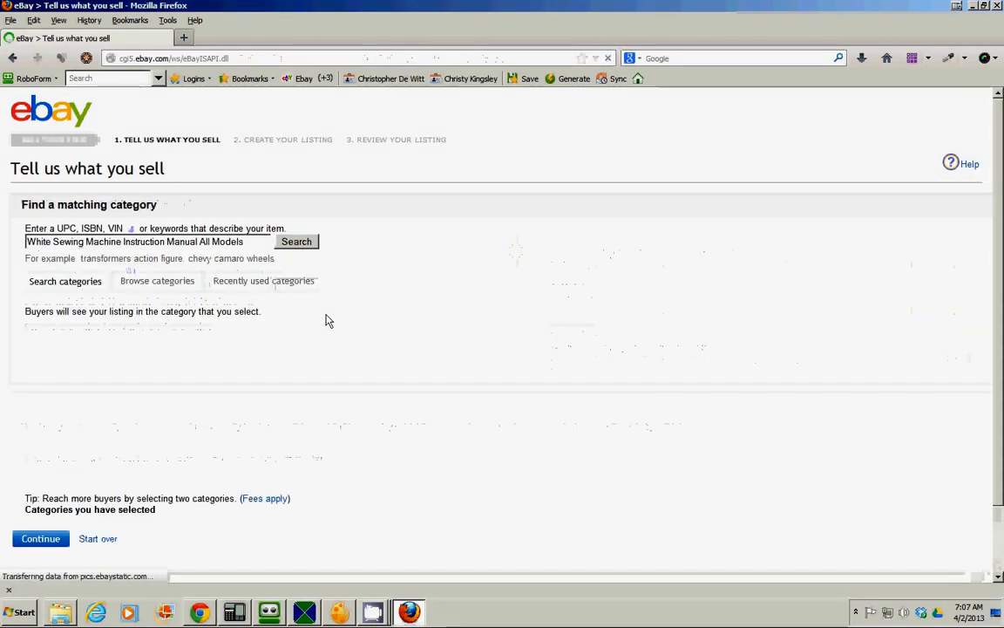
- Choose Crafts > Sewing Machine Accessories > Sewing Manuals & Instruction and continue
click(296, 240)
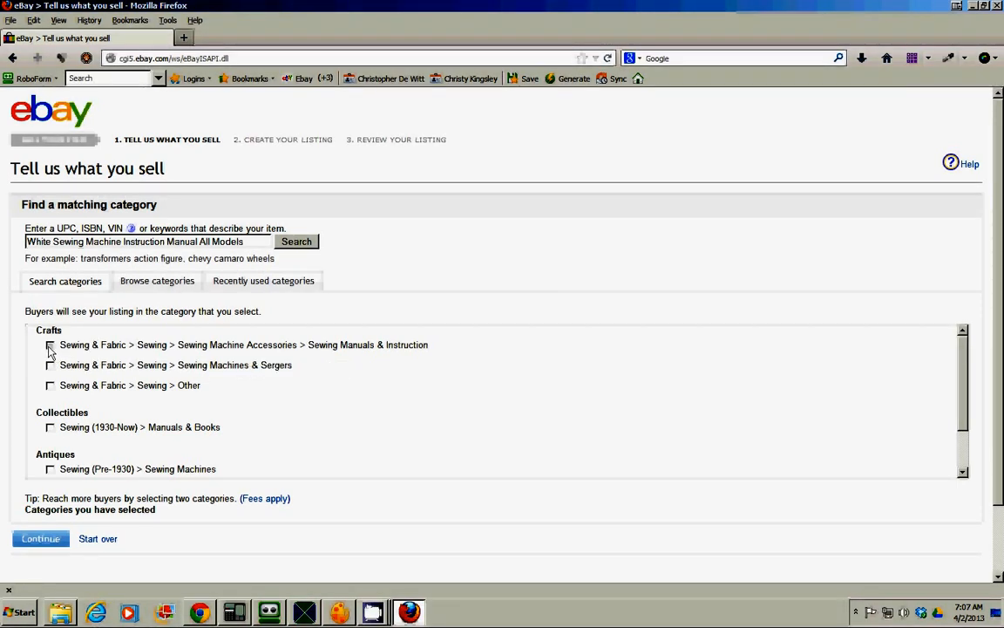
click(48, 345)
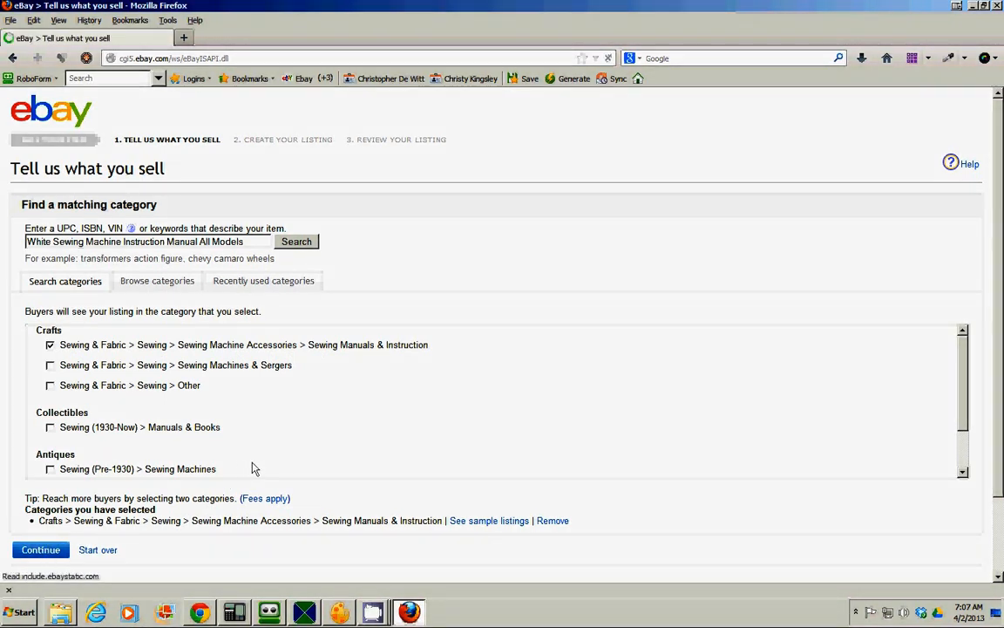
click(40, 549)
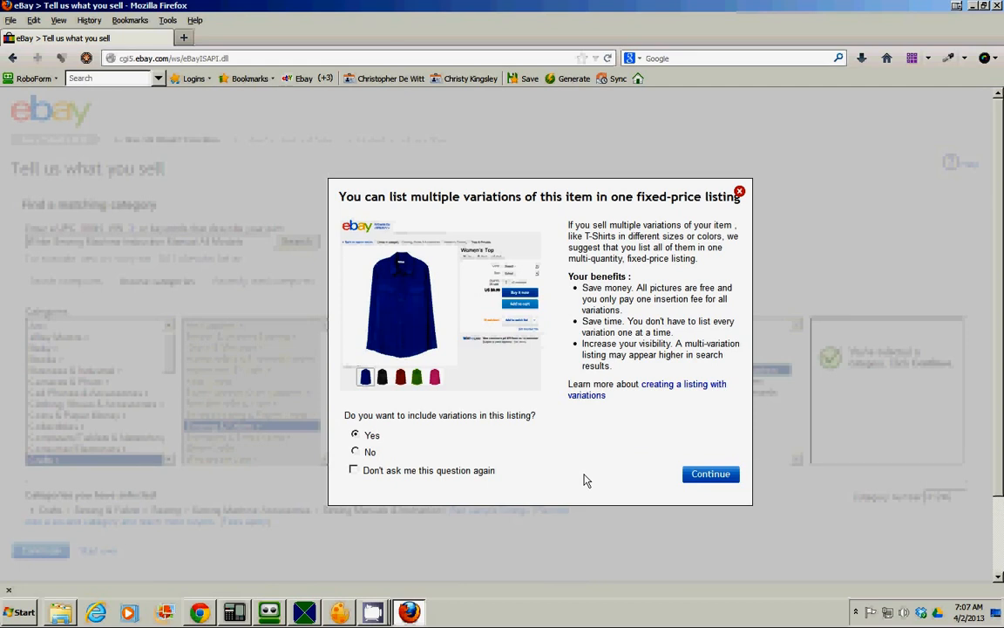
mouse_move(370, 427)
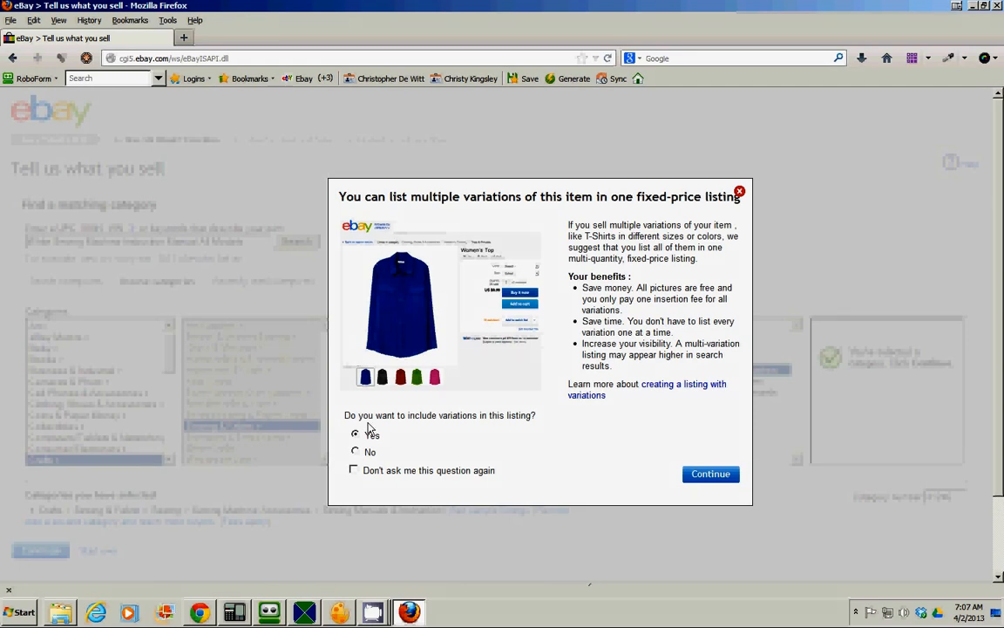
mouse_move(461, 428)
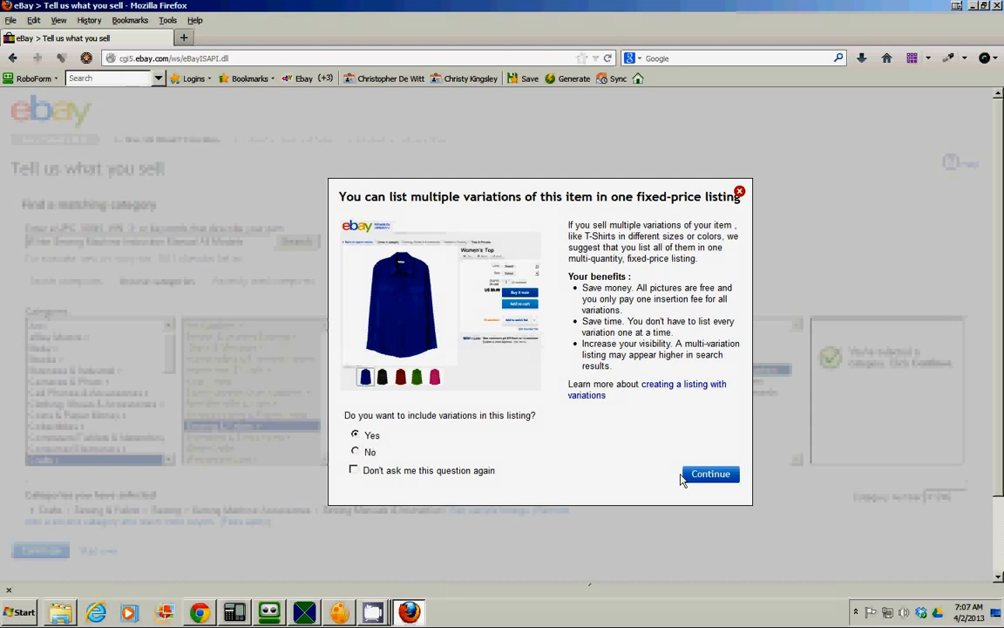
- Confirm Yes to include variations and continue to the variation details step
click(711, 474)
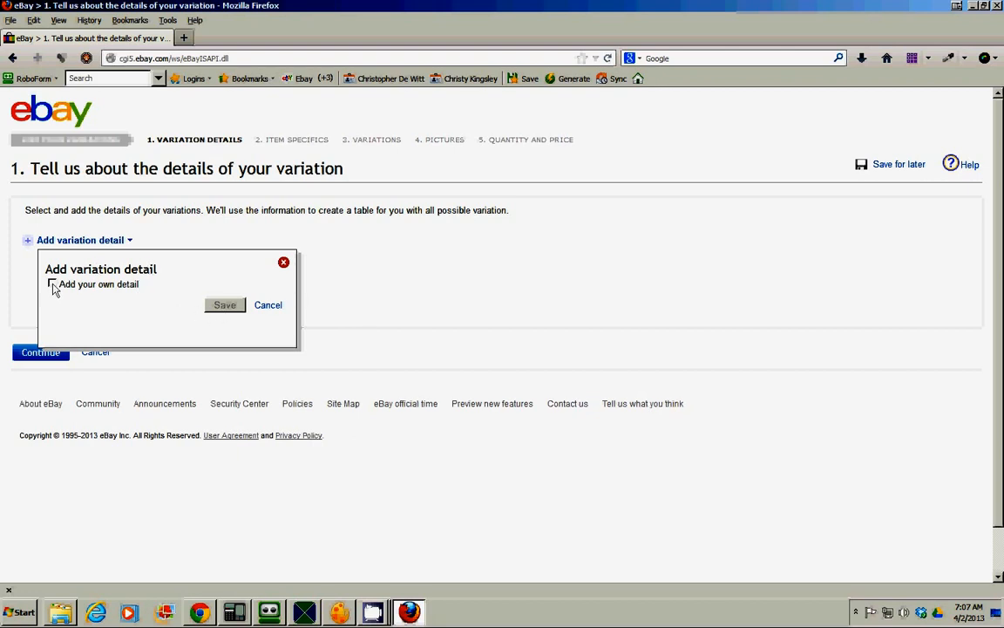
mouse_move(230, 311)
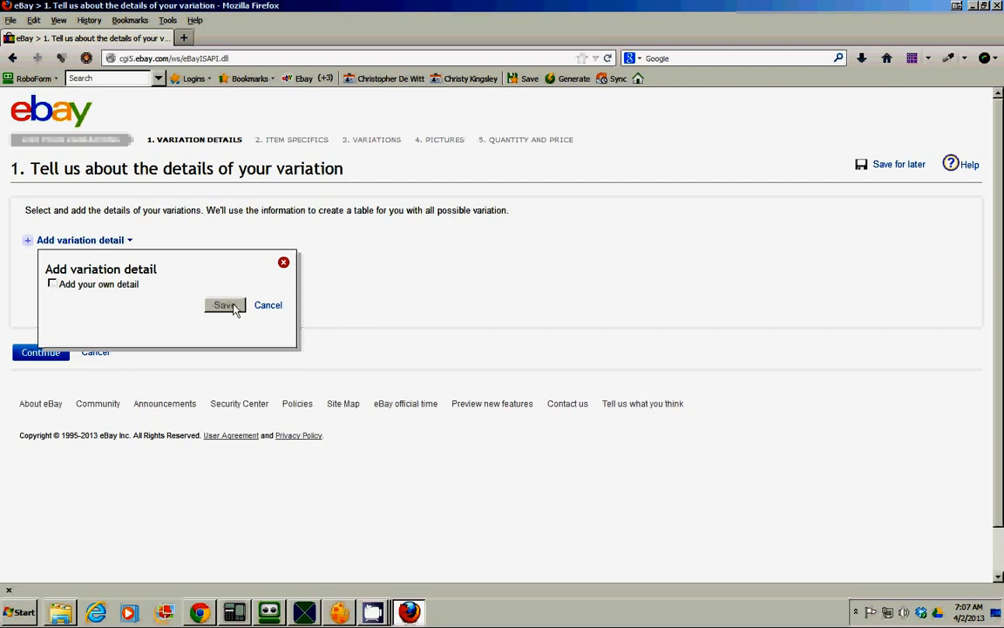
mouse_move(248, 283)
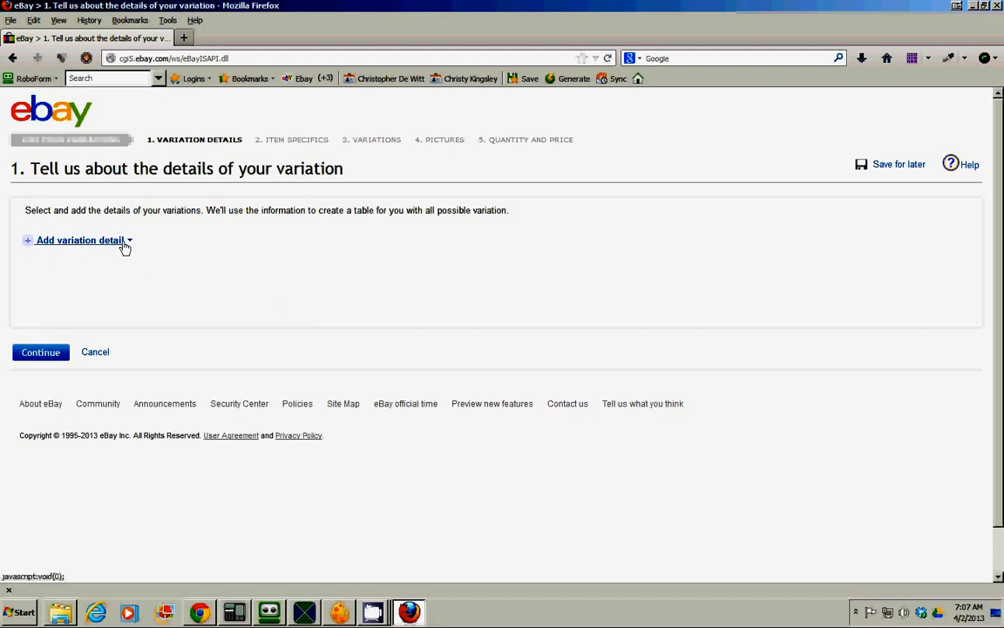
- Start adding a variation detail and enable the Add your own detail option
click(80, 241)
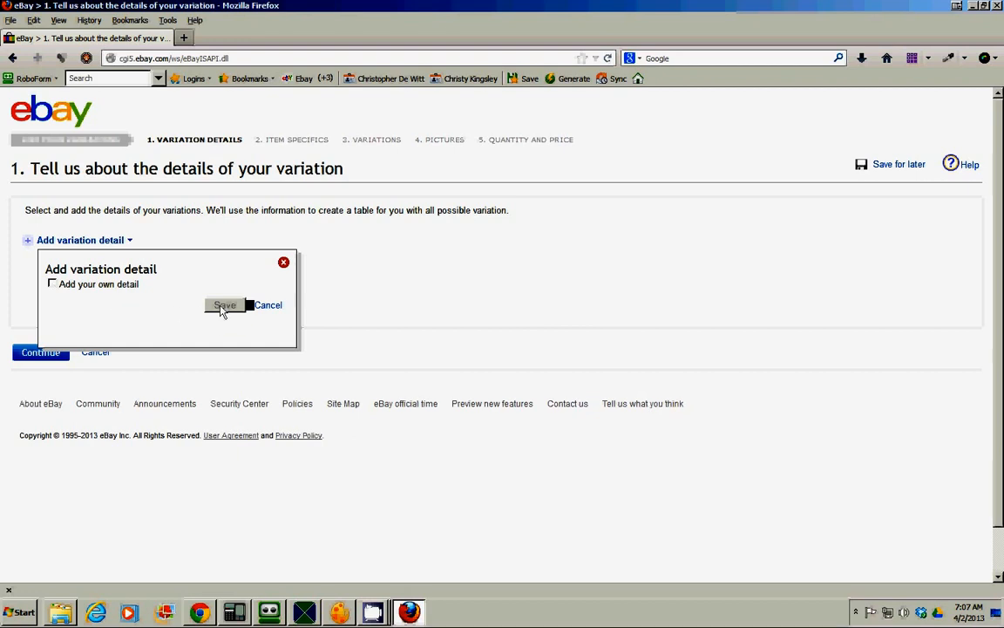
mouse_move(68, 293)
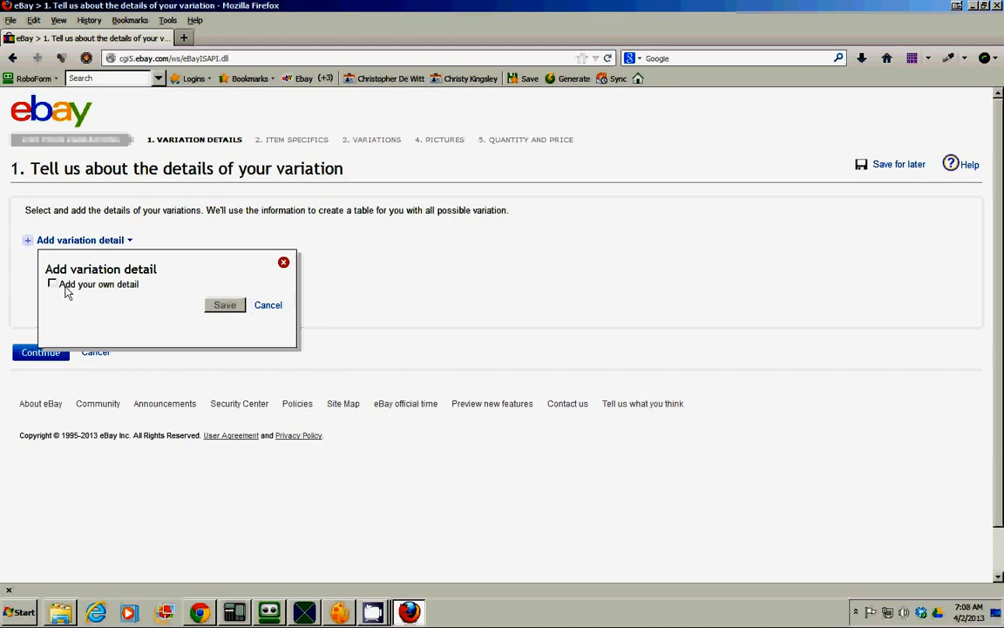
click(52, 284)
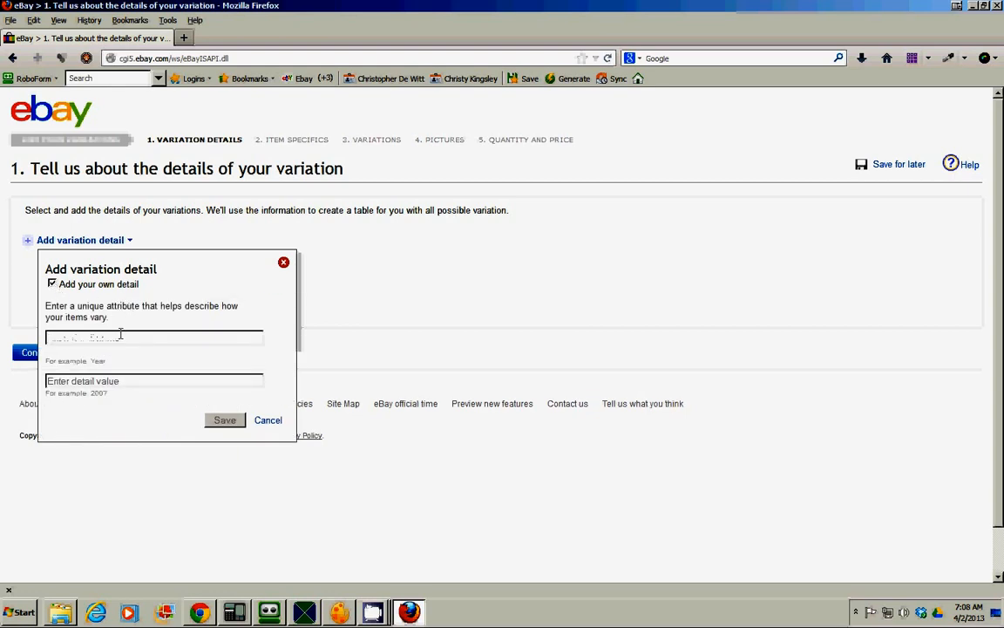
- Name the custom variation attribute 'Select the model of machine' after several retyping attempts
text(Sewing ma)
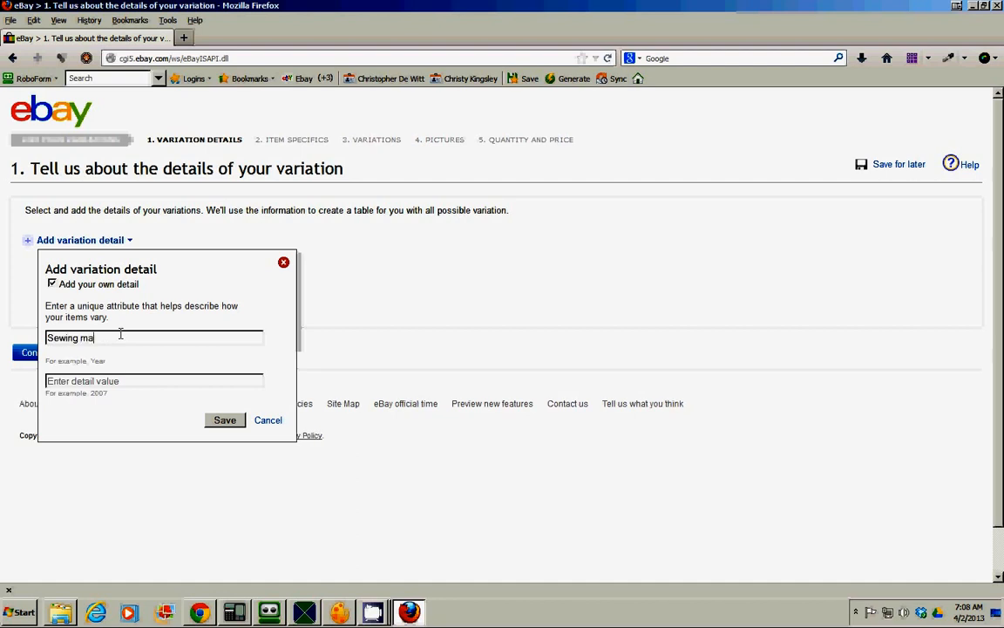
key(BackSpace)
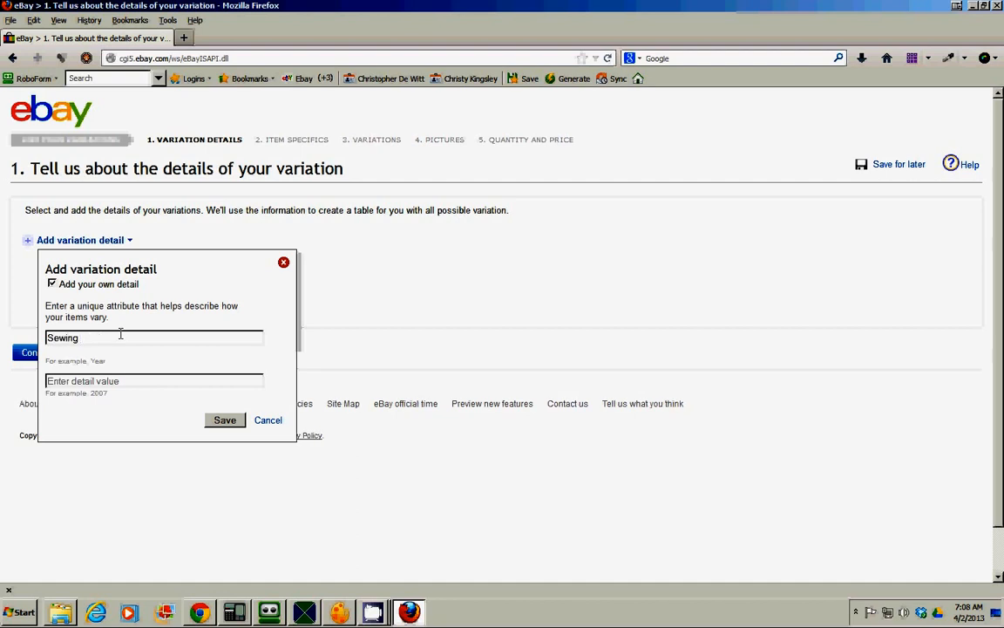
key(BackSpace)
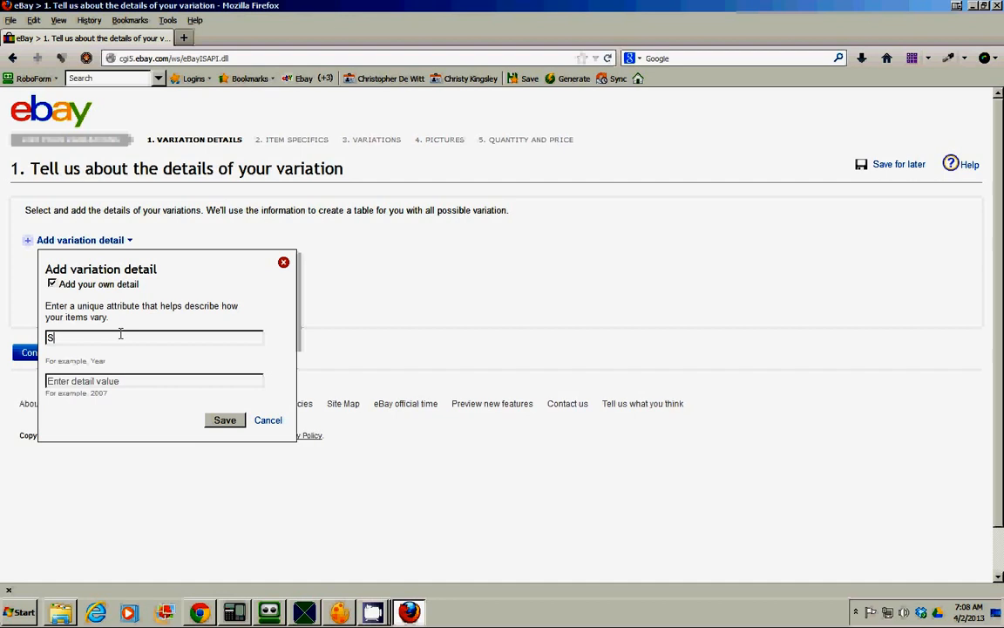
text(elect th)
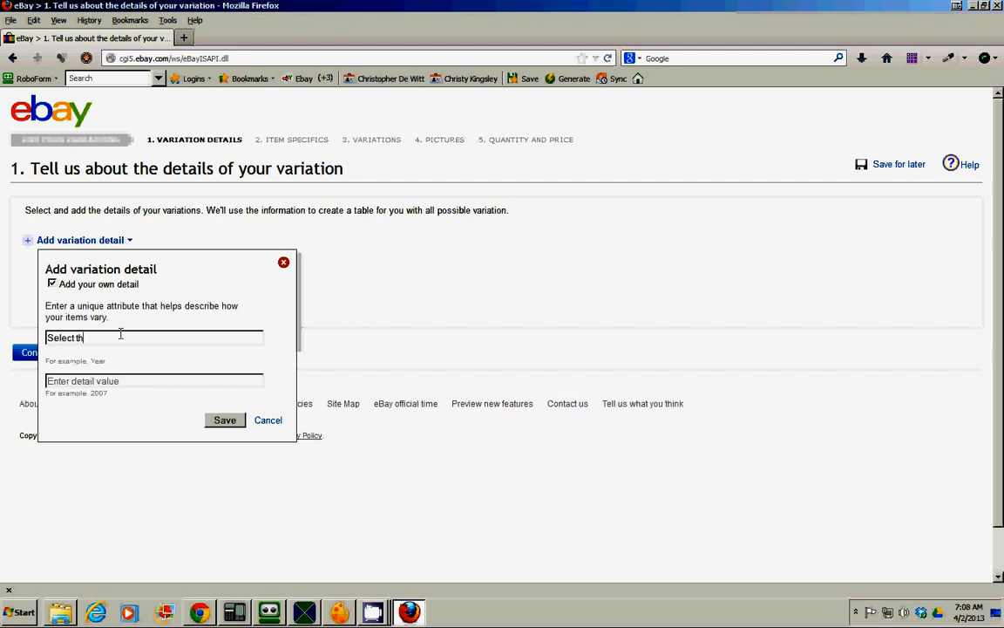
key(Backspace)
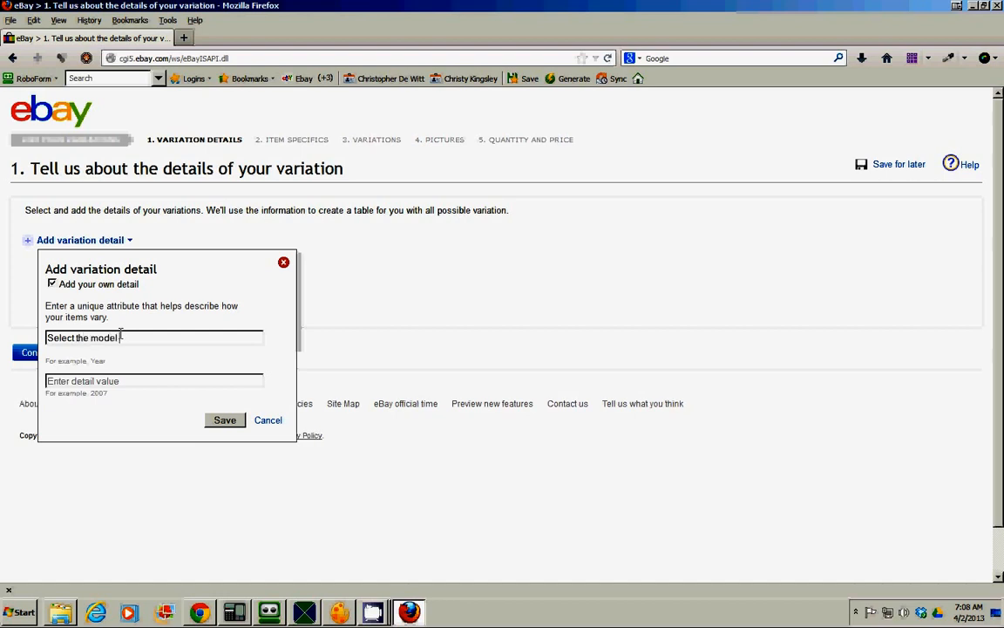
text(ed)
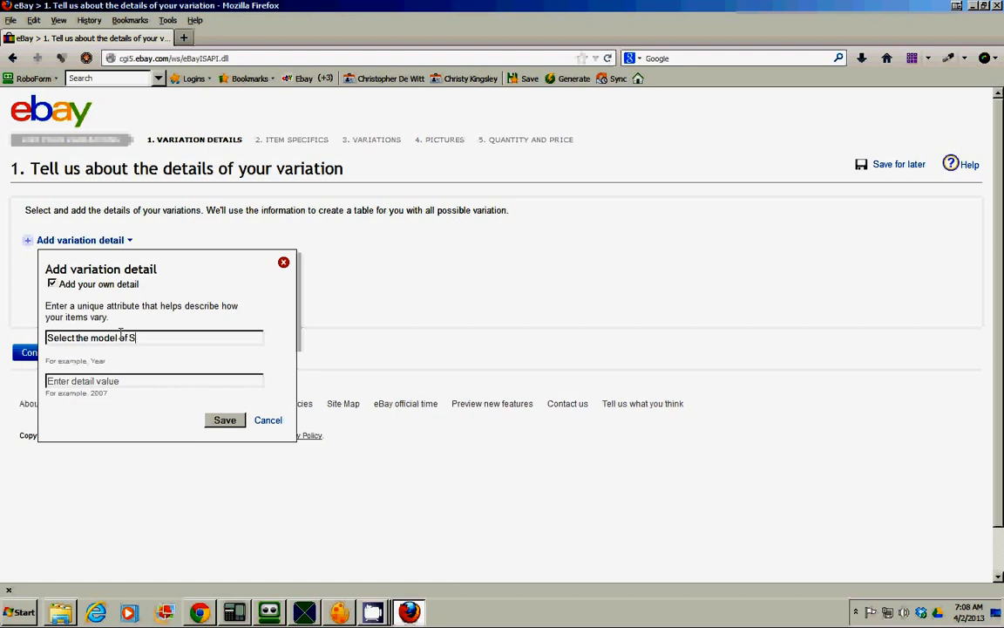
text(ewing M)
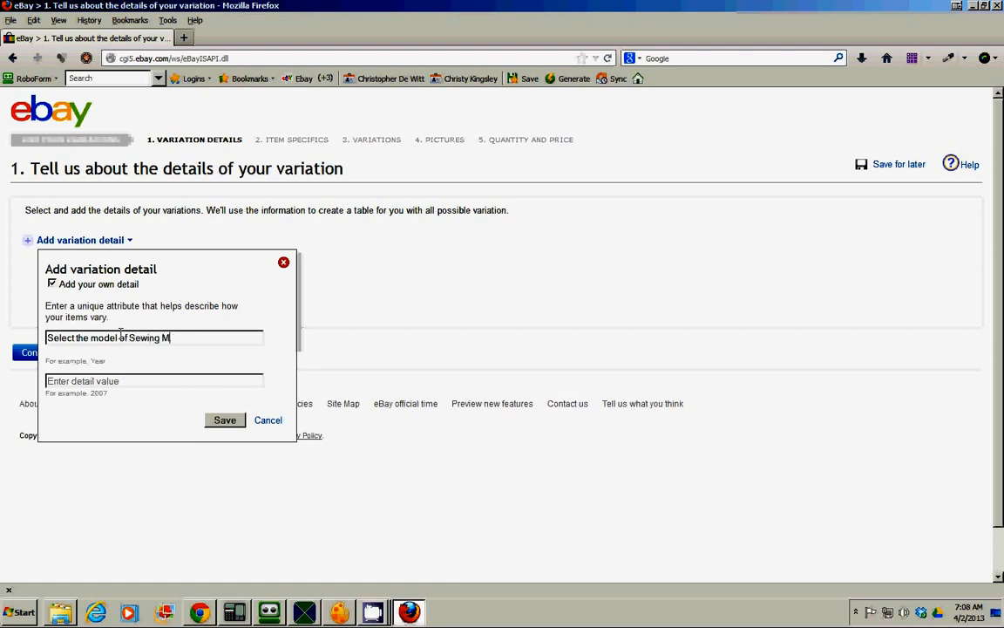
text(a)
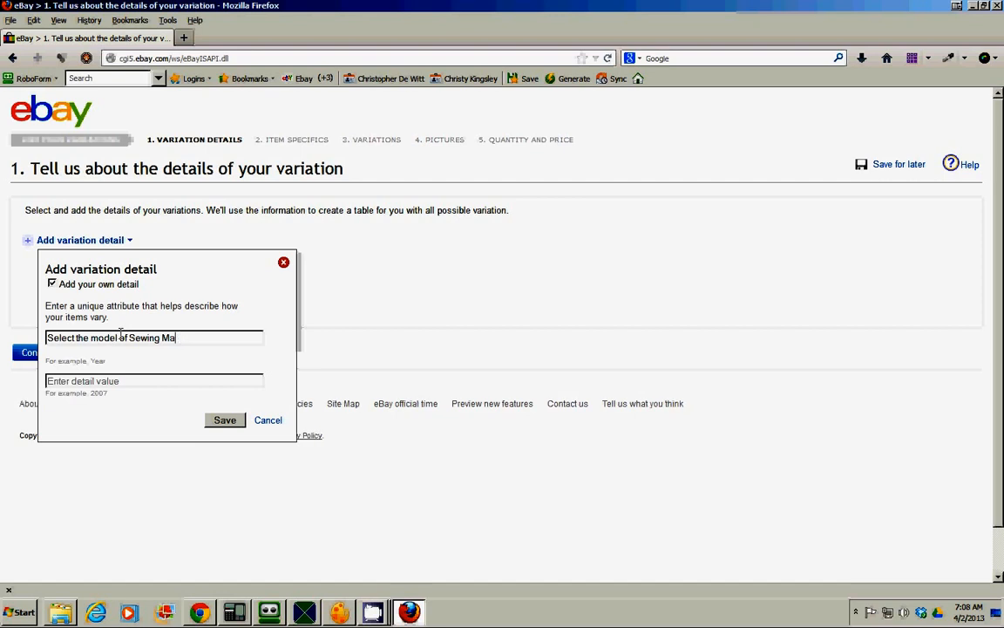
key(BackSpace)
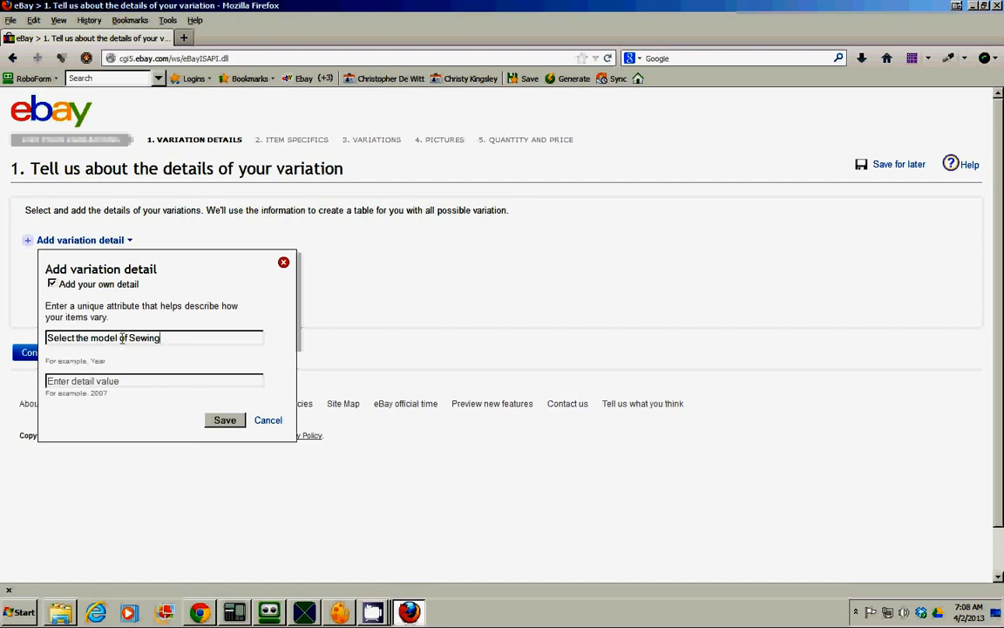
double_click(140, 338)
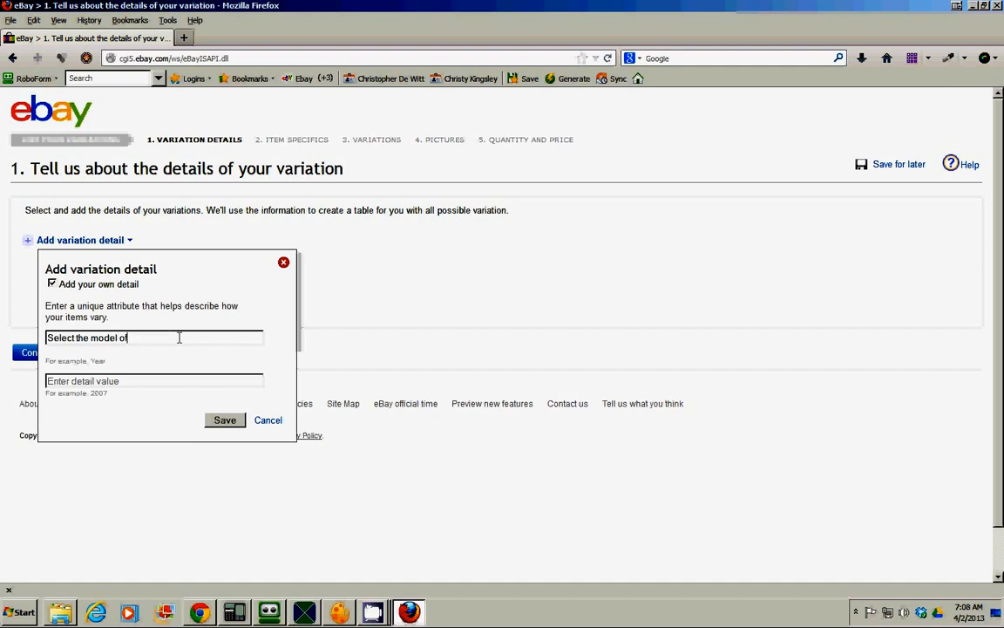
text(machin)
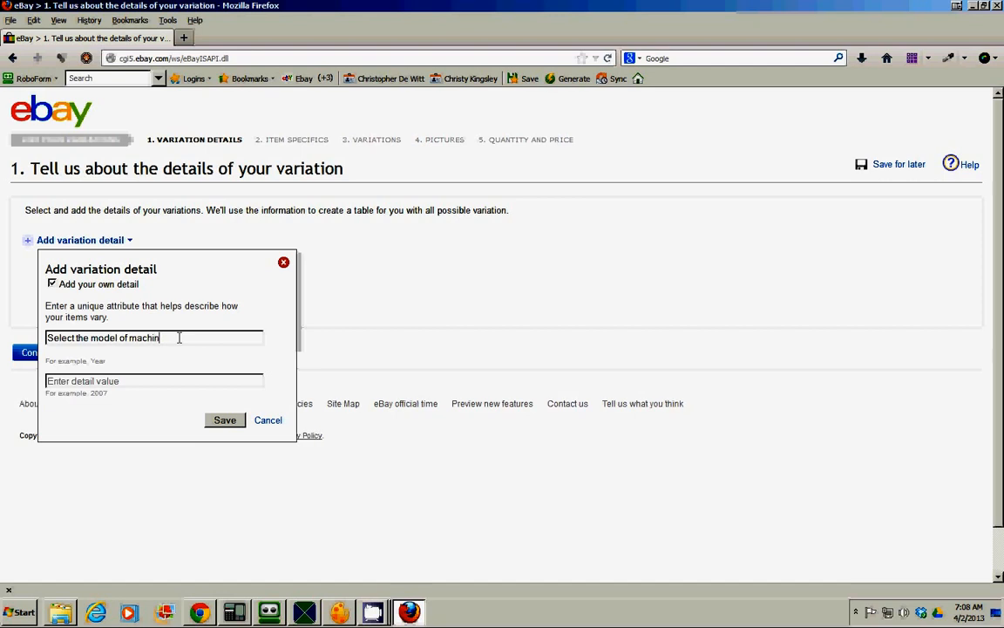
text(e)
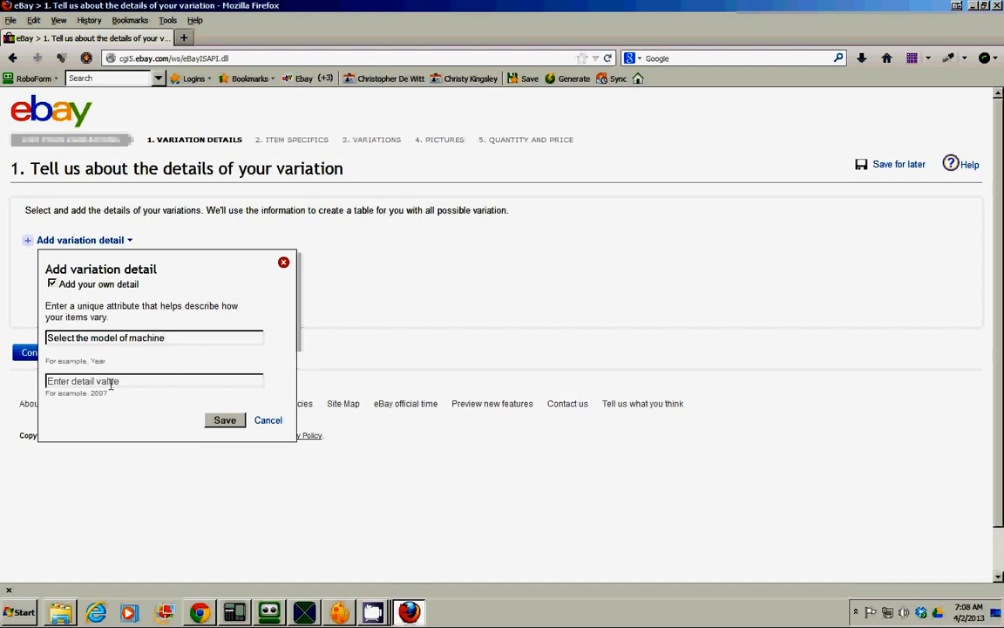
- Enter 'Model' as the first value, save the detail and add another value row
text(Mo)
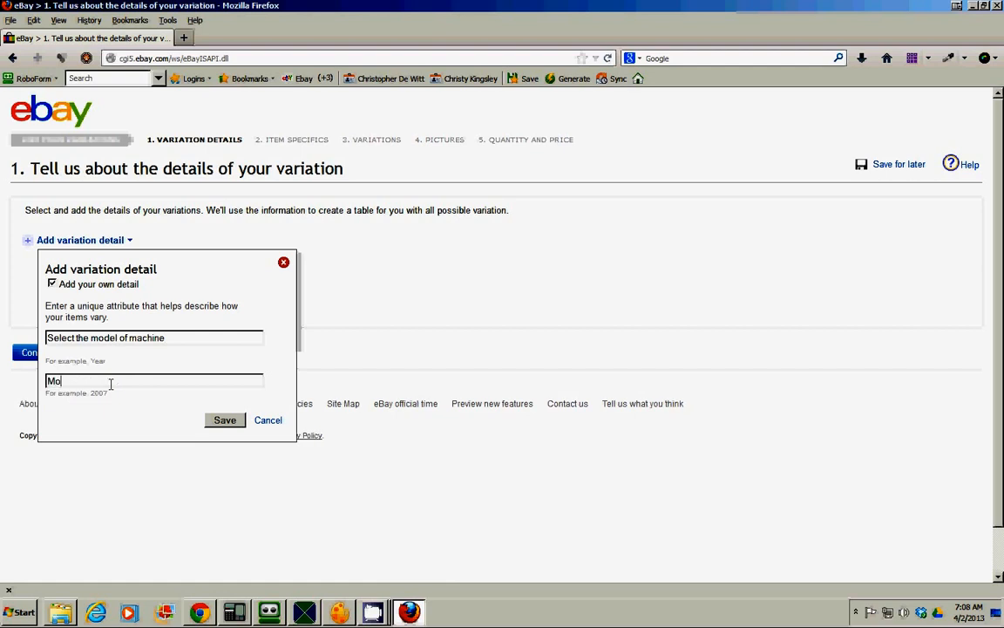
text(del)
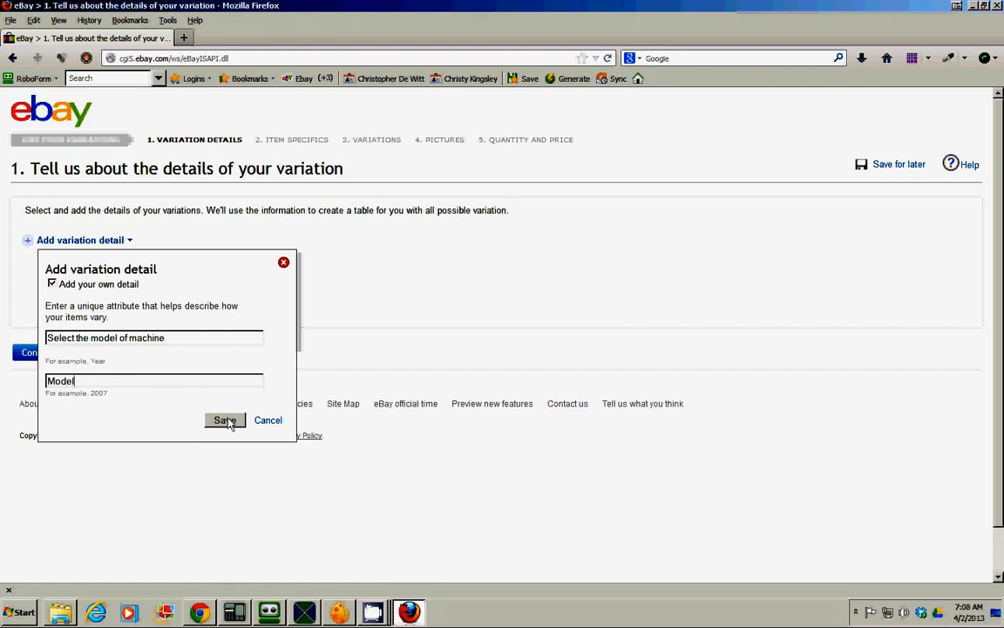
click(224, 420)
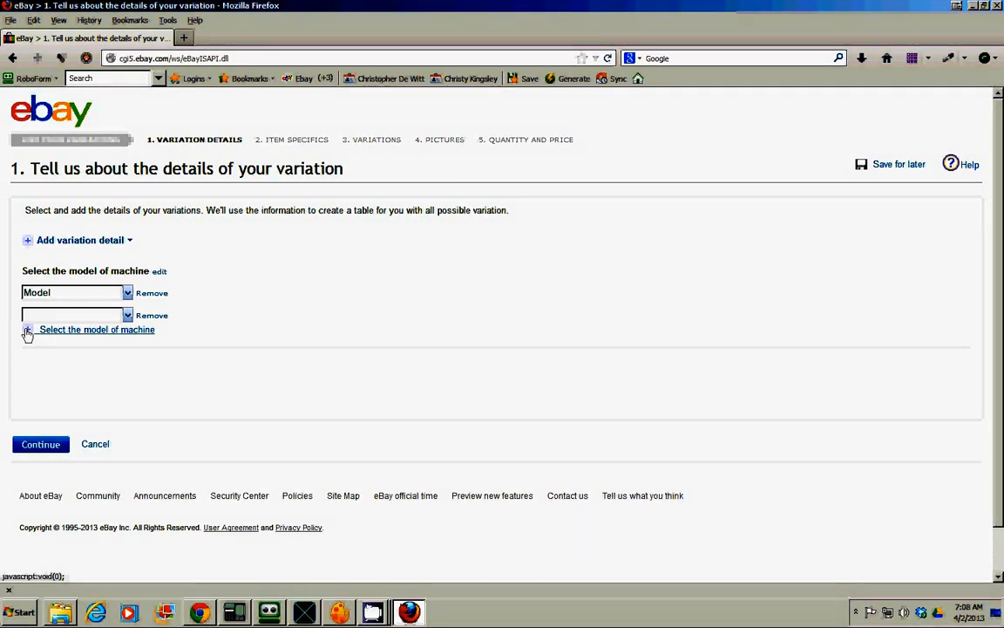
click(27, 330)
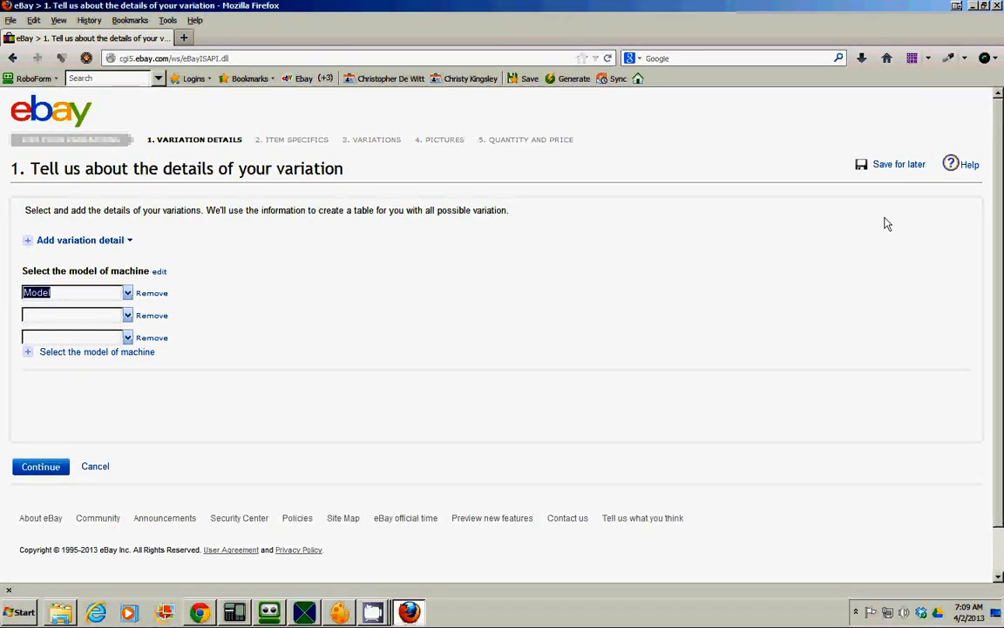
- Load a2zsewing.com in a new Firefox tab beside the eBay listing
click(185, 38)
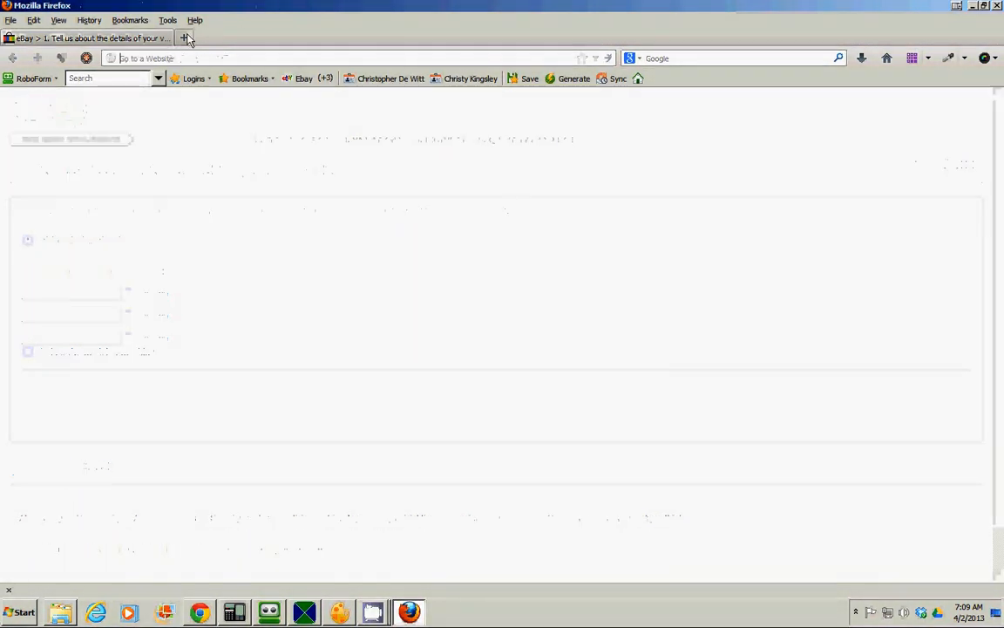
click(185, 39)
text(a2zsewing.)
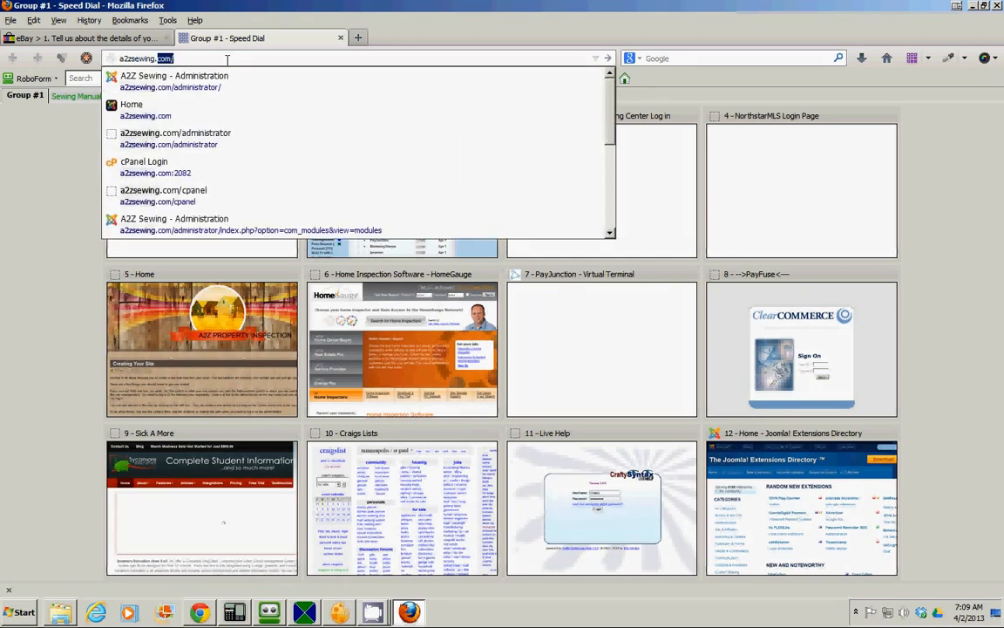
key(Return)
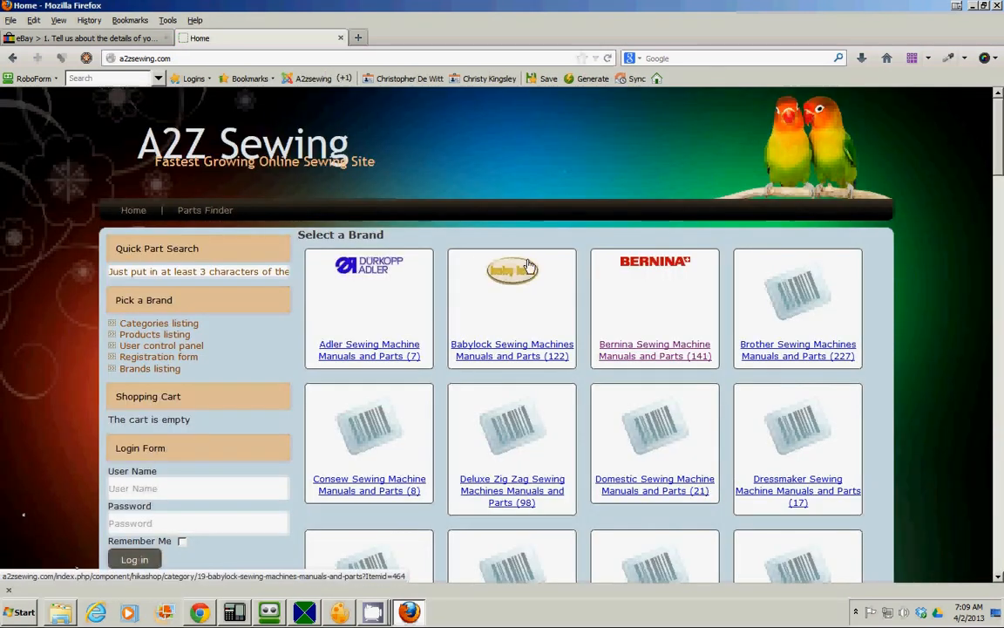
scroll(down, 3)
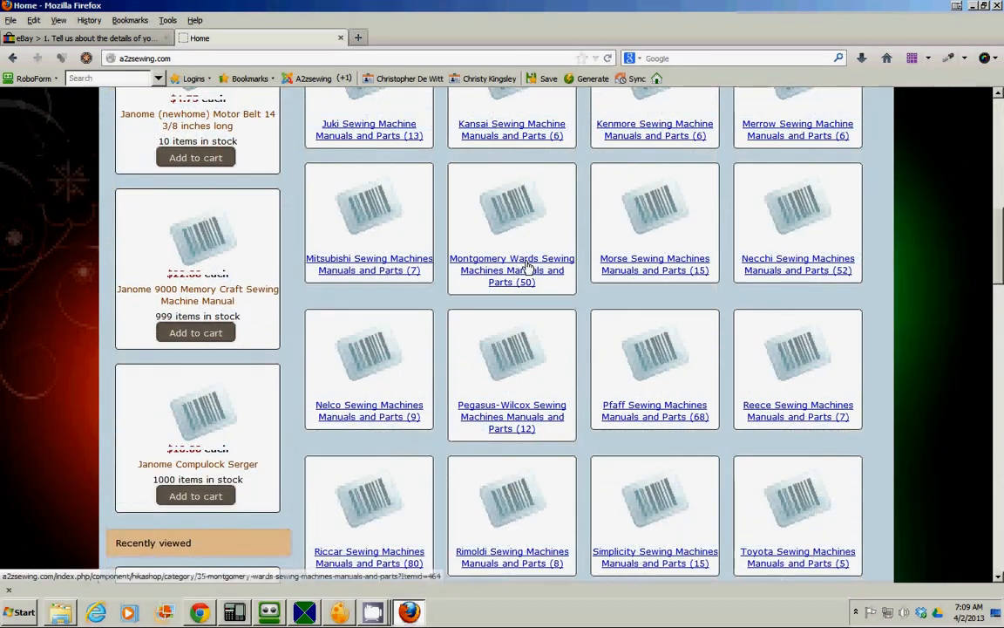
scroll(down, 3)
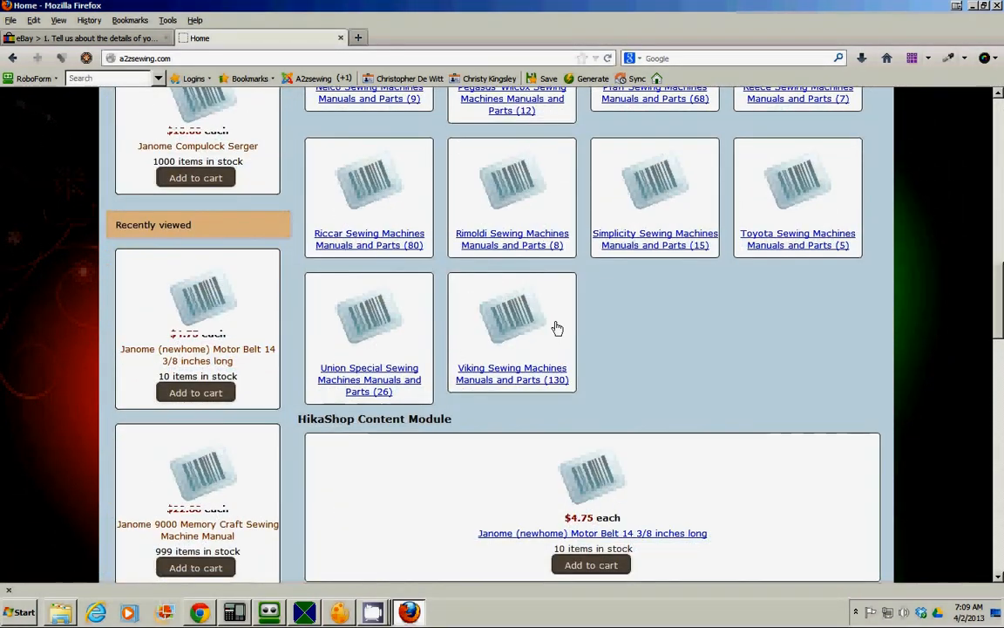
scroll(up, 3)
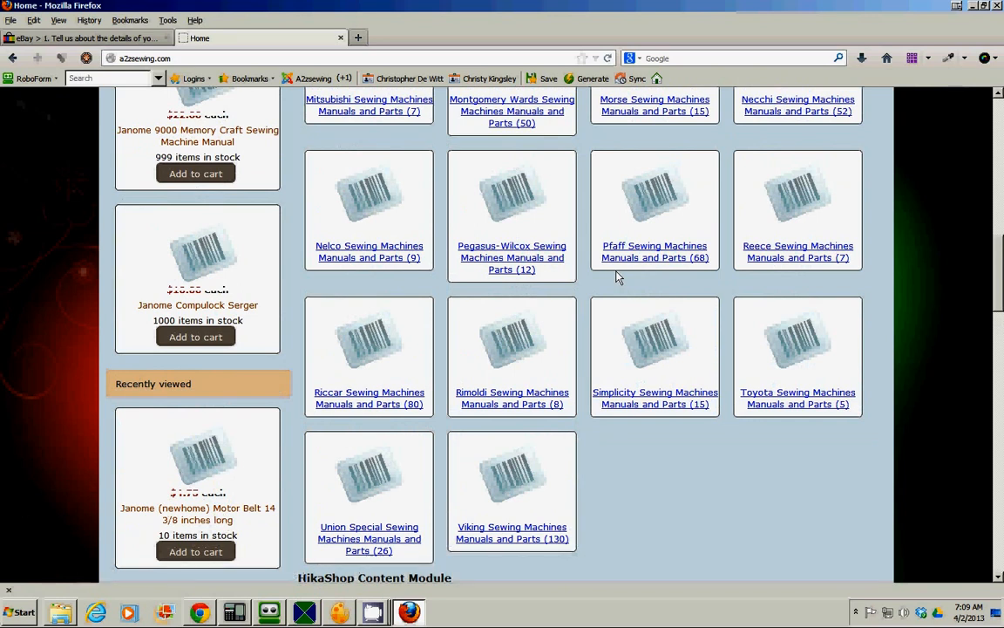
scroll(up, 3)
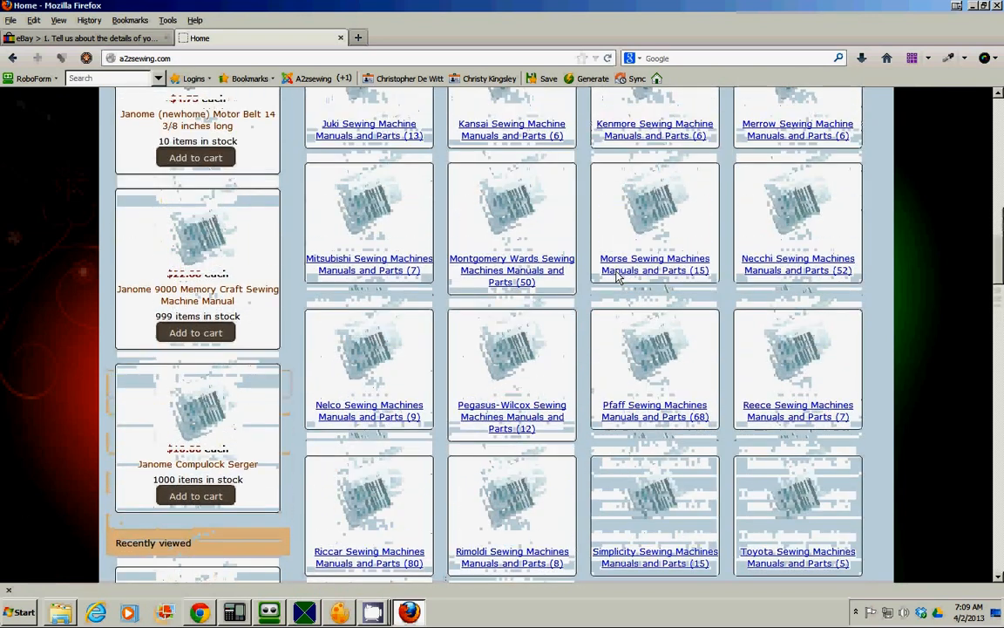
scroll(up, 3)
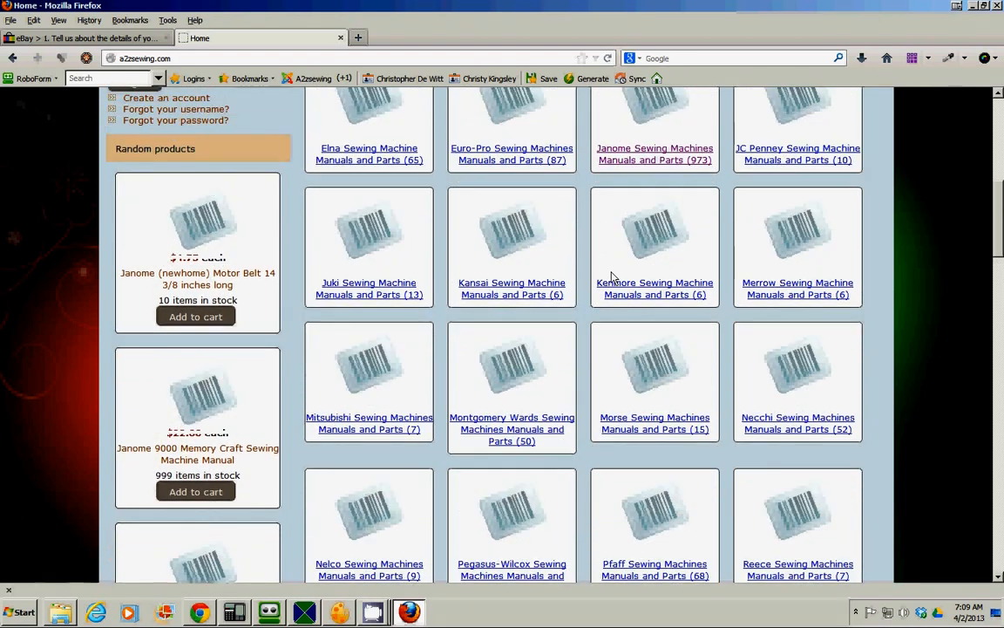
scroll(up, 3)
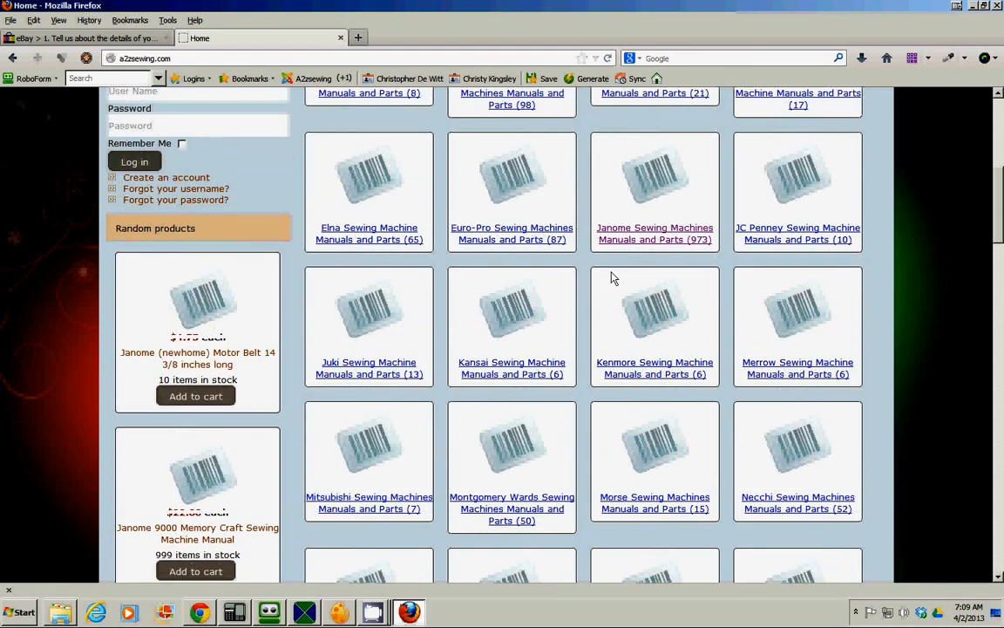
scroll(up, 3)
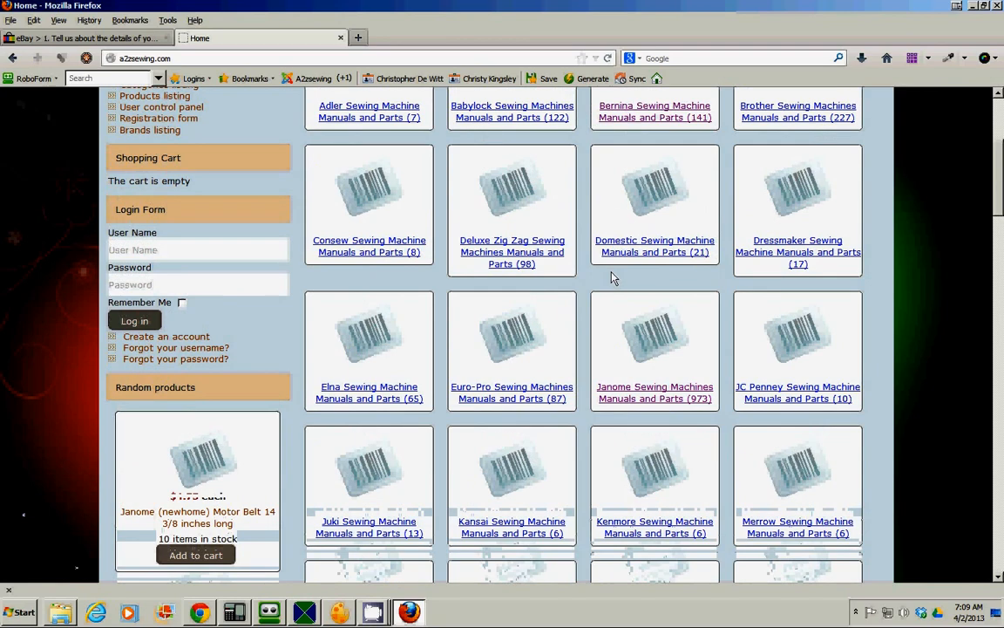
scroll(down, 3)
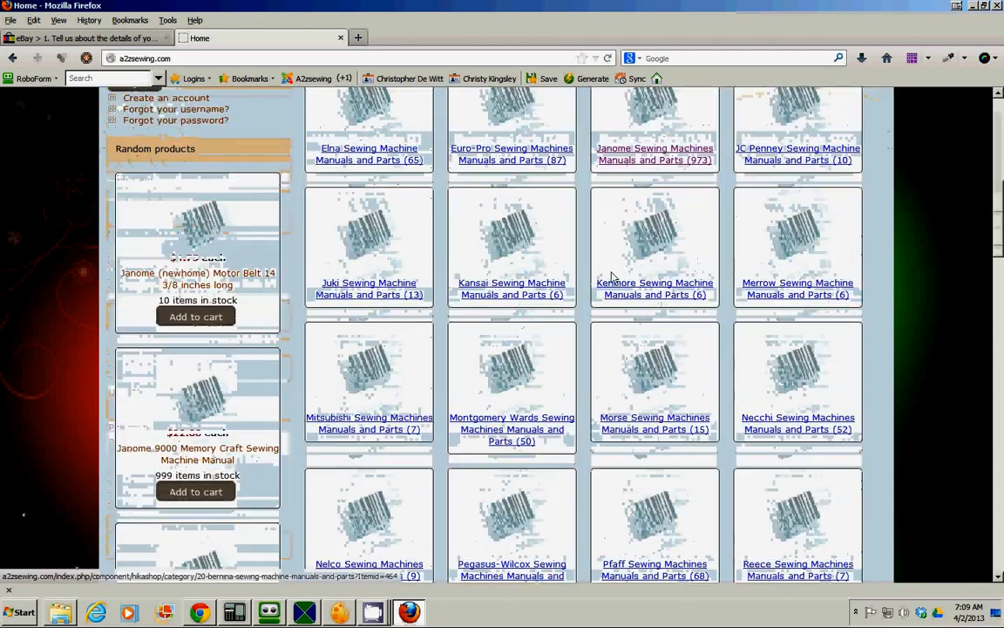
scroll(down, 3)
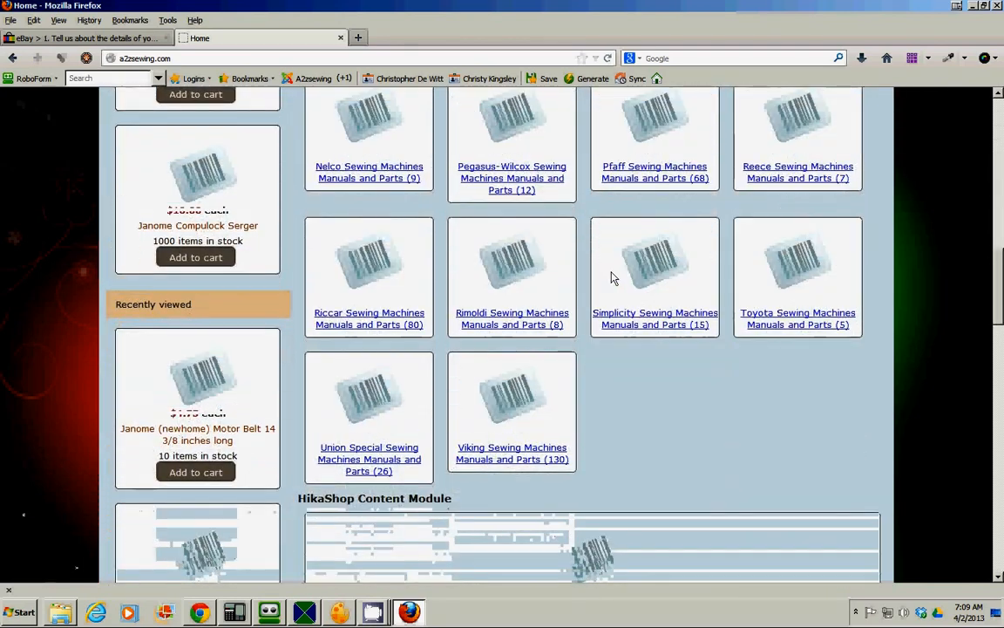
scroll(down, 3)
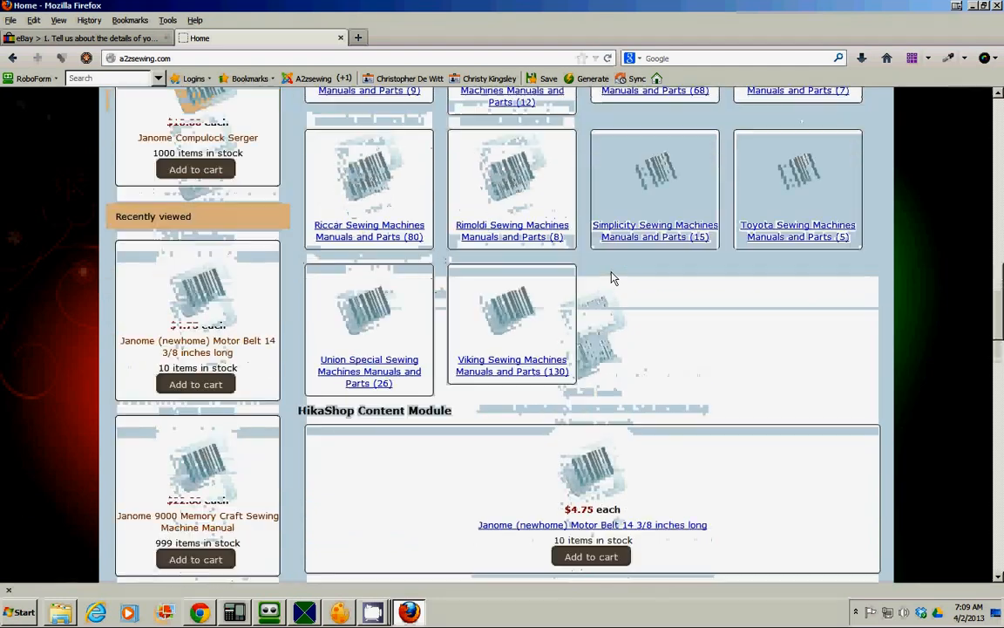
scroll(up, 3)
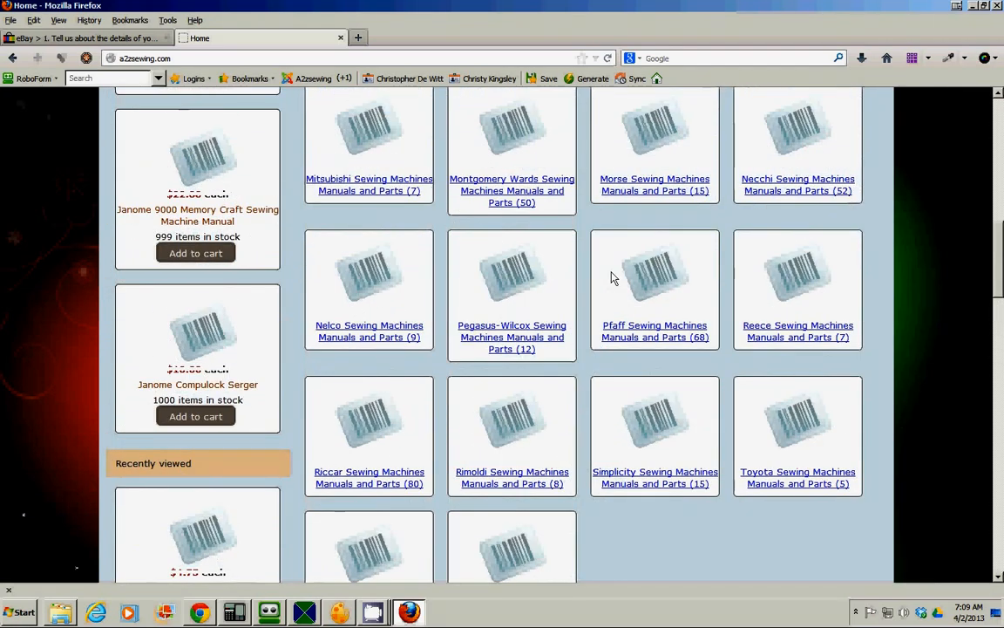
scroll(down, 3)
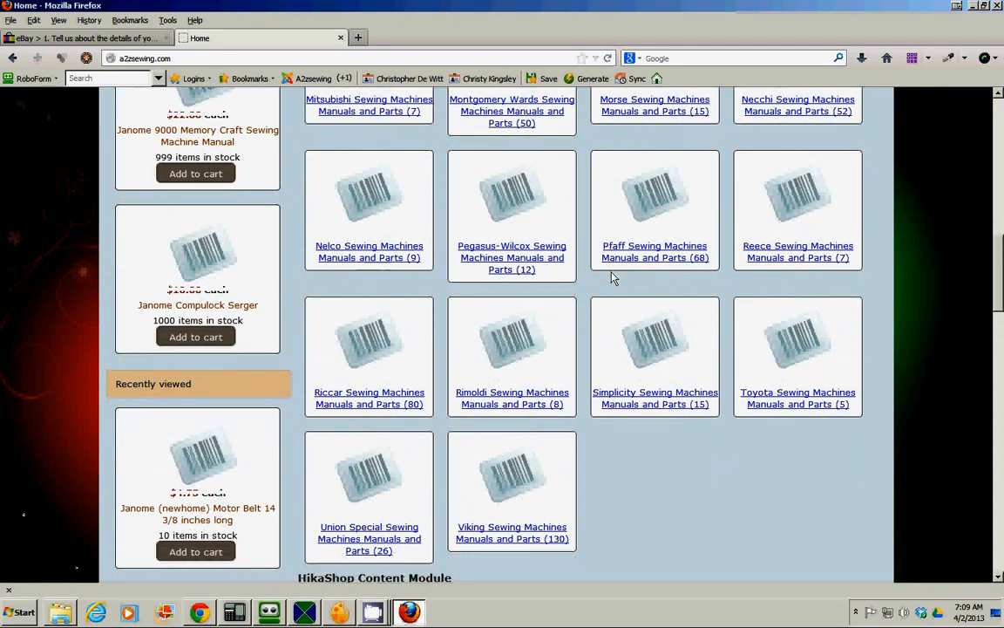
scroll(up, 3)
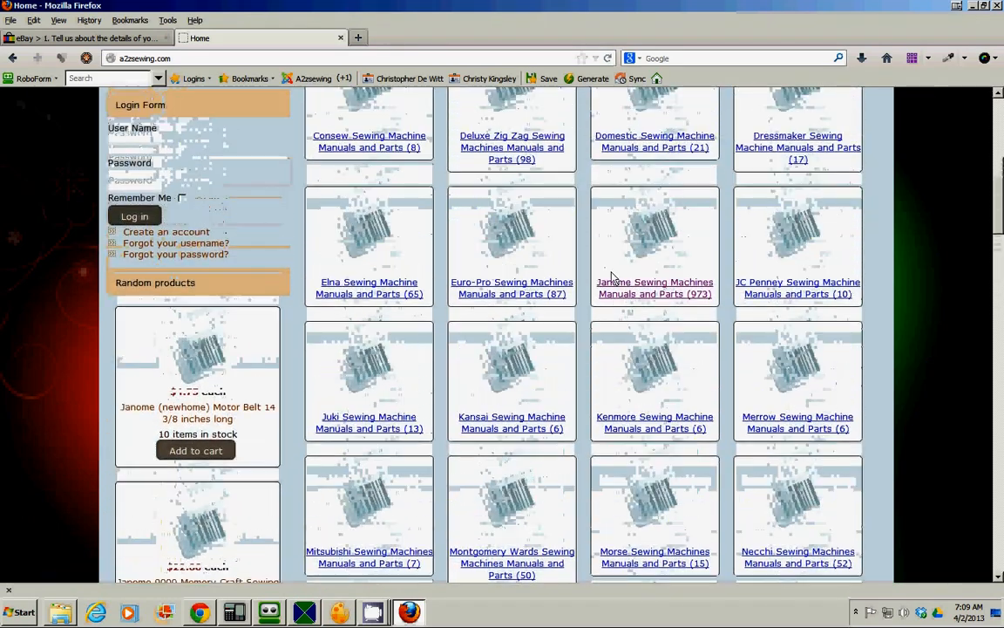
scroll(up, 3)
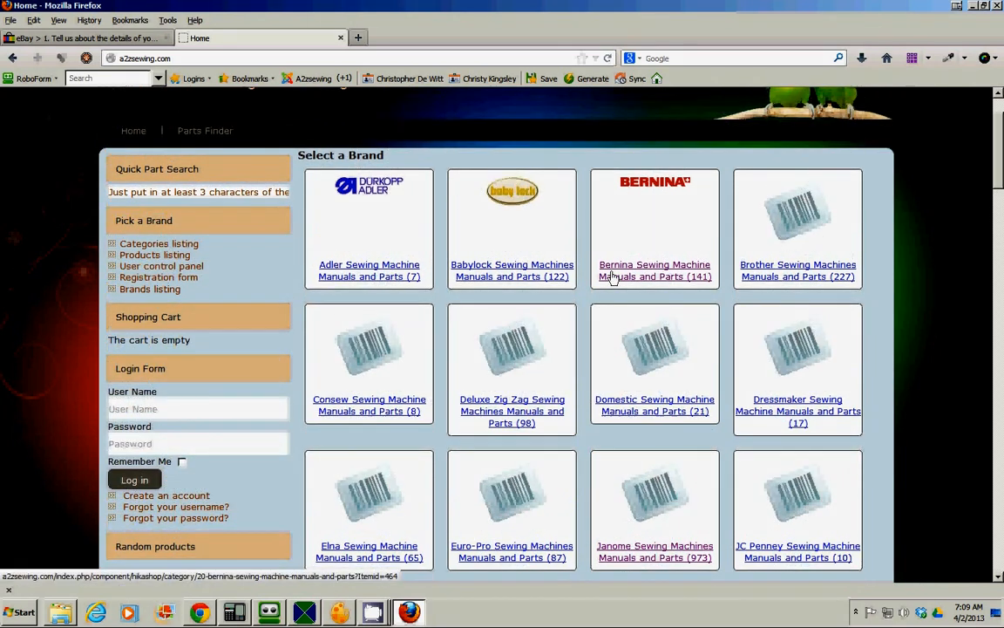
- Run a Quick Part Search for 'white' and scroll through the first page of 100 results
text(w)
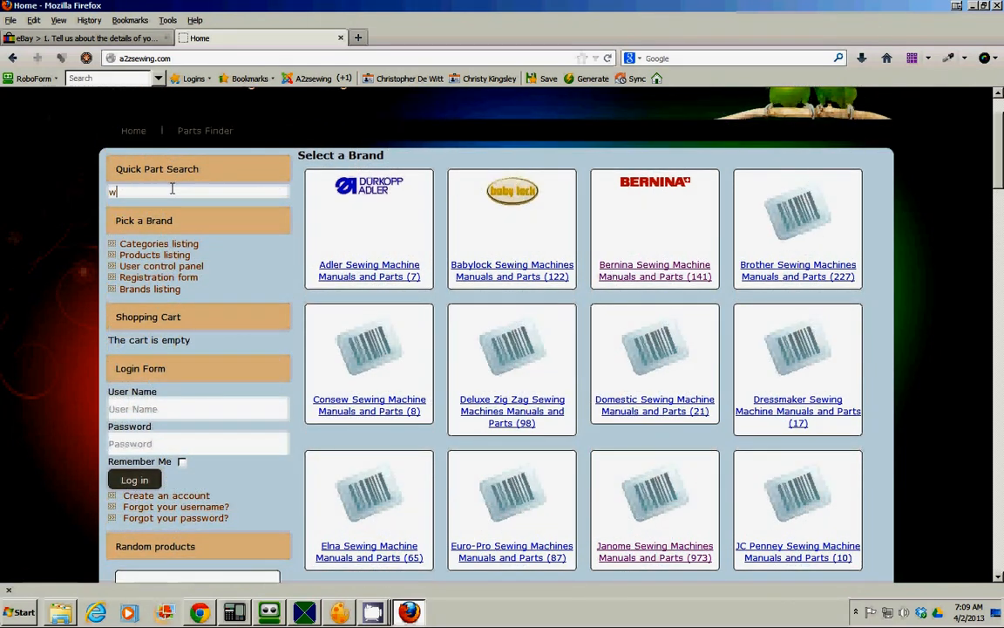
text(white)
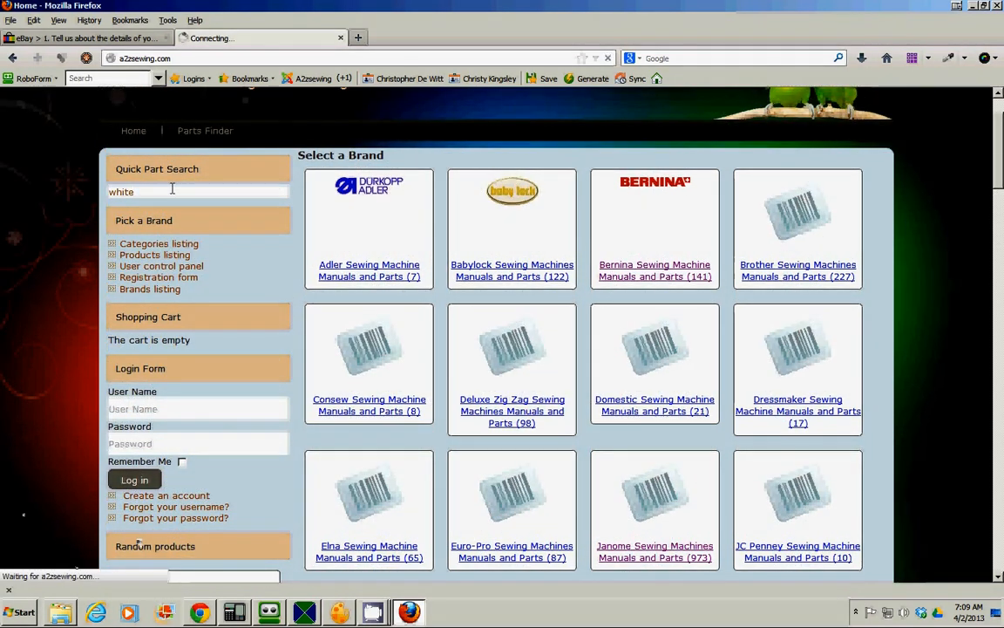
key(Return)
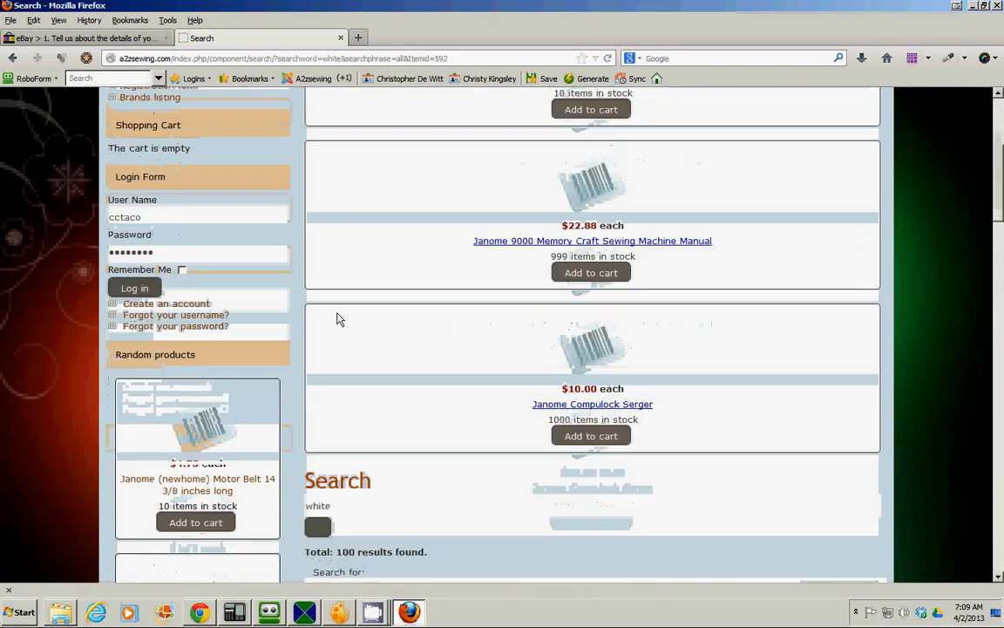
scroll(down, 3)
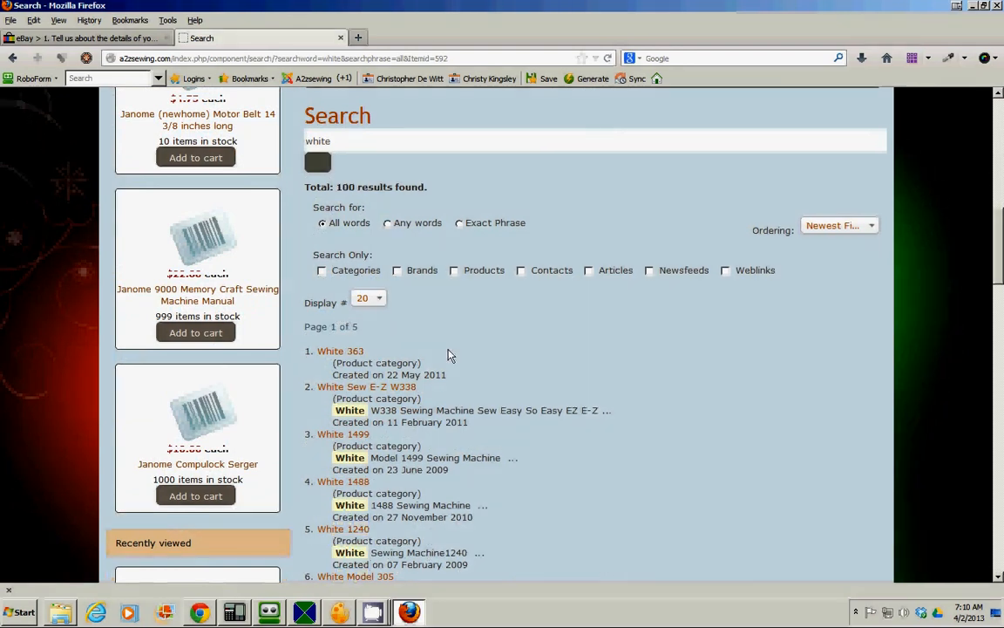
scroll(down, 3)
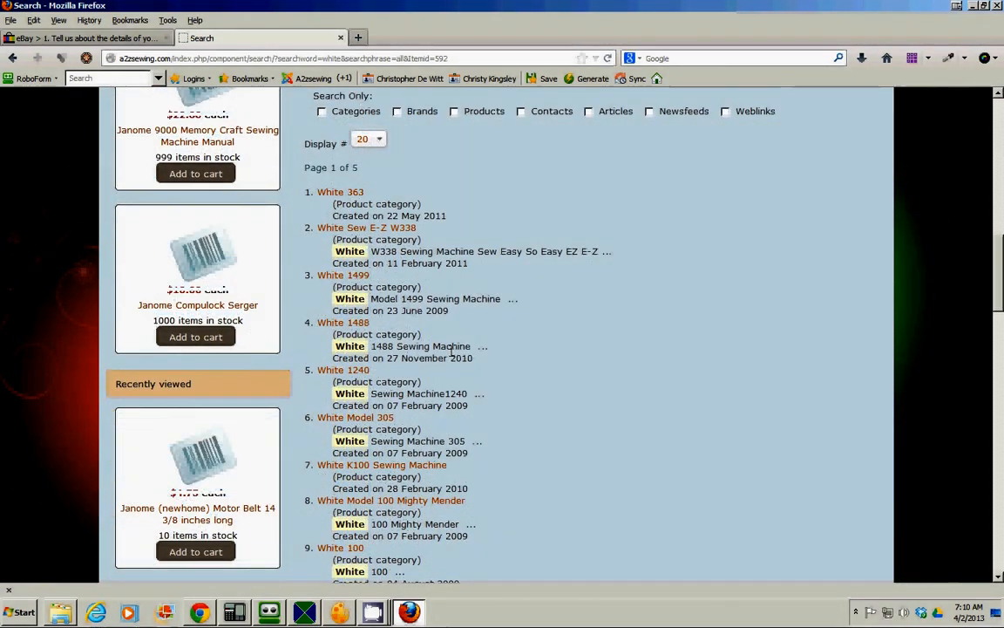
scroll(up, 3)
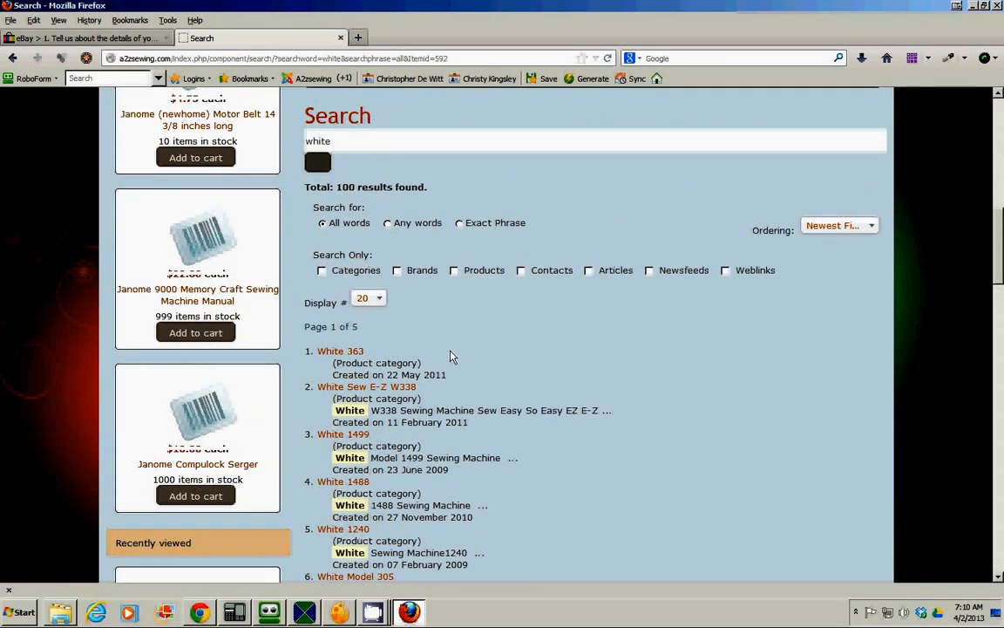
scroll(down, 3)
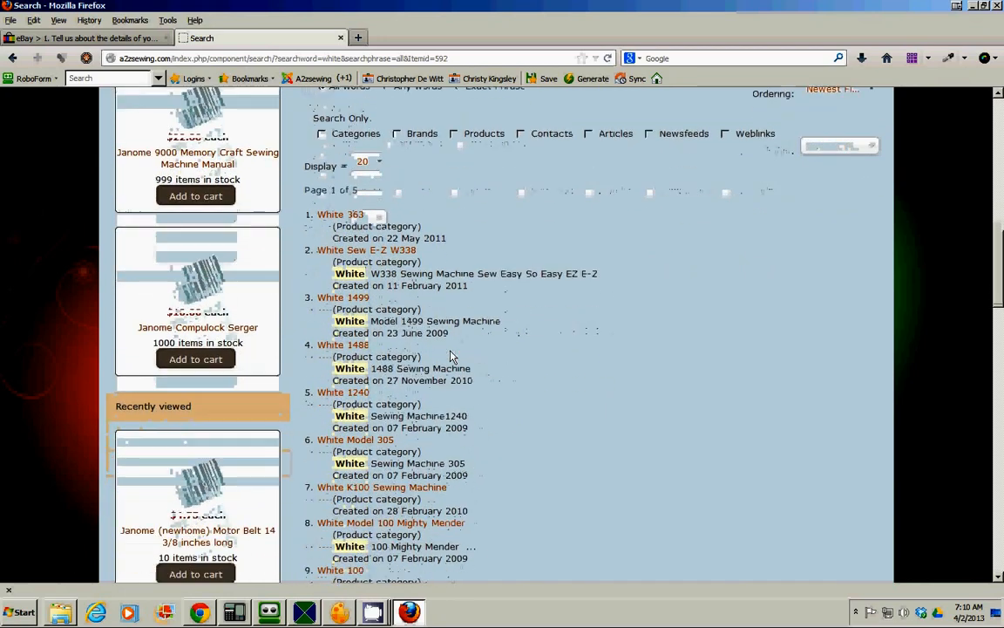
scroll(down, 3)
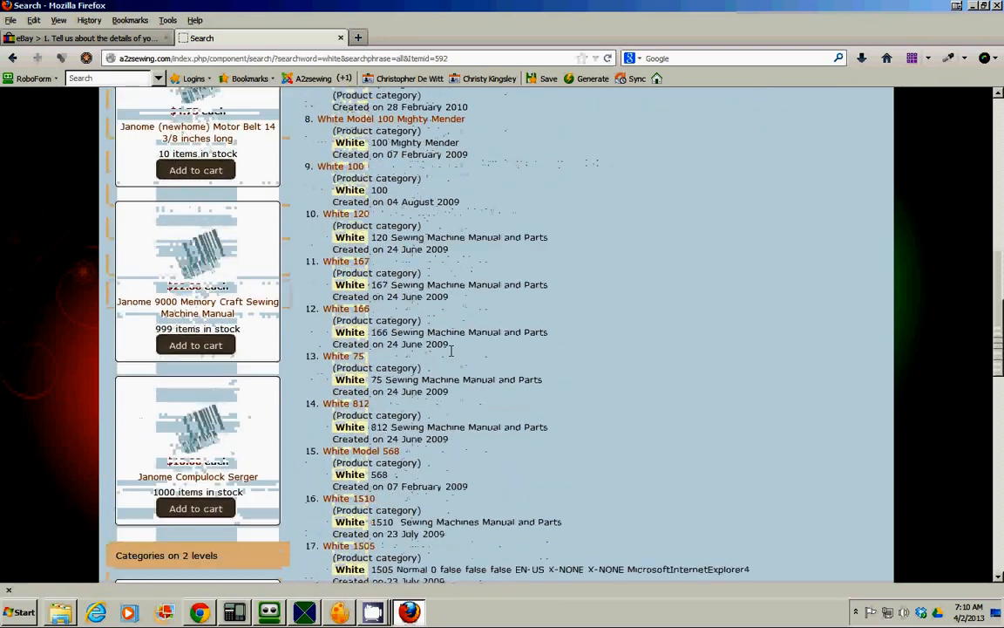
scroll(down, 3)
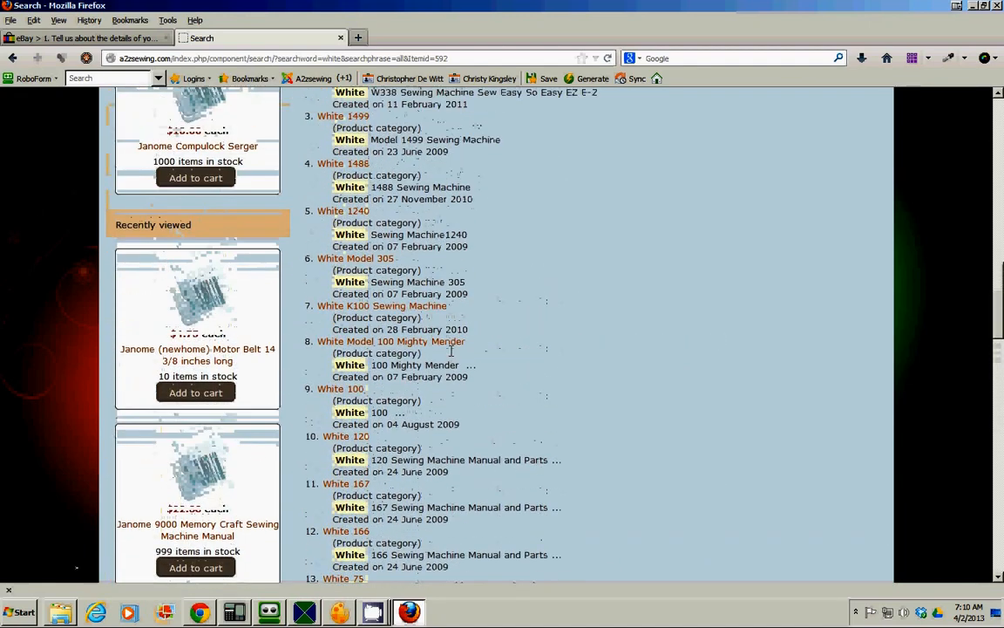
scroll(up, 3)
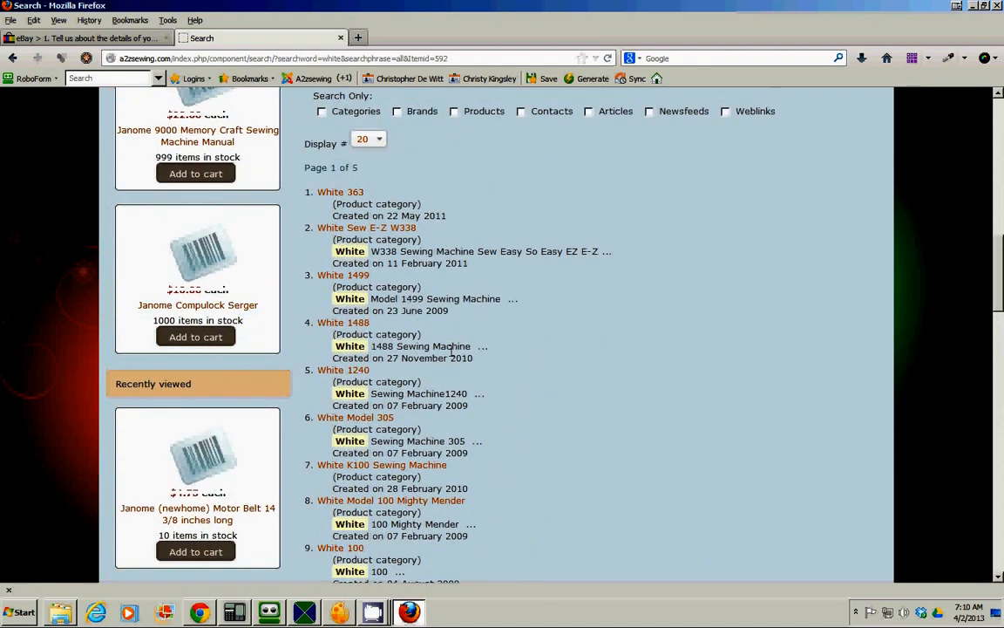
scroll(down, 3)
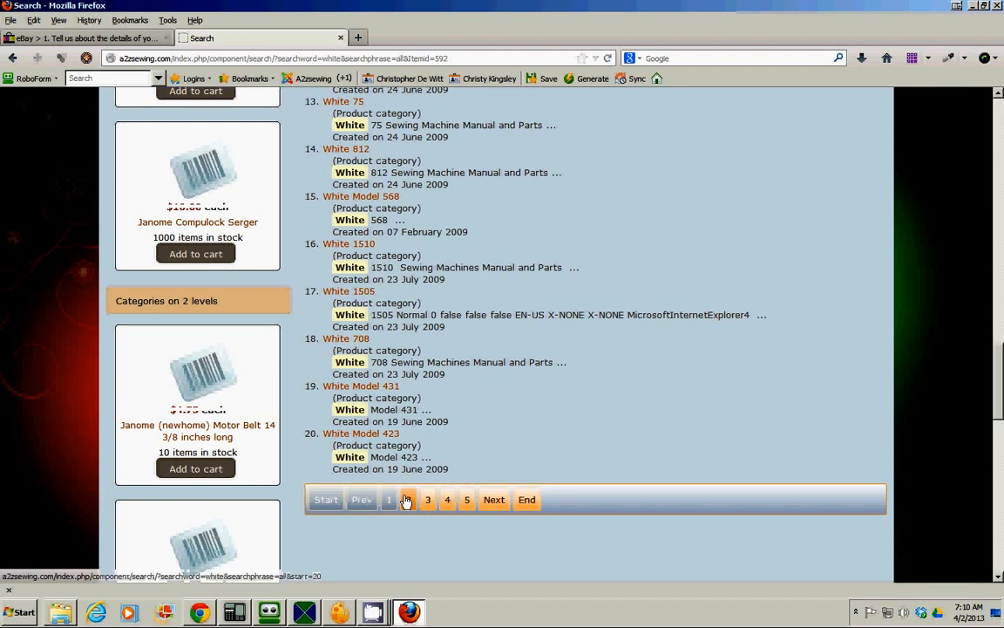
- Move to another page of White results and sort them alphabetically
click(429, 498)
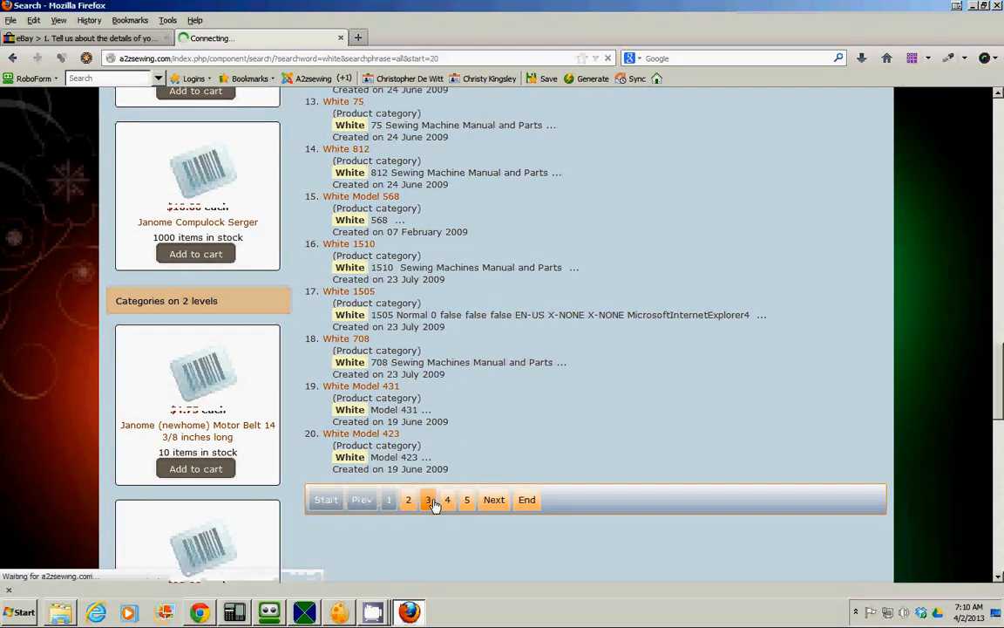
click(428, 498)
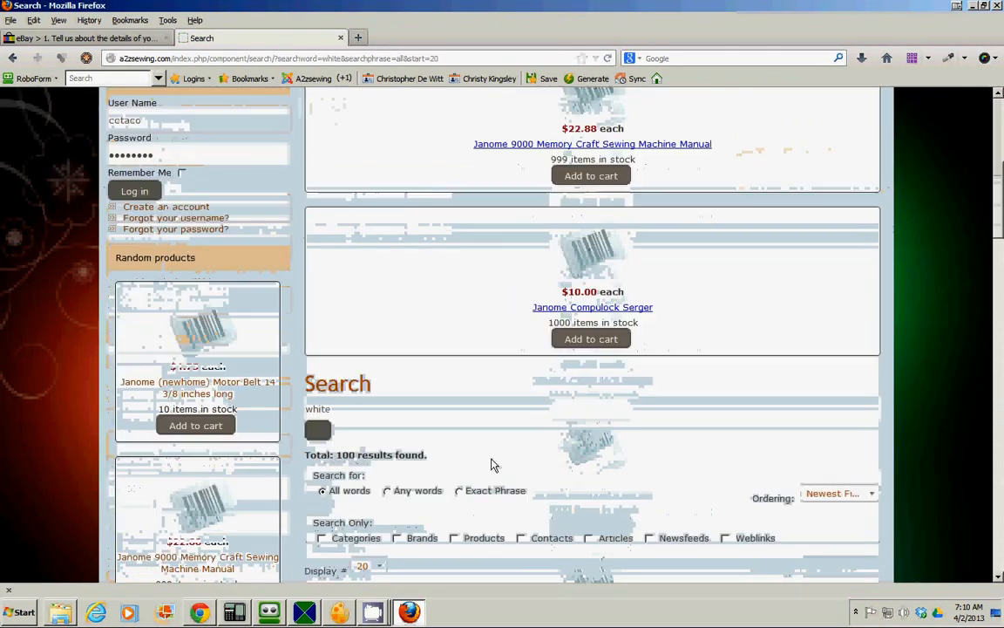
scroll(down, 3)
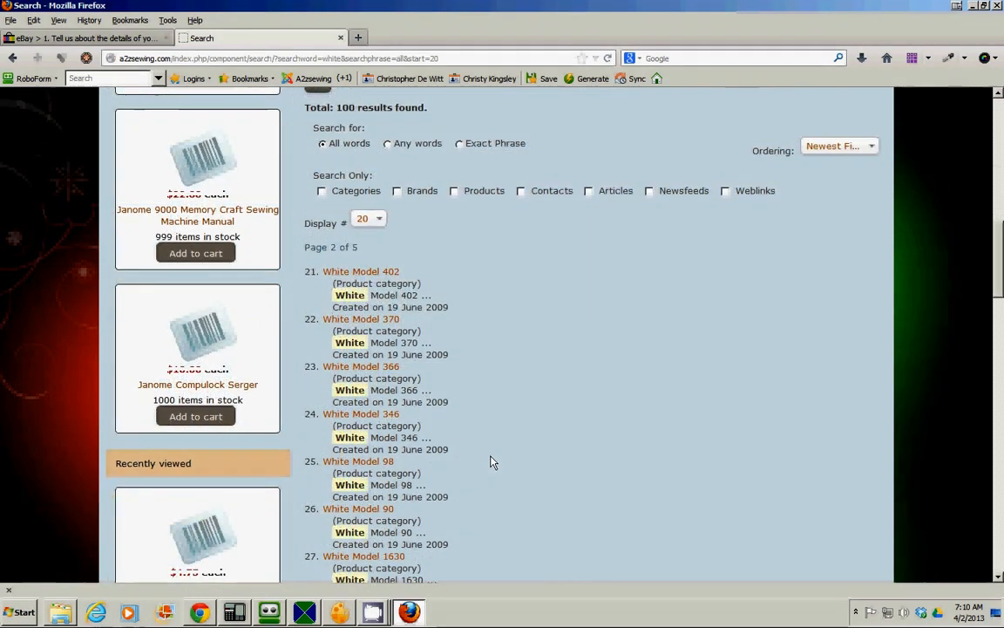
mouse_move(659, 270)
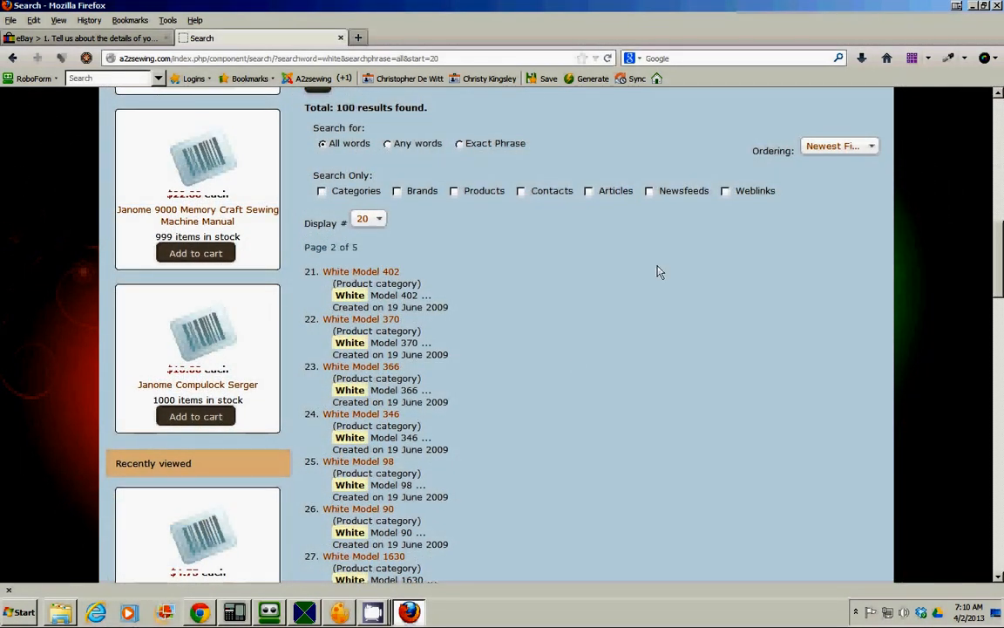
click(836, 146)
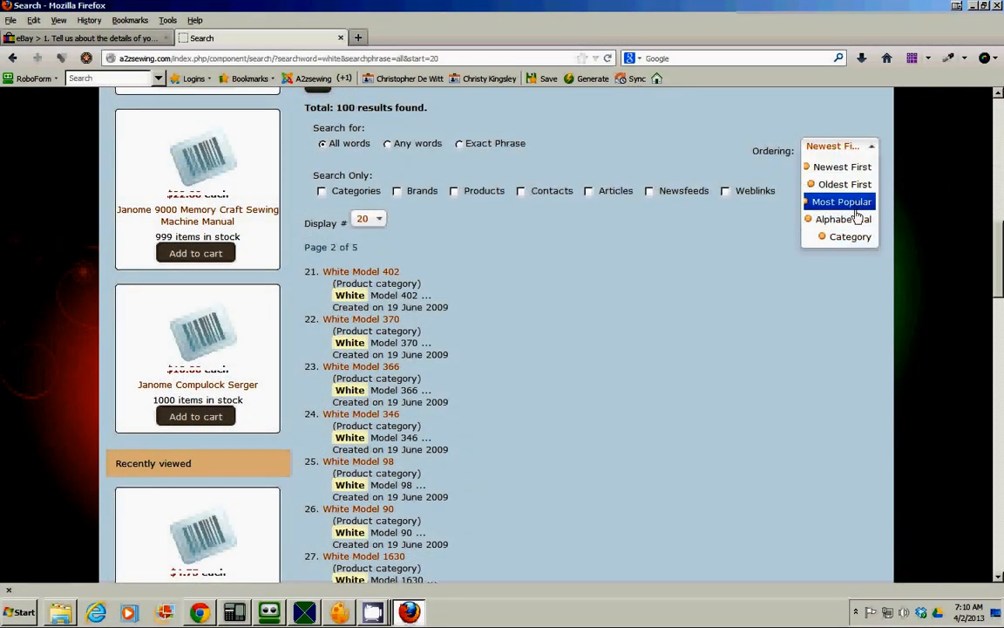
mouse_move(842, 219)
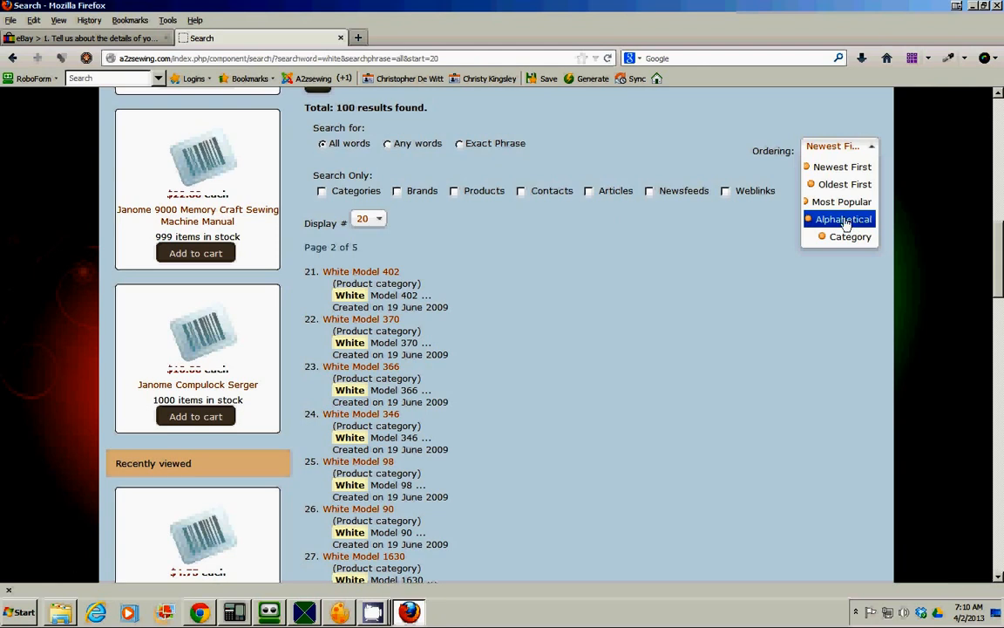
click(844, 219)
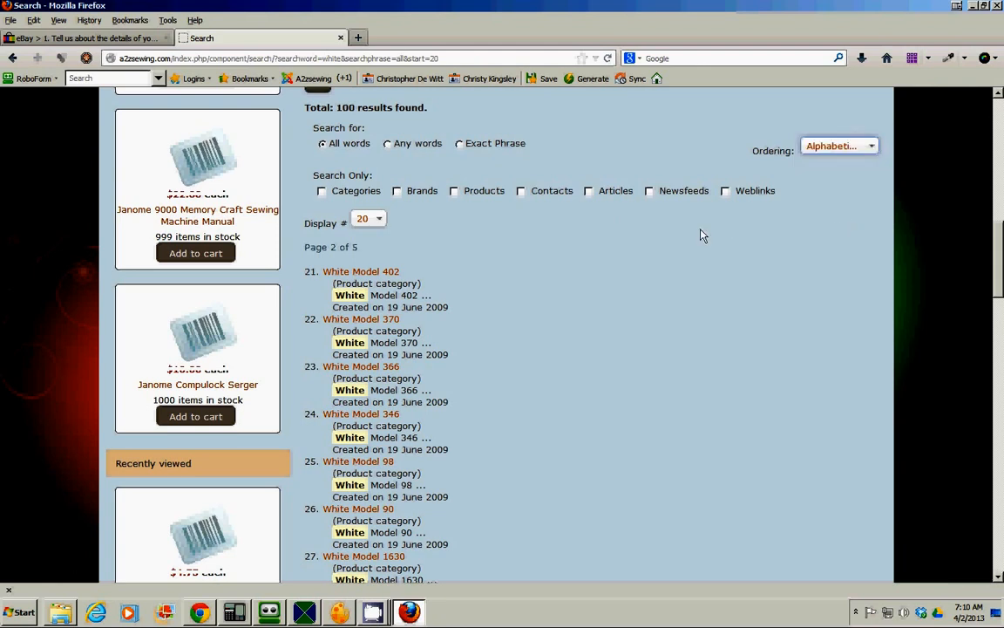
- Scroll the sorted results to read model names such as White 100, White 1000 and White 1033
scroll(up, 3)
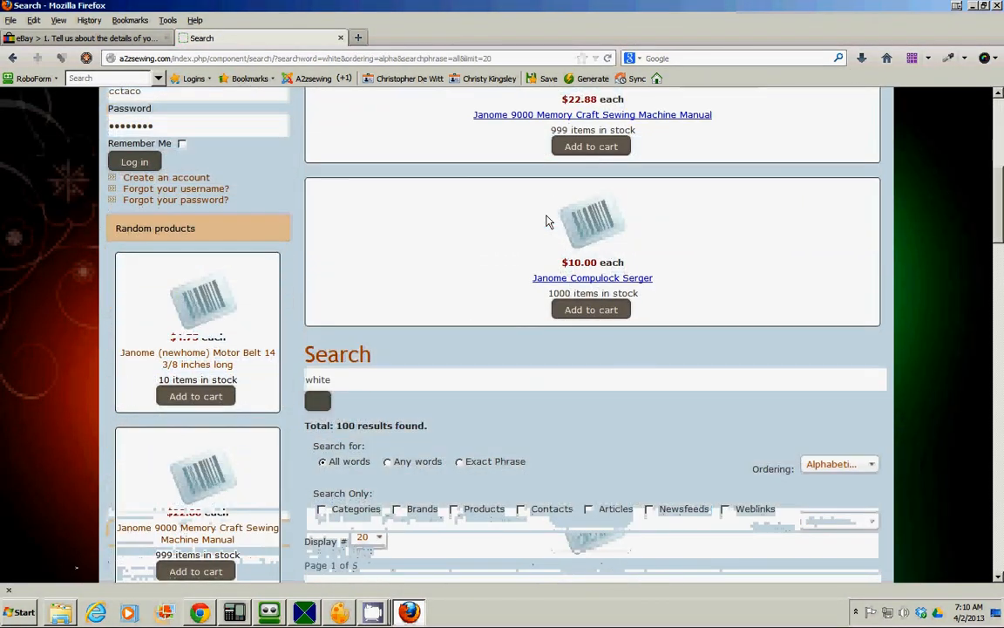
scroll(down, 3)
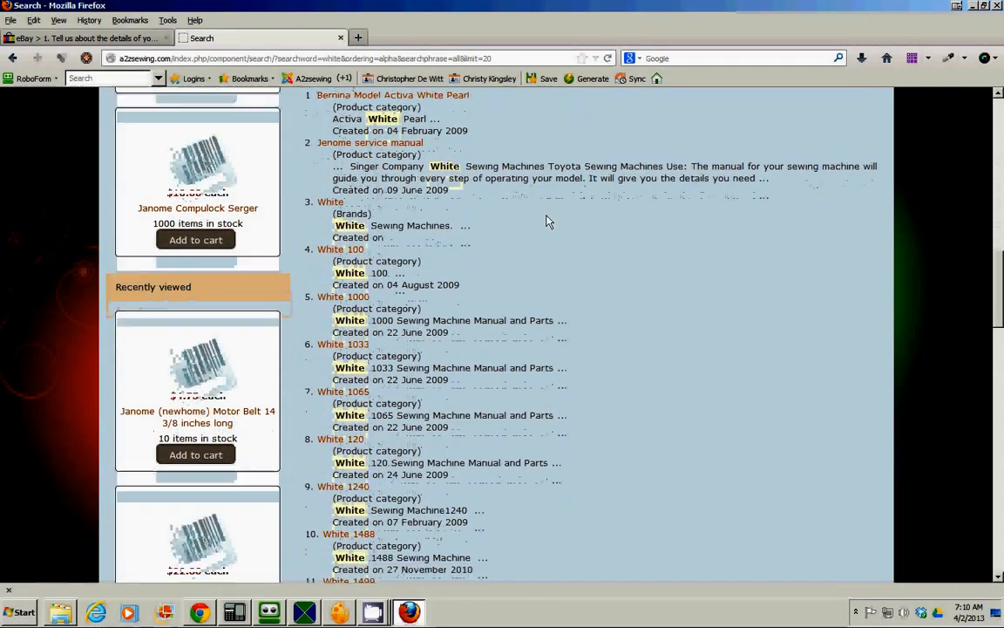
scroll(down, 3)
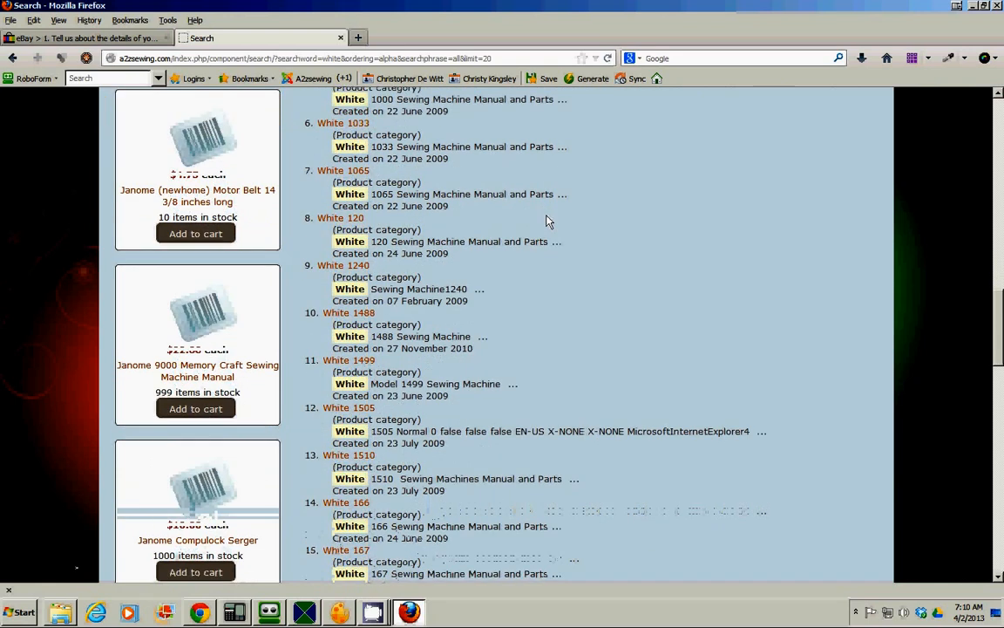
scroll(down, 3)
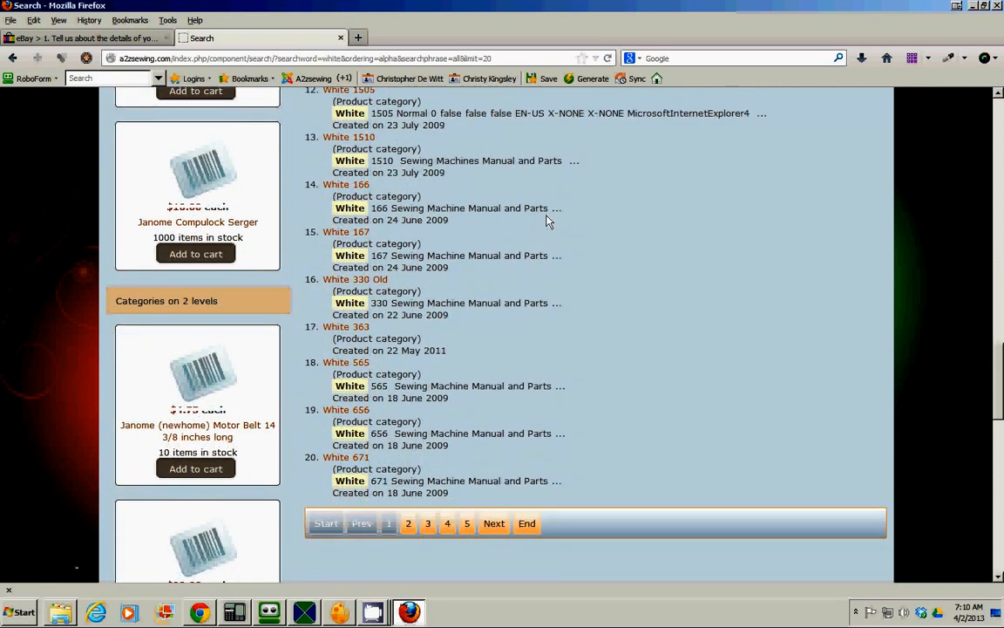
scroll(down, 3)
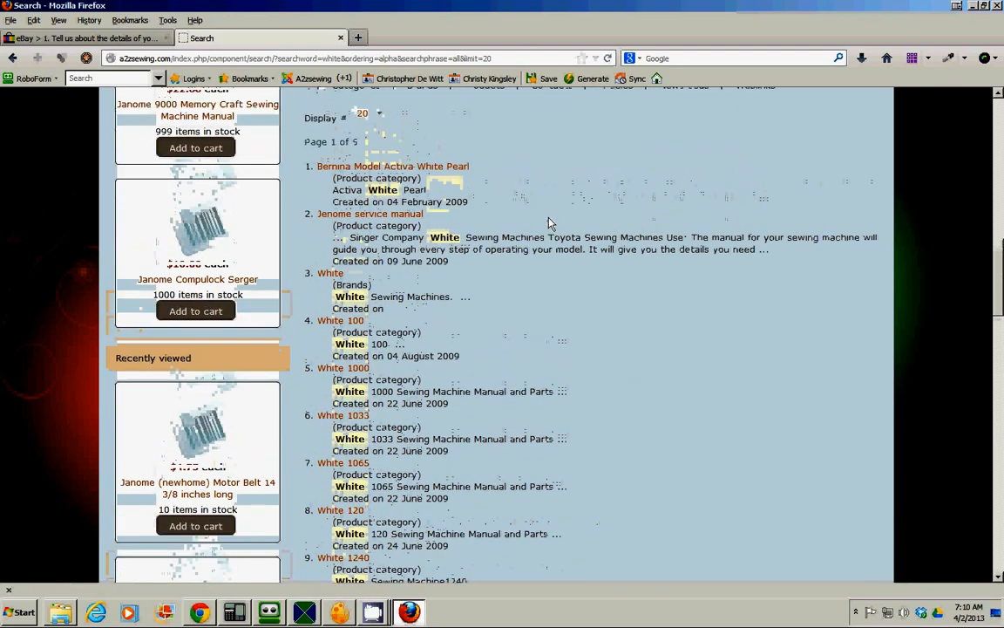
scroll(up, 3)
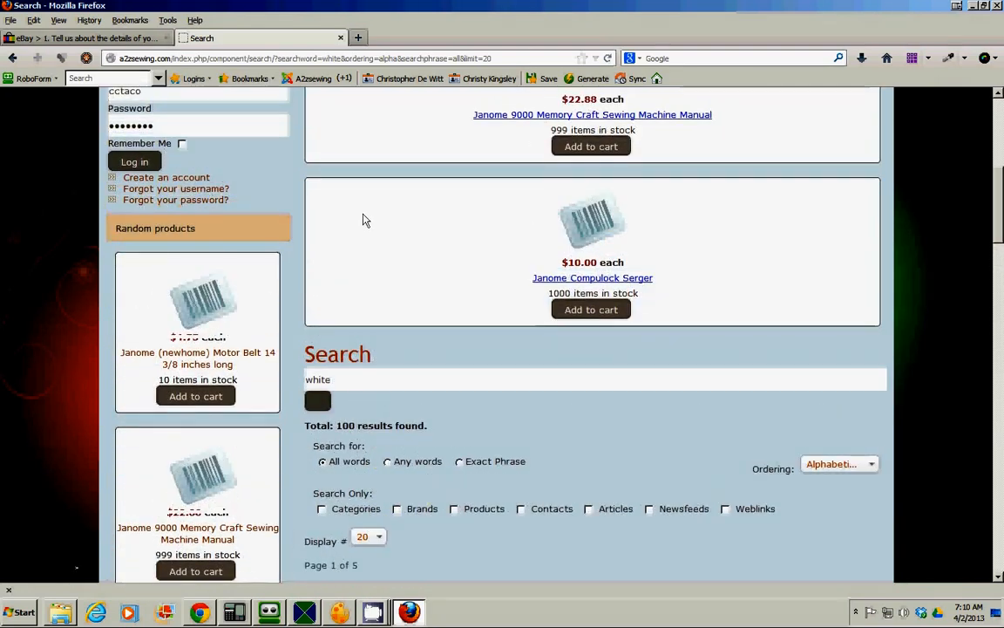
scroll(down, 3)
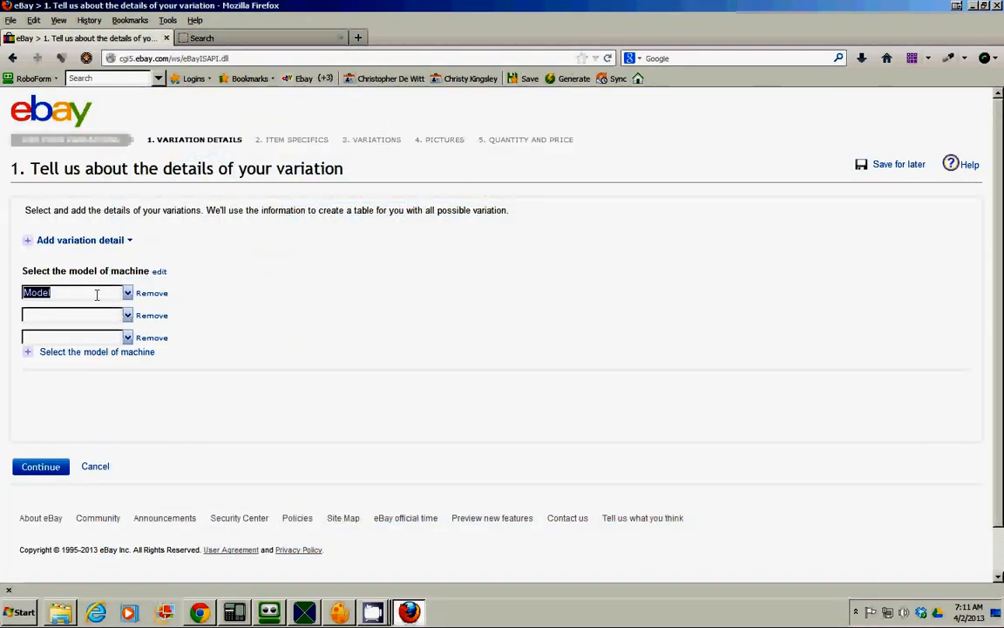
- Enter White 100 and White 1000 as the first two model-of-machine values
text(white)
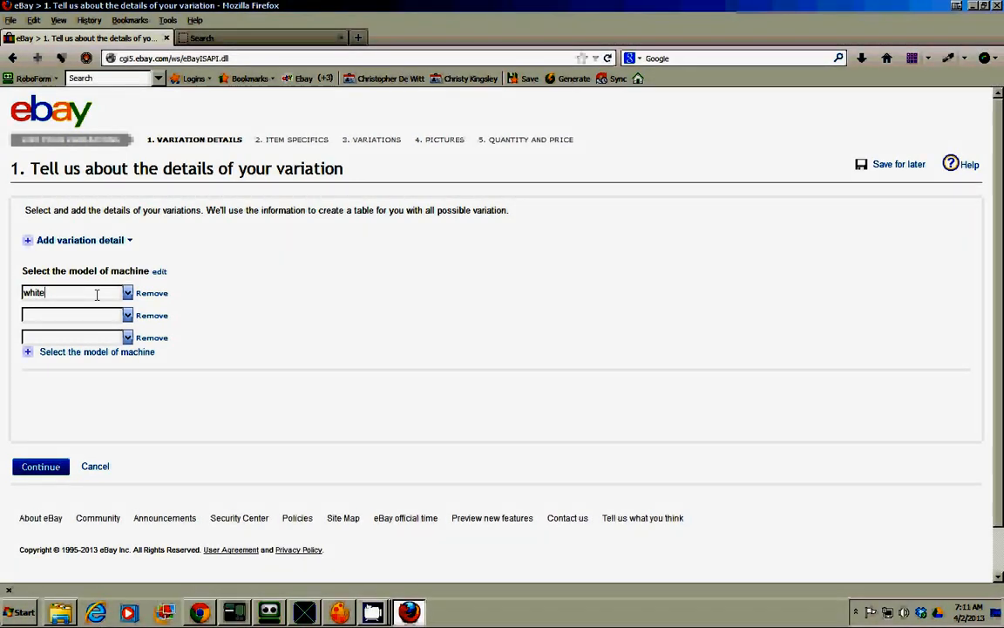
text(Whit)
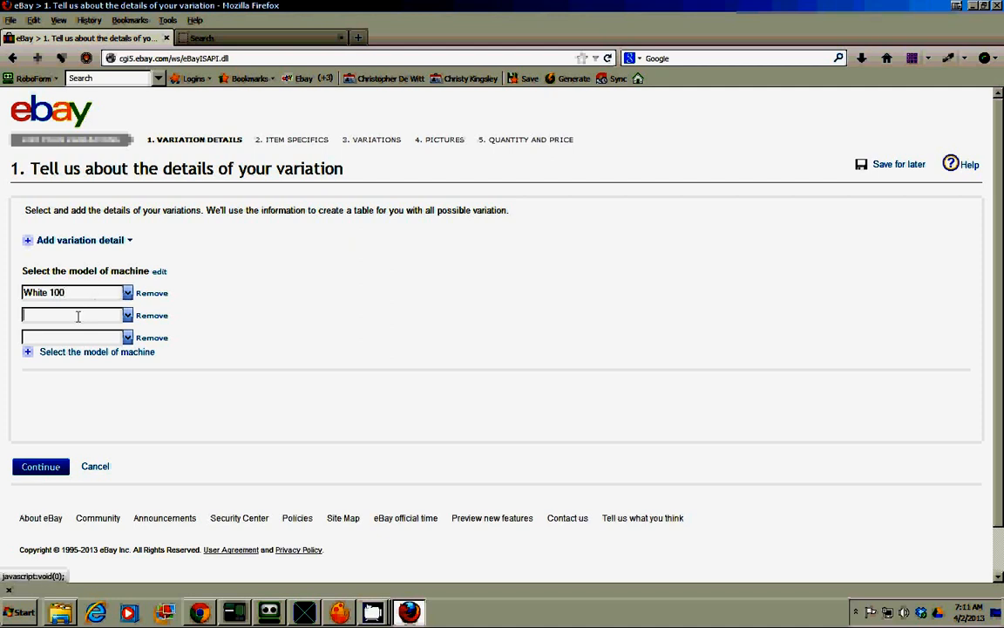
text(White 1)
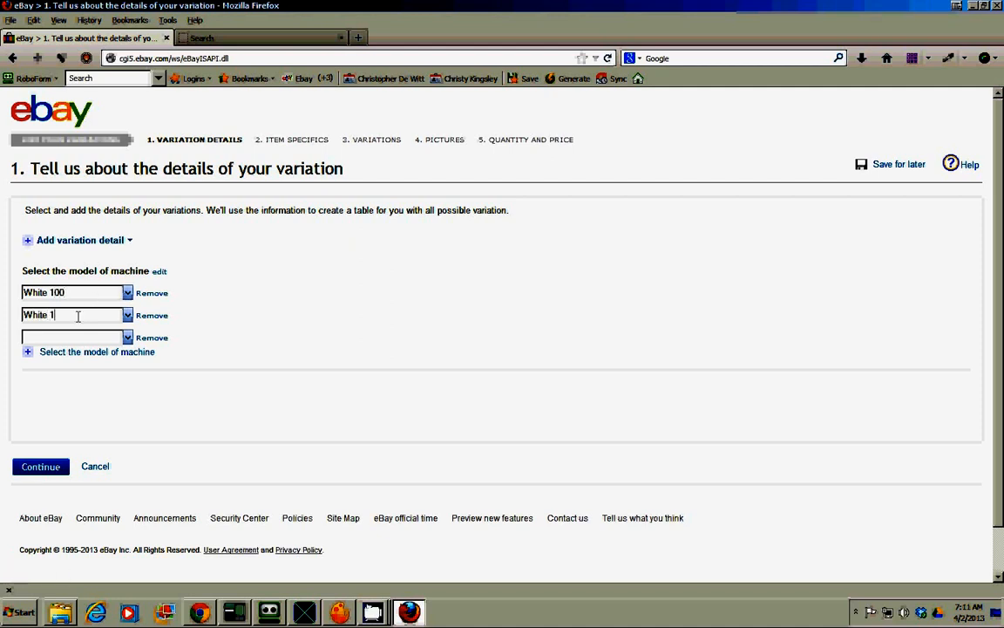
text(000)
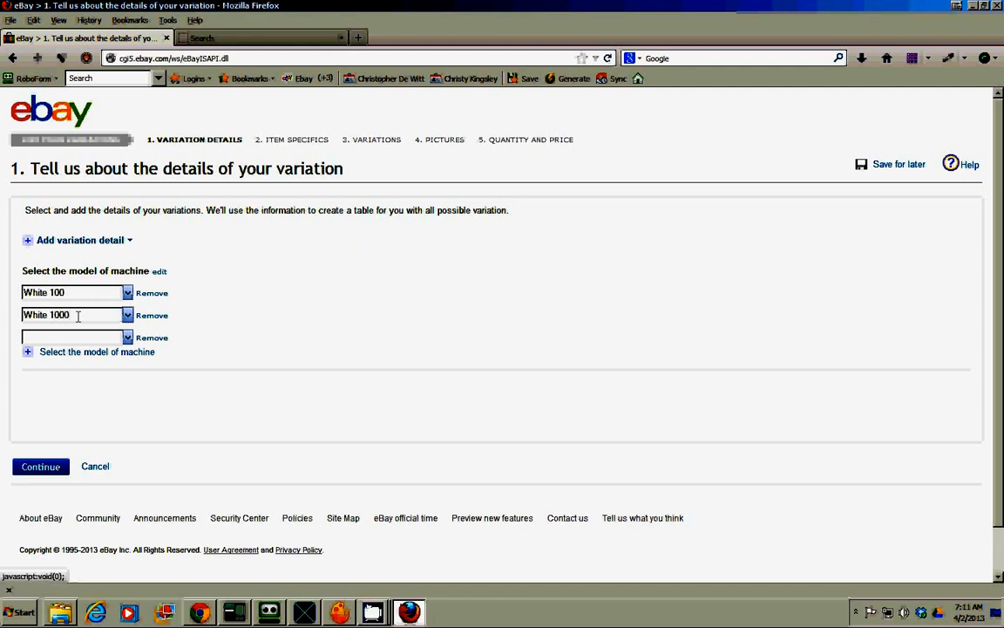
- Add White 1033, White 1065 and White 120 as further model values and continue to item specifics
click(73, 338)
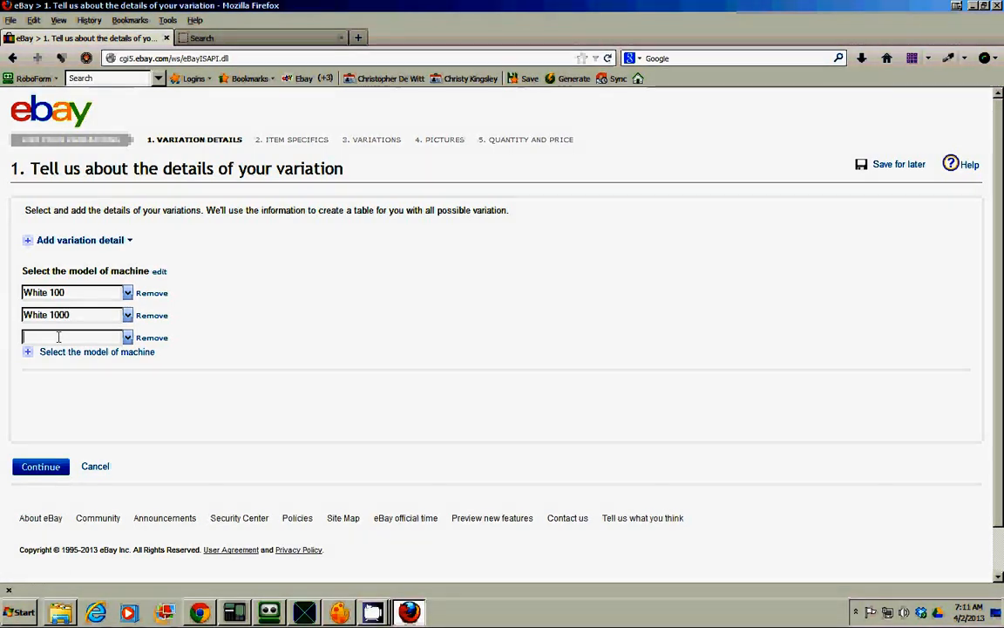
text(White)
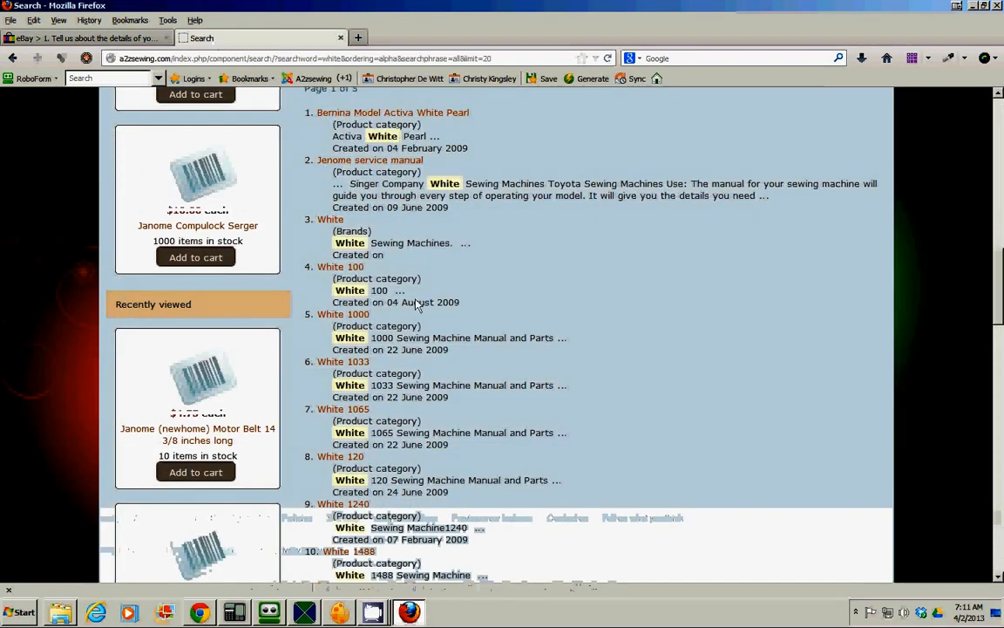
mouse_move(350, 361)
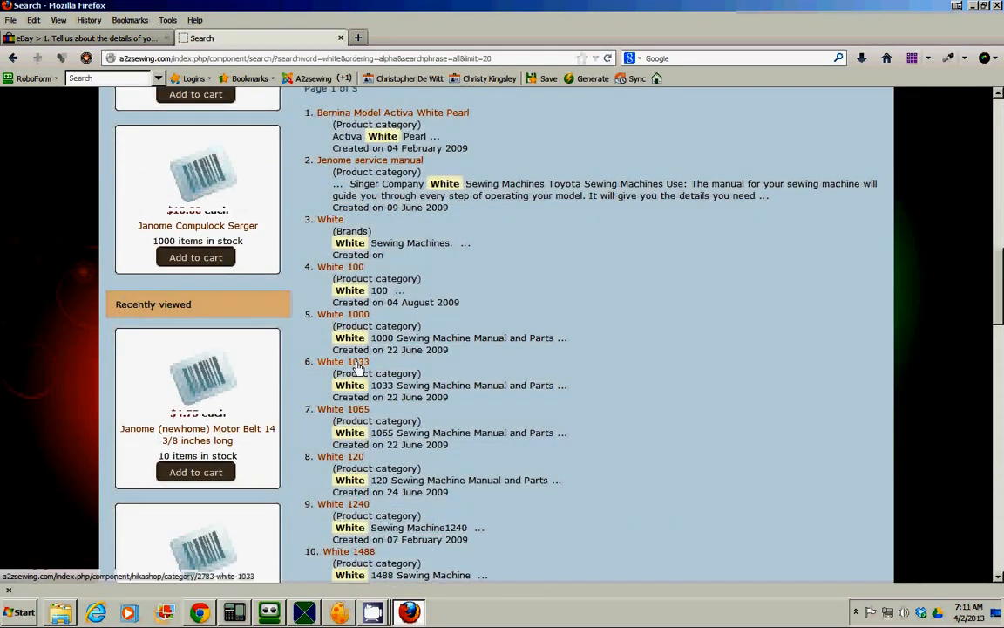
click(87, 38)
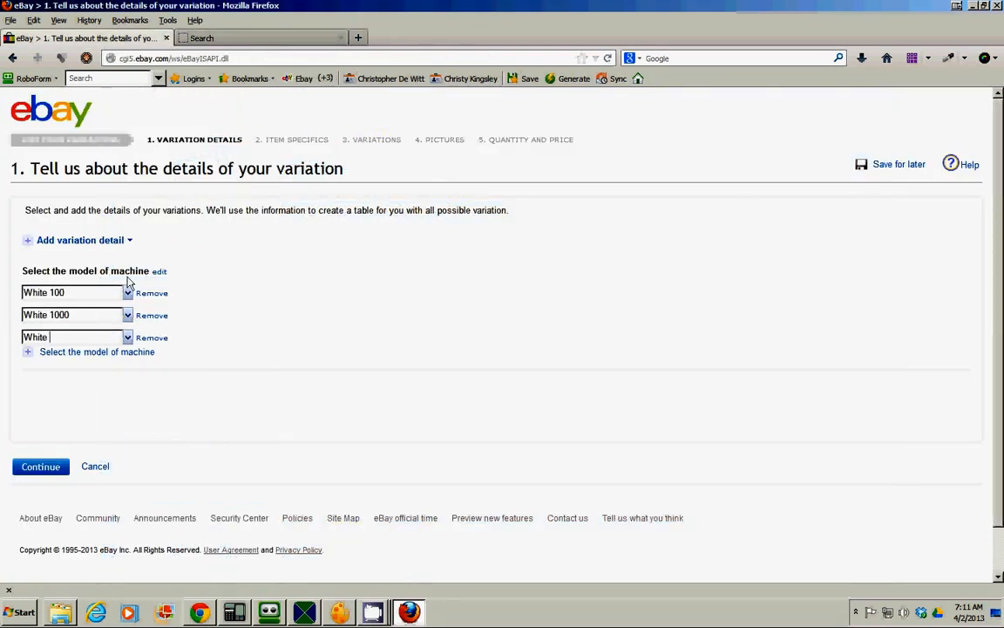
text(1033)
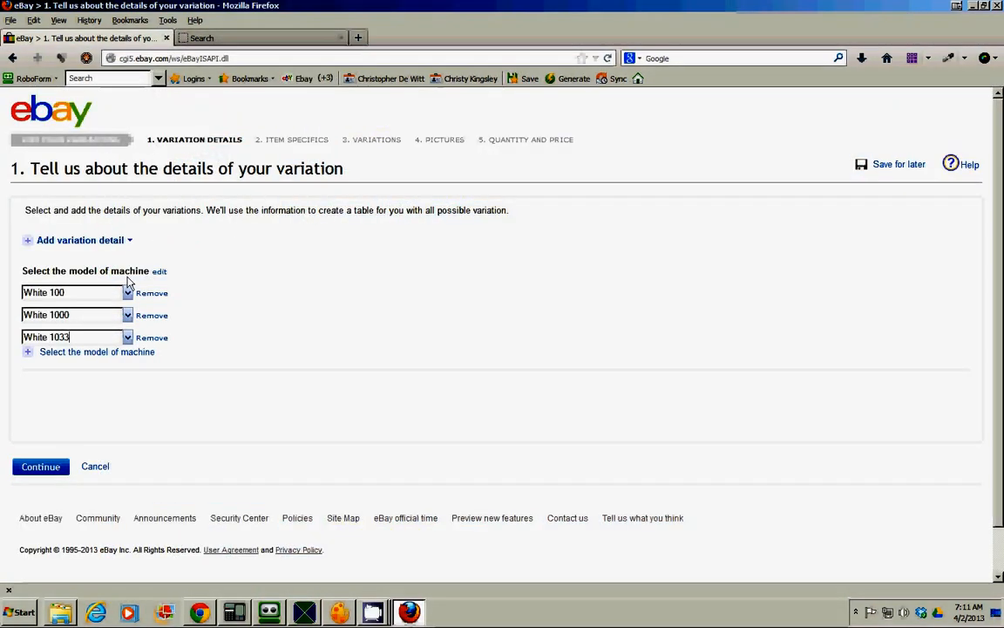
click(98, 352)
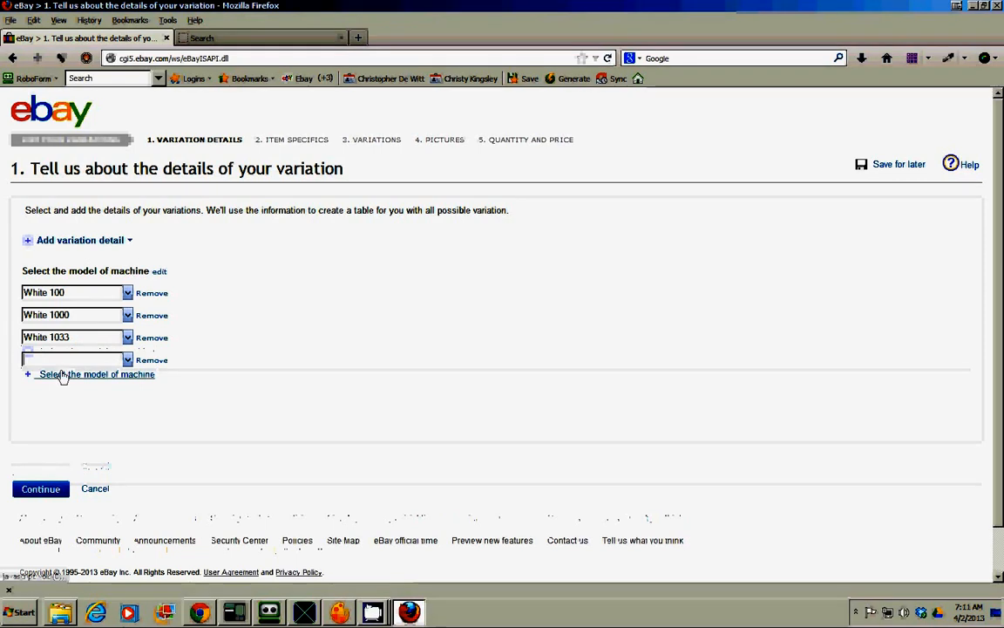
click(96, 373)
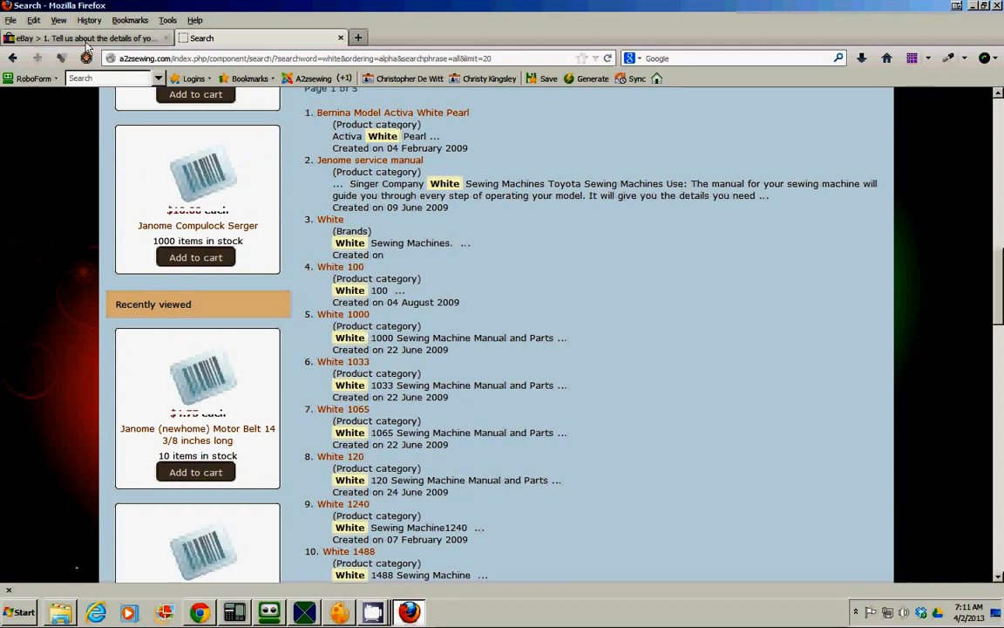
click(88, 38)
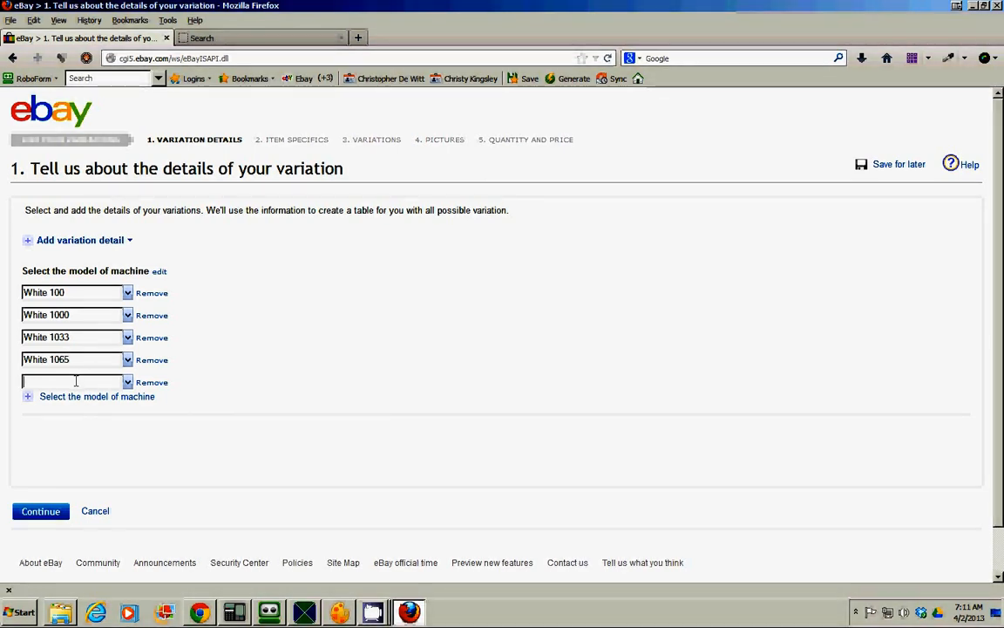
text(White)
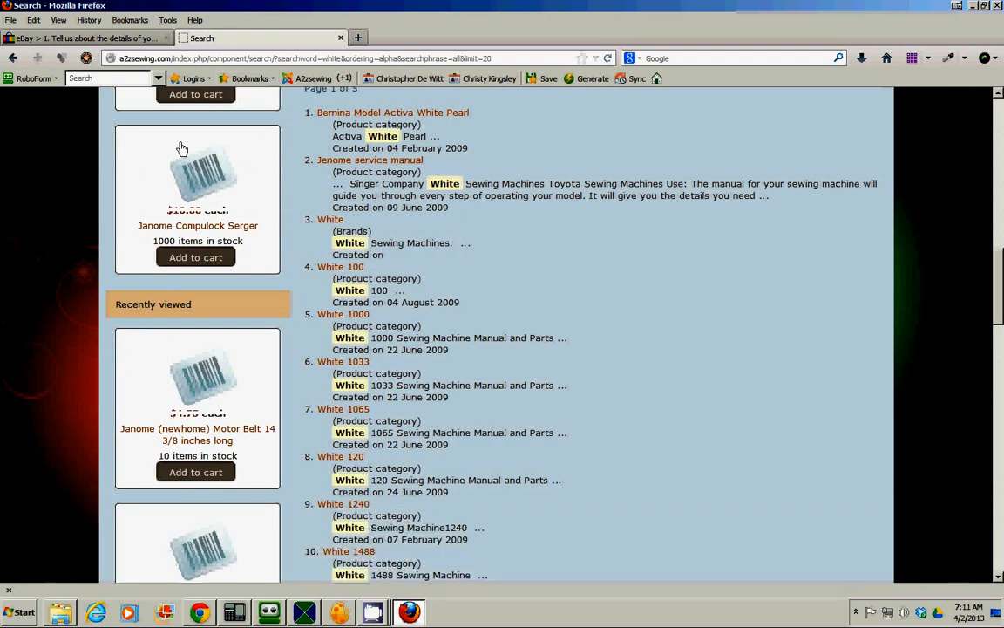
click(83, 38)
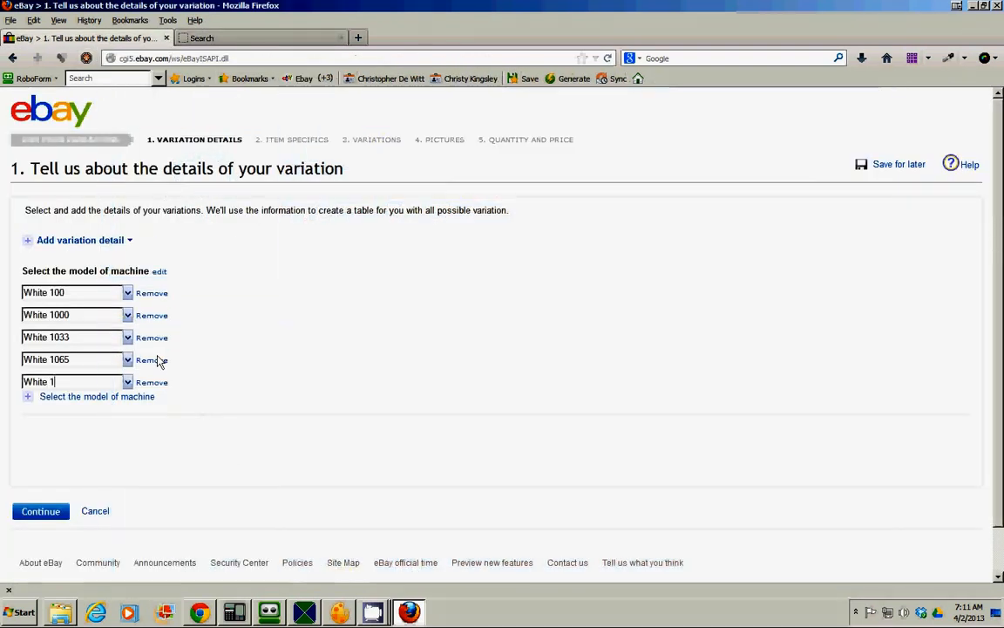
text(20)
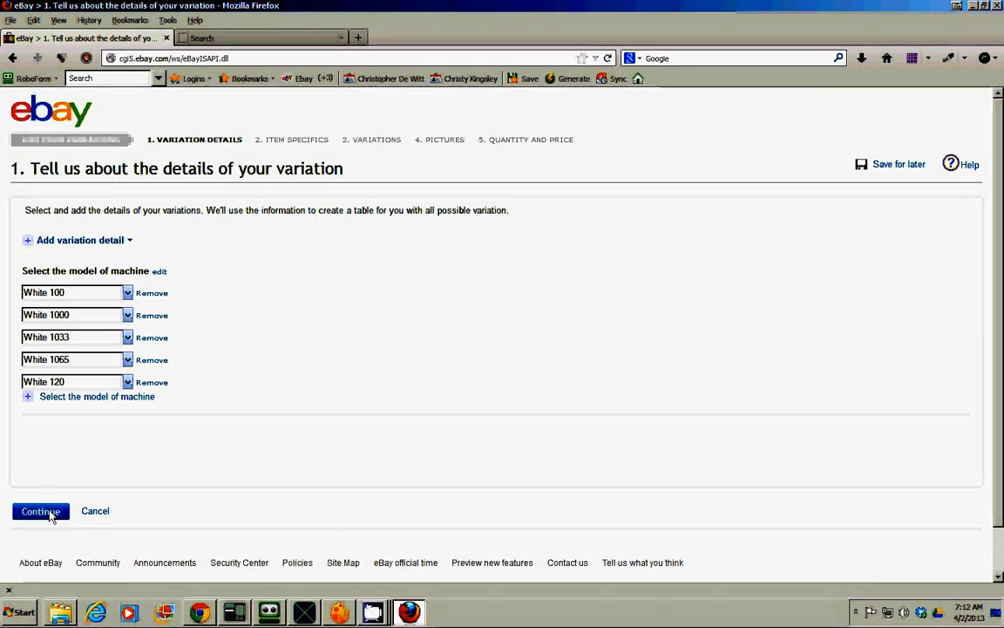
click(40, 511)
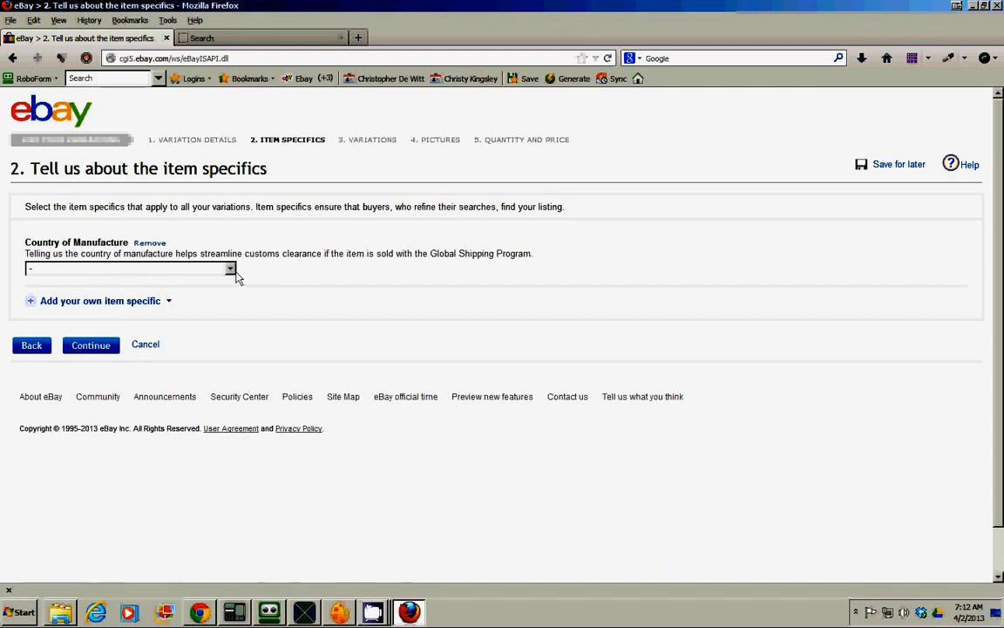
- Remove the Country of Manufacture specific and accept the five White model variations through to pictures
click(150, 242)
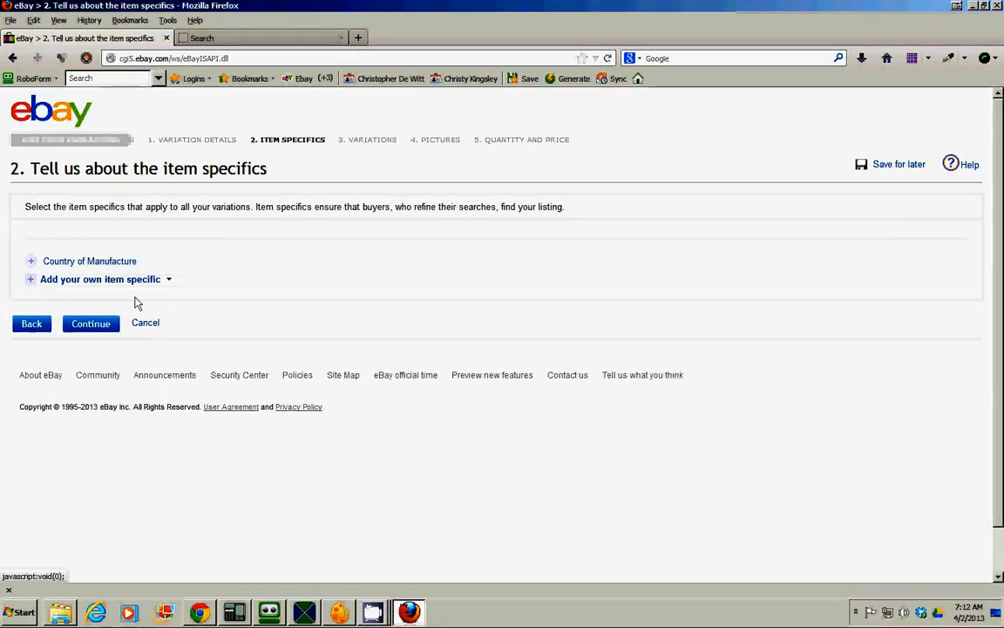
click(91, 322)
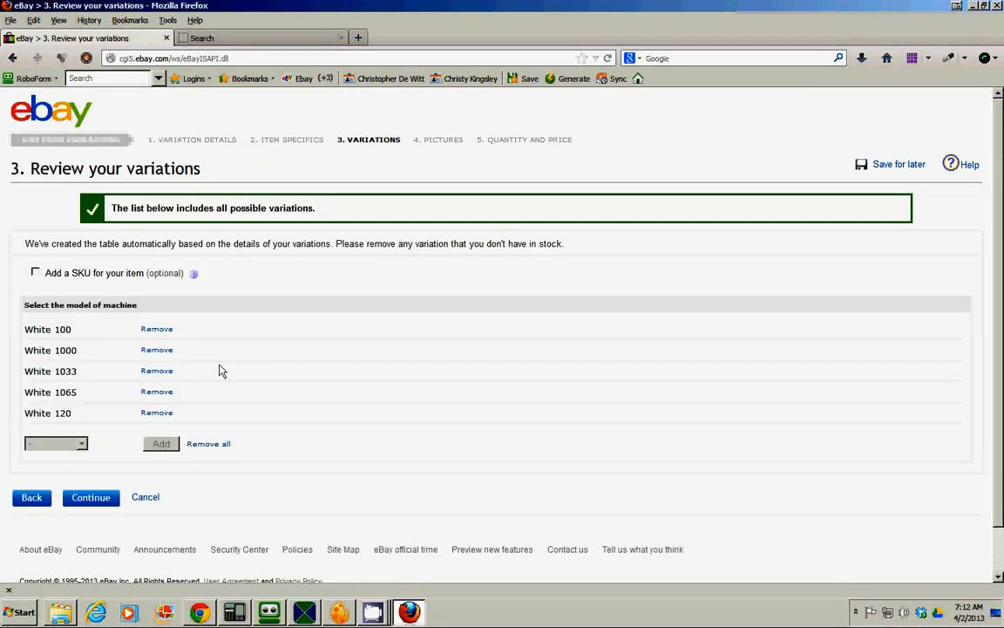
scroll(up, 3)
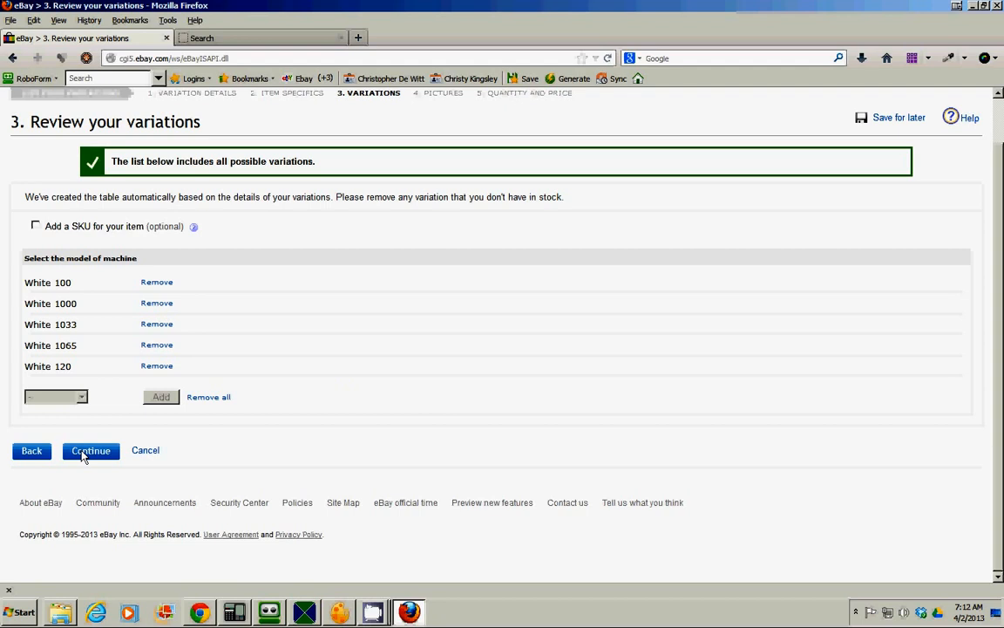
click(90, 449)
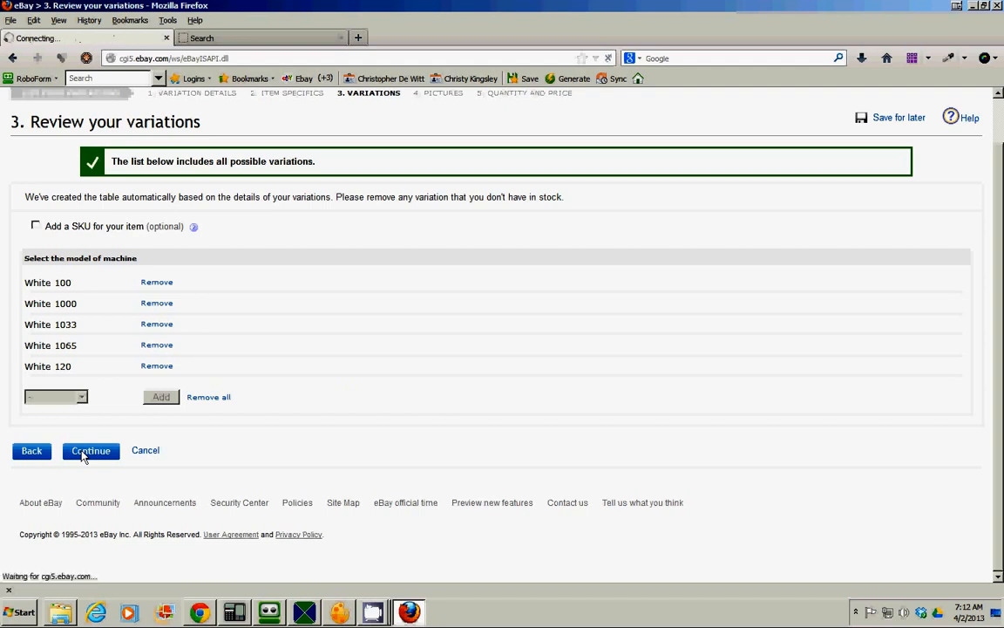
click(90, 450)
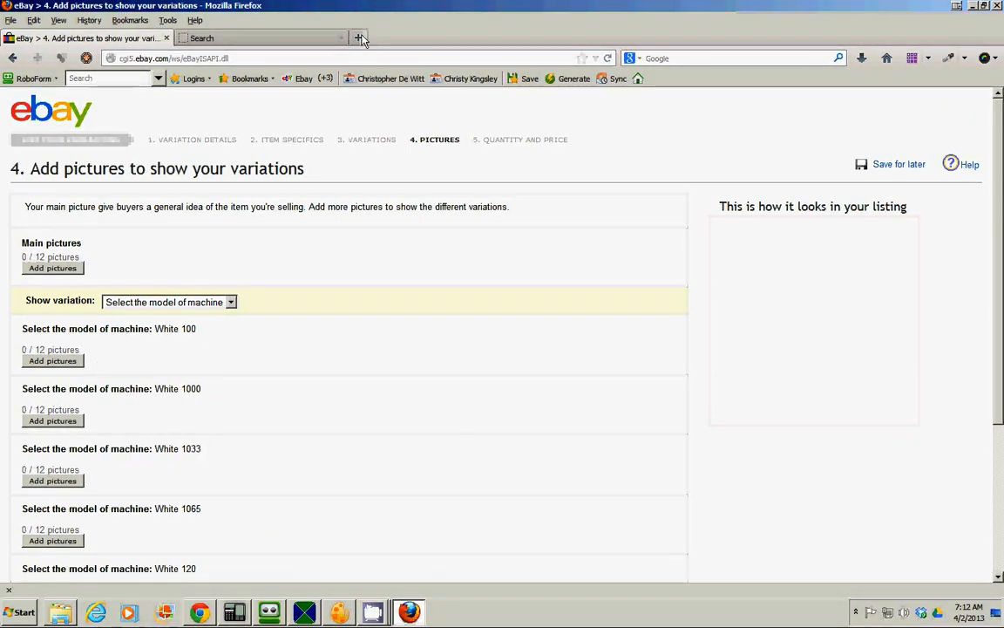
- Open Google Drive in a new Firefox tab, leaving the eBay pictures step waiting
click(359, 38)
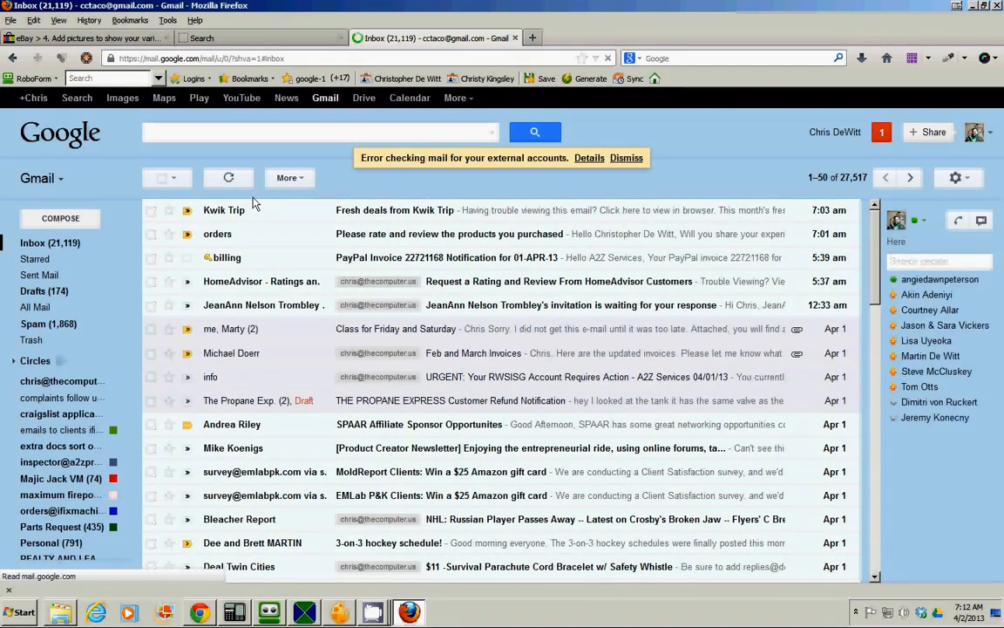
mouse_move(363, 98)
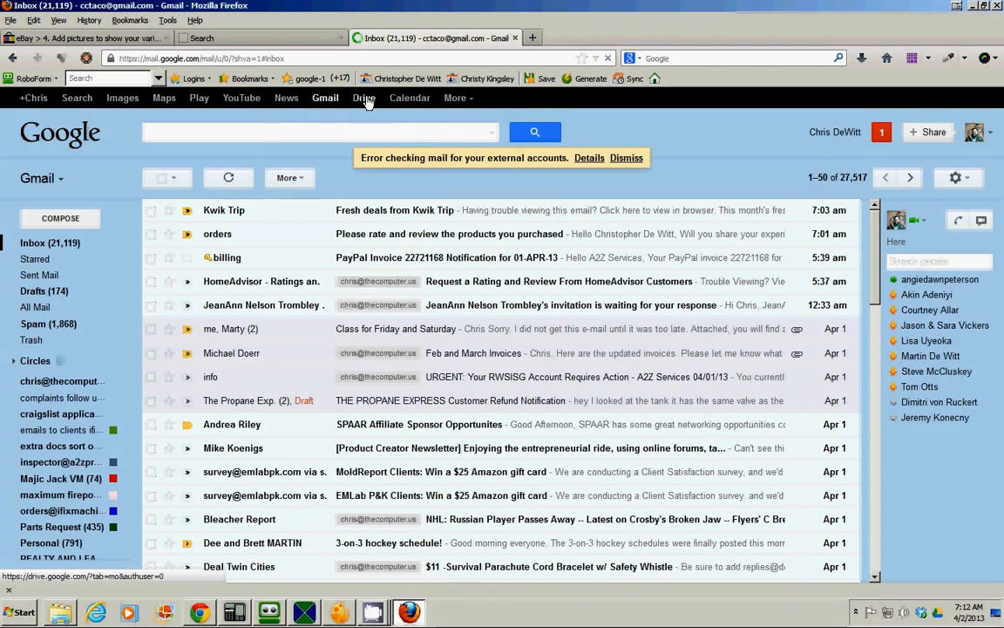
click(363, 98)
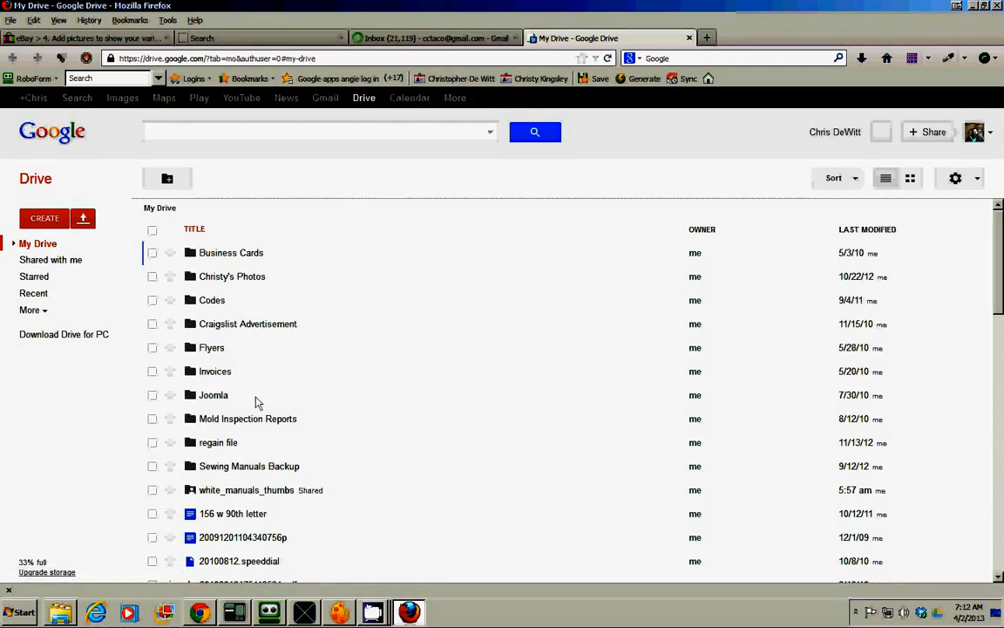
- Open White_ 100_Instructions_thmb.jpg from the white_manuals_thumbs folder in Google Drive Viewer
double_click(248, 488)
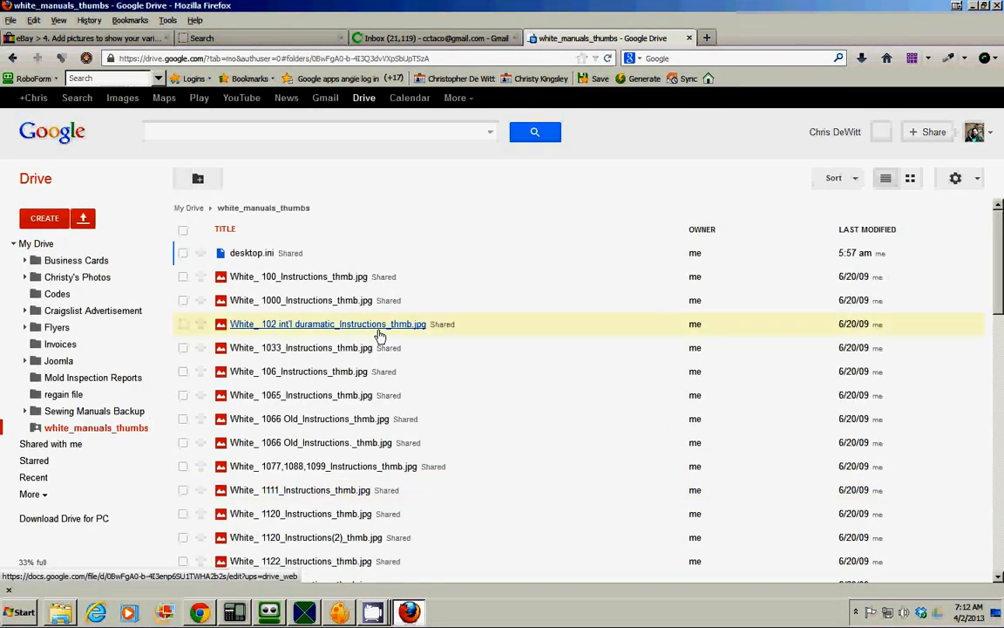
click(298, 276)
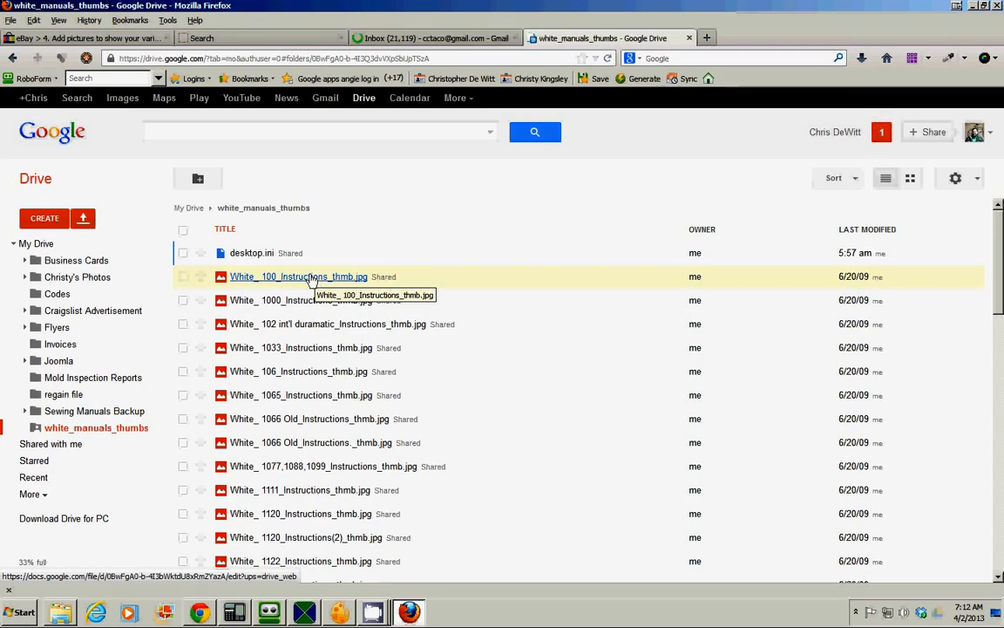
right_click(298, 276)
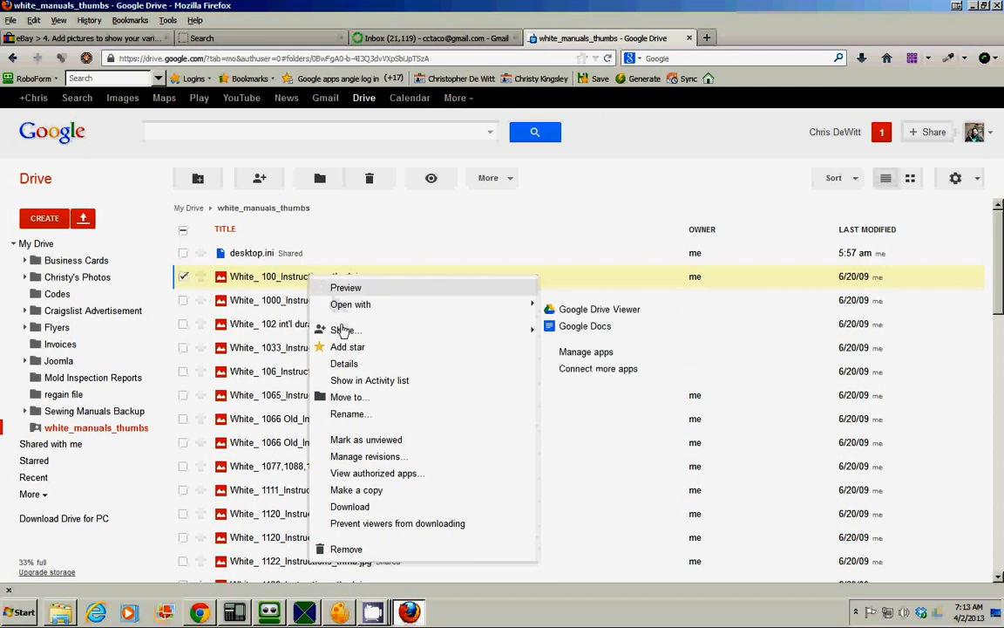
mouse_move(349, 304)
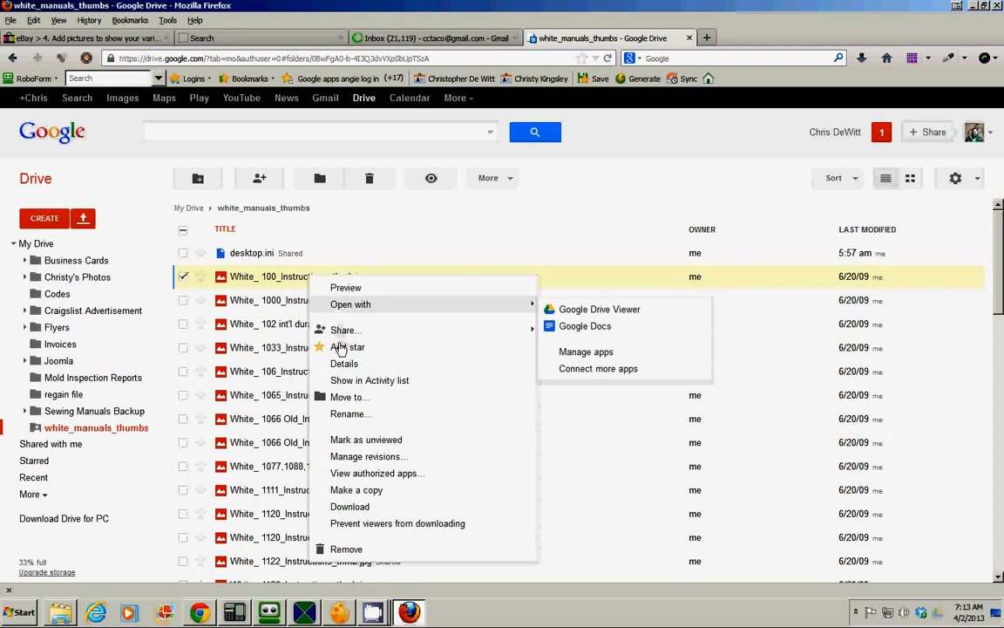
mouse_move(352, 398)
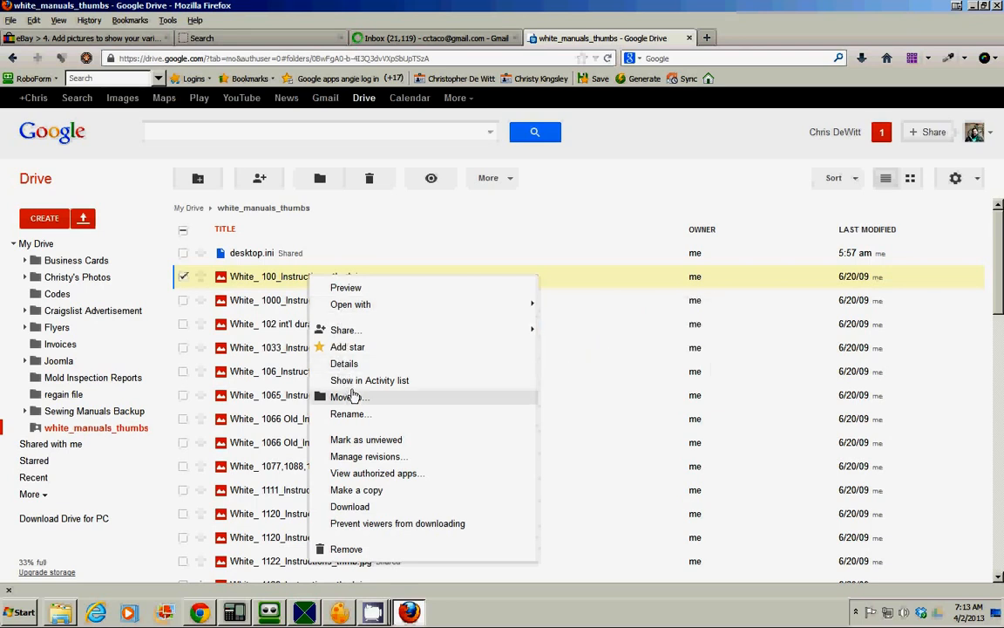
mouse_move(394, 445)
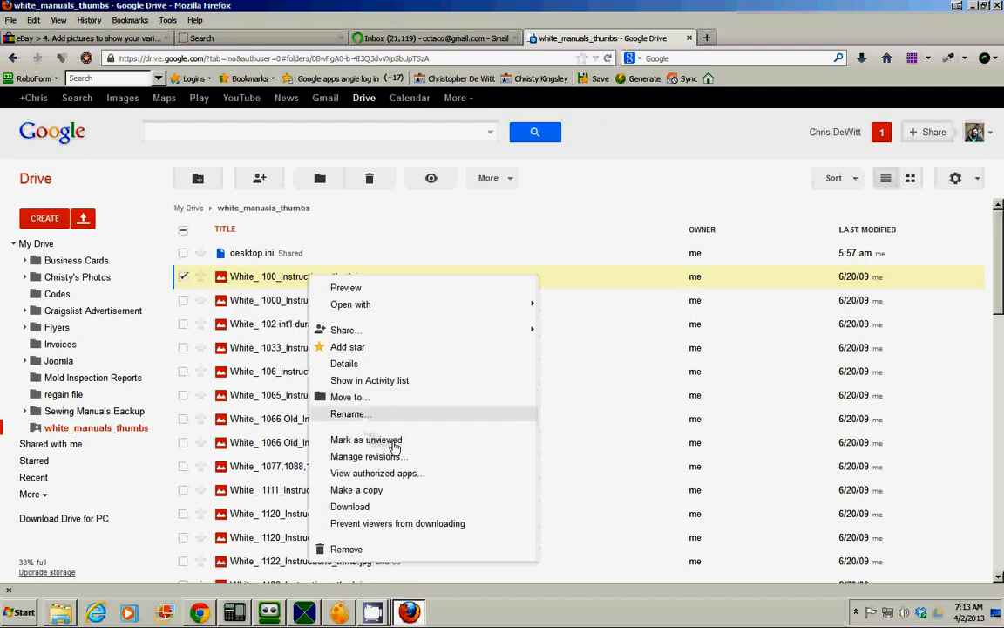
mouse_move(380, 491)
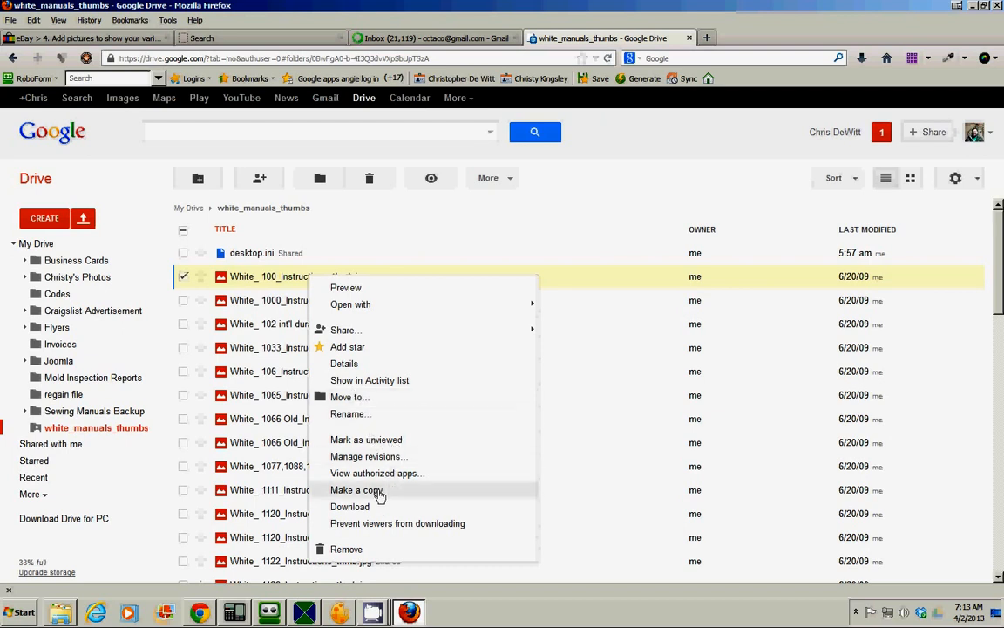
mouse_move(388, 523)
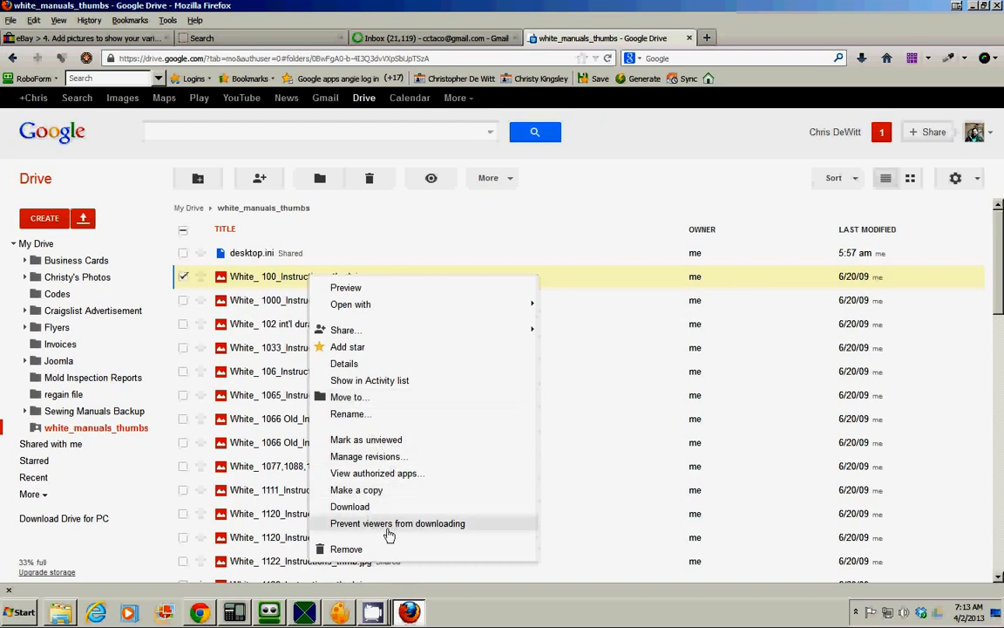
mouse_move(349, 506)
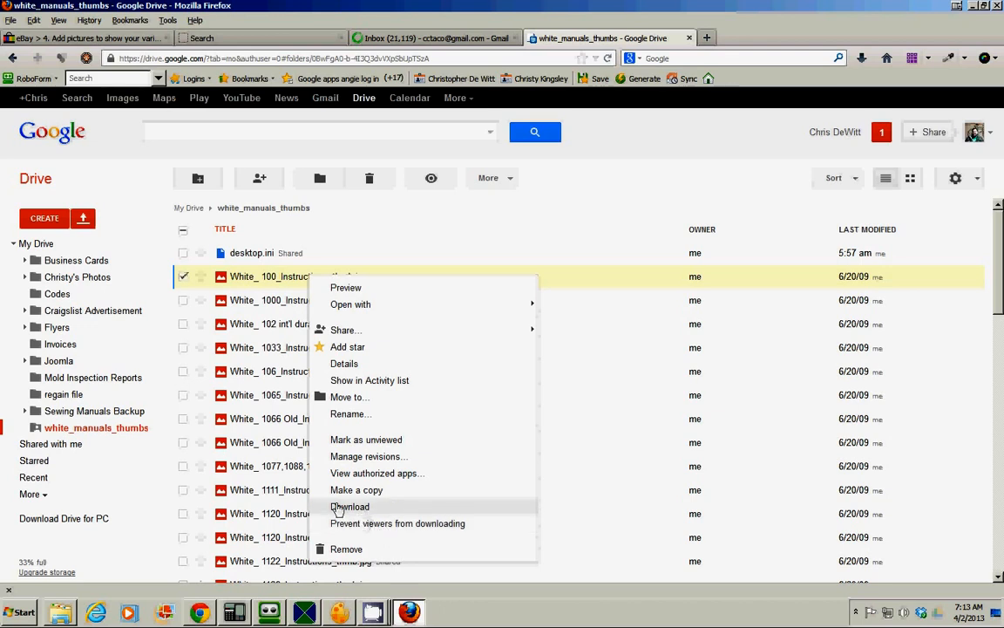
mouse_move(380, 356)
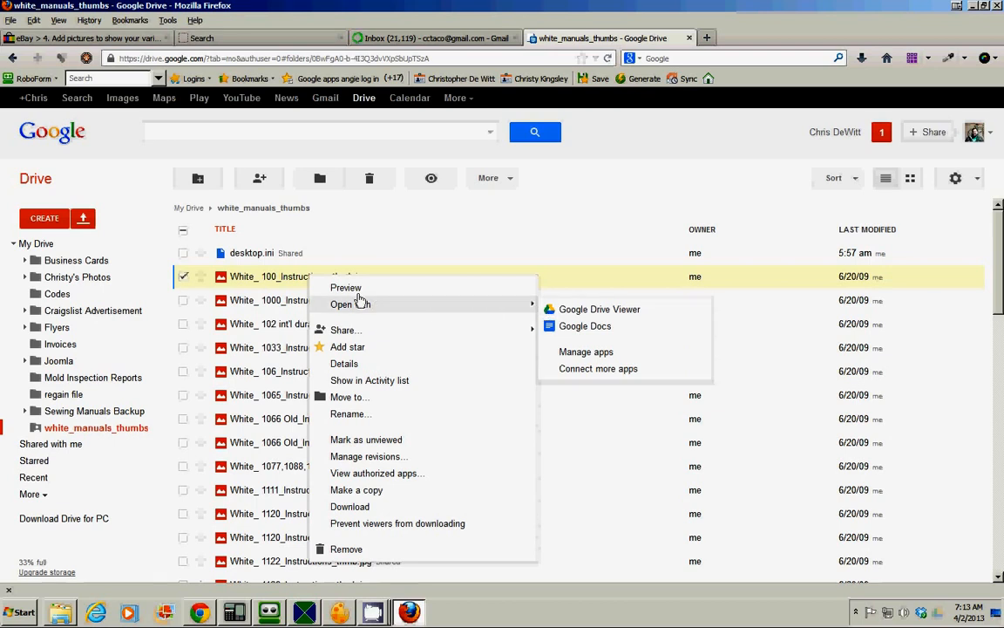
mouse_move(352, 303)
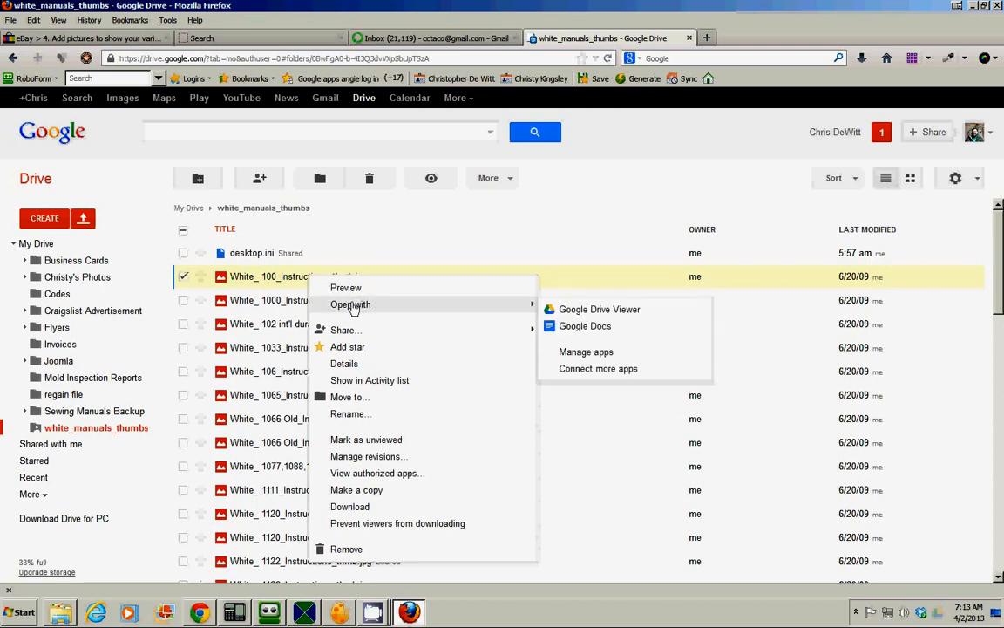
mouse_move(600, 309)
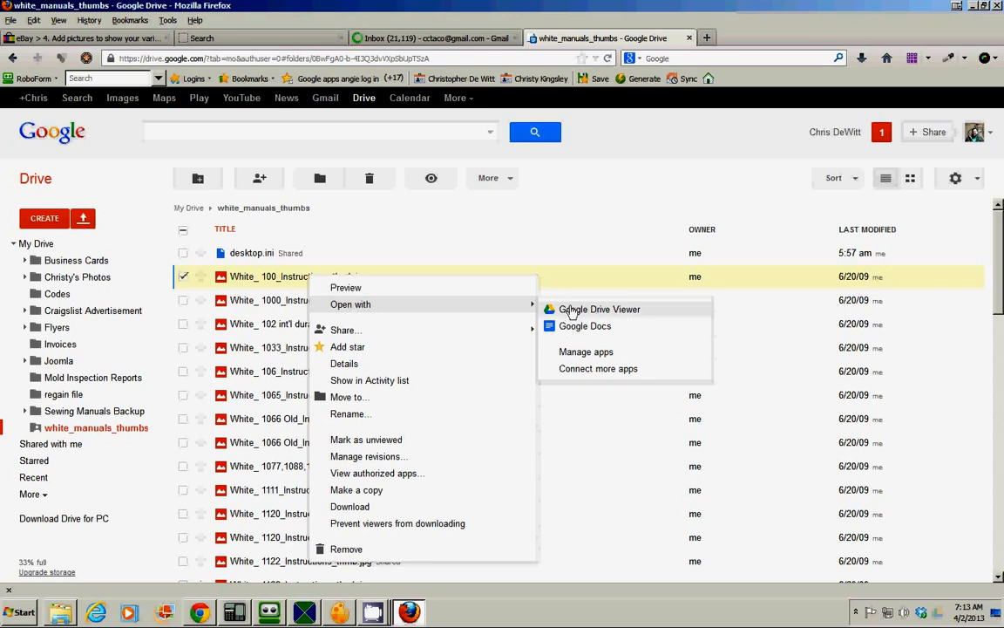
click(600, 309)
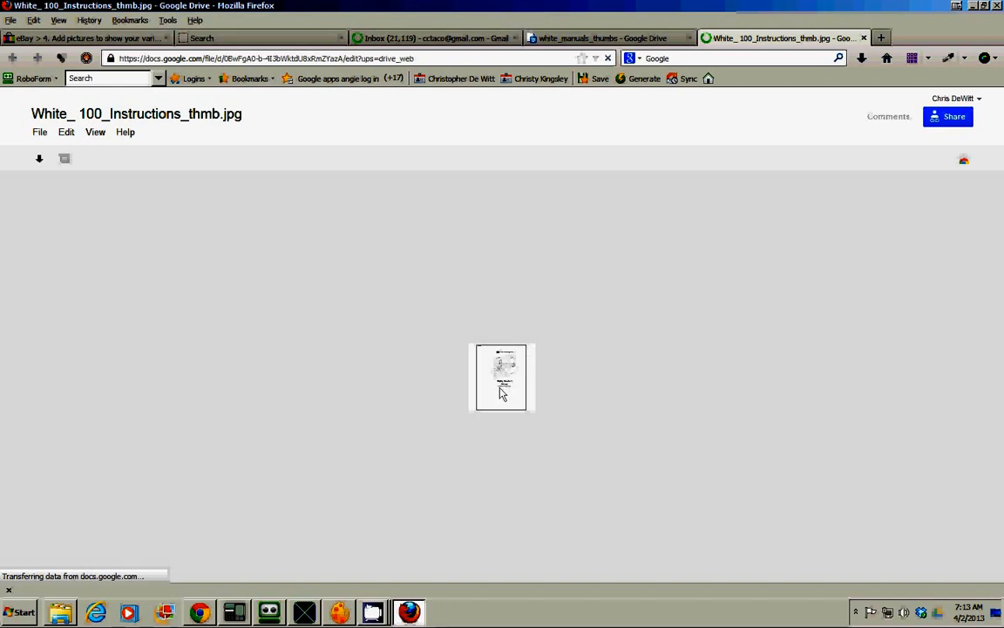
- Download the opened thumbnail image, choosing Save File to store it on the computer
right_click(502, 384)
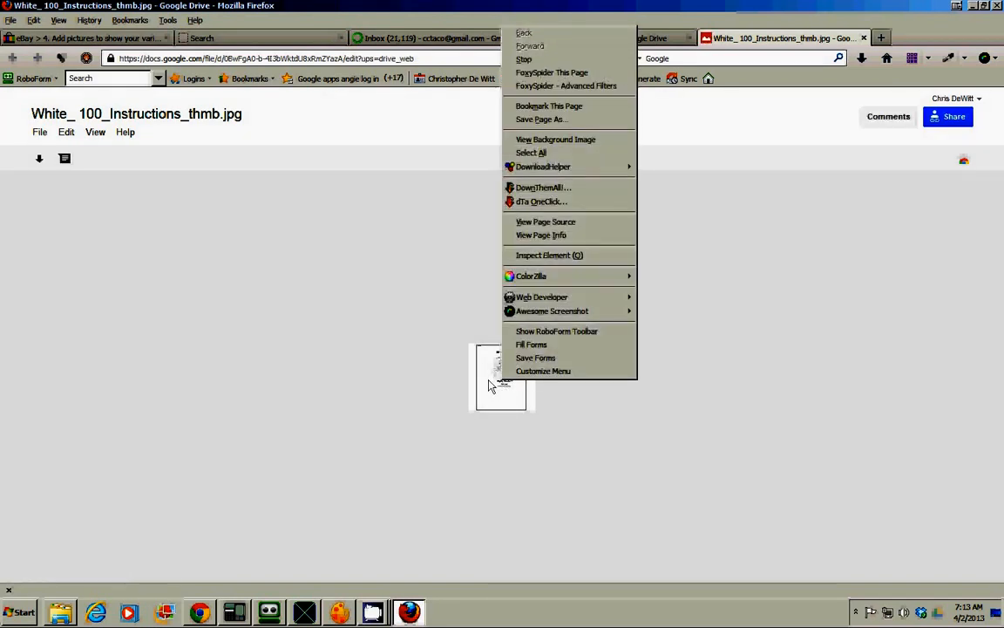
click(268, 322)
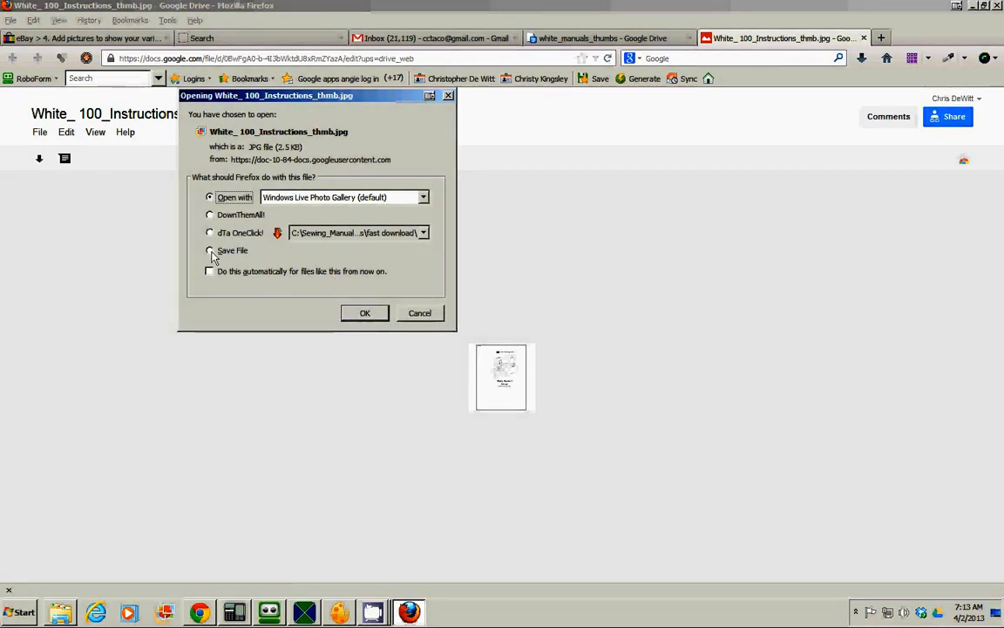
click(209, 251)
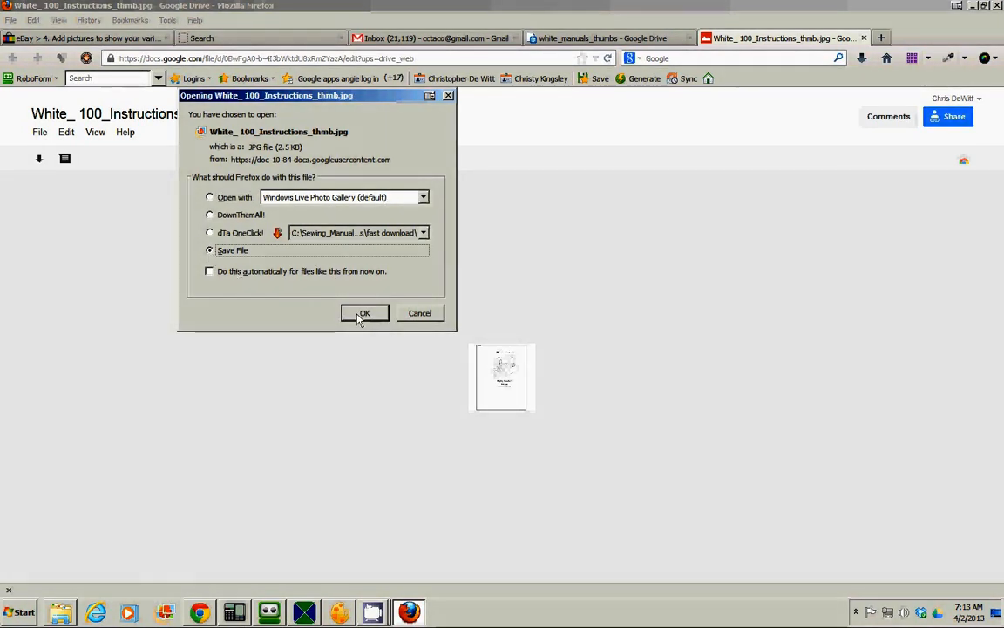
click(365, 314)
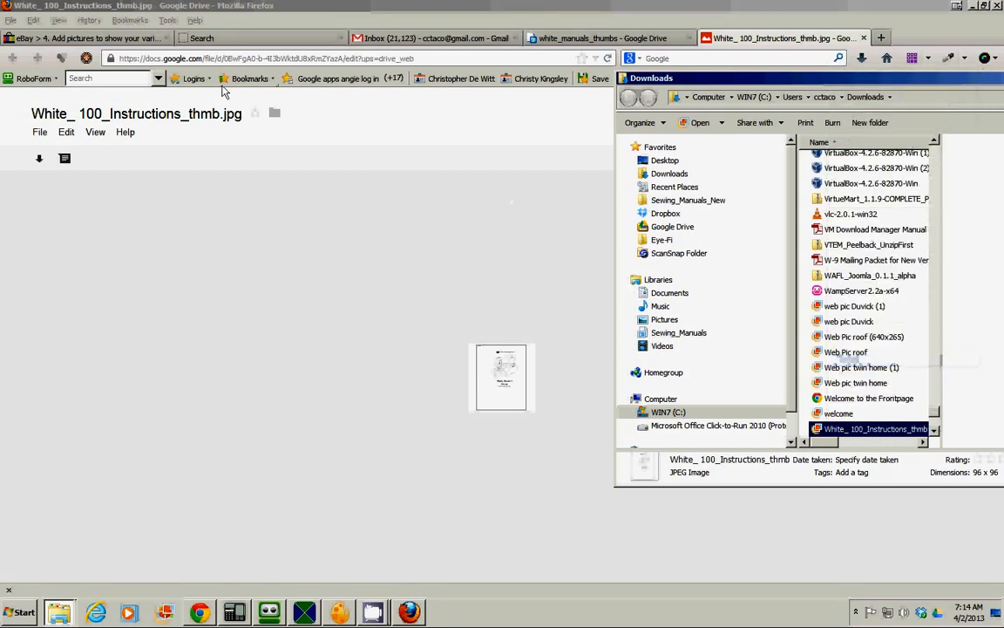
- Return from the Downloads folder to eBay's picture-upload window
click(87, 38)
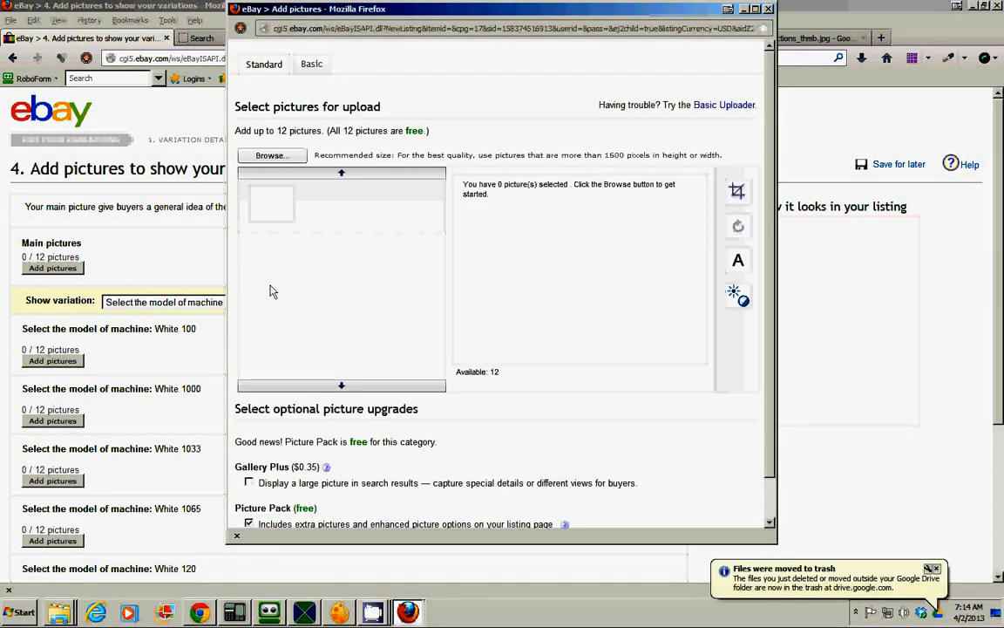
mouse_move(329, 241)
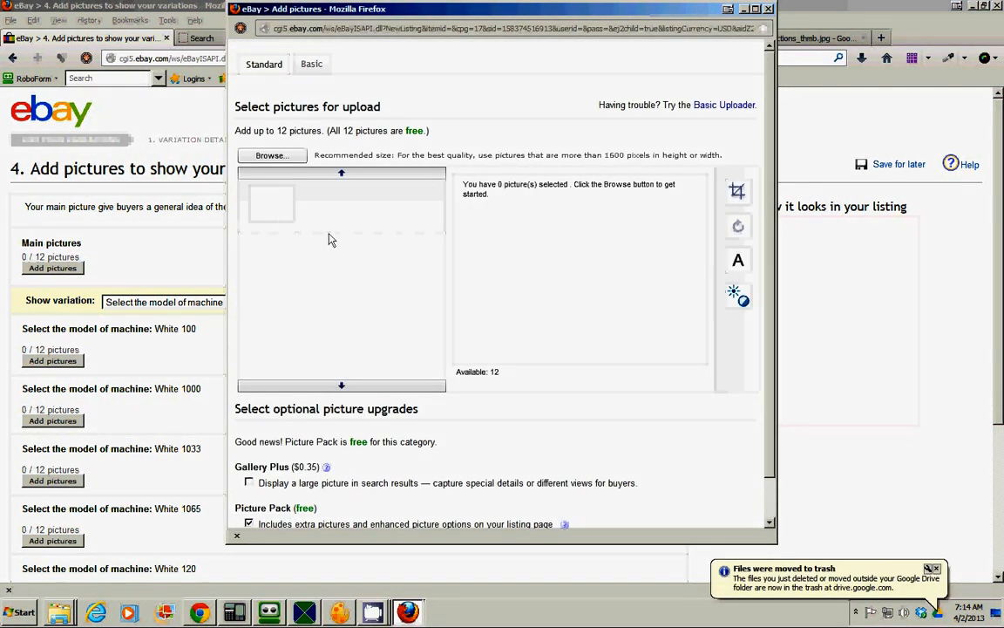
mouse_move(310, 262)
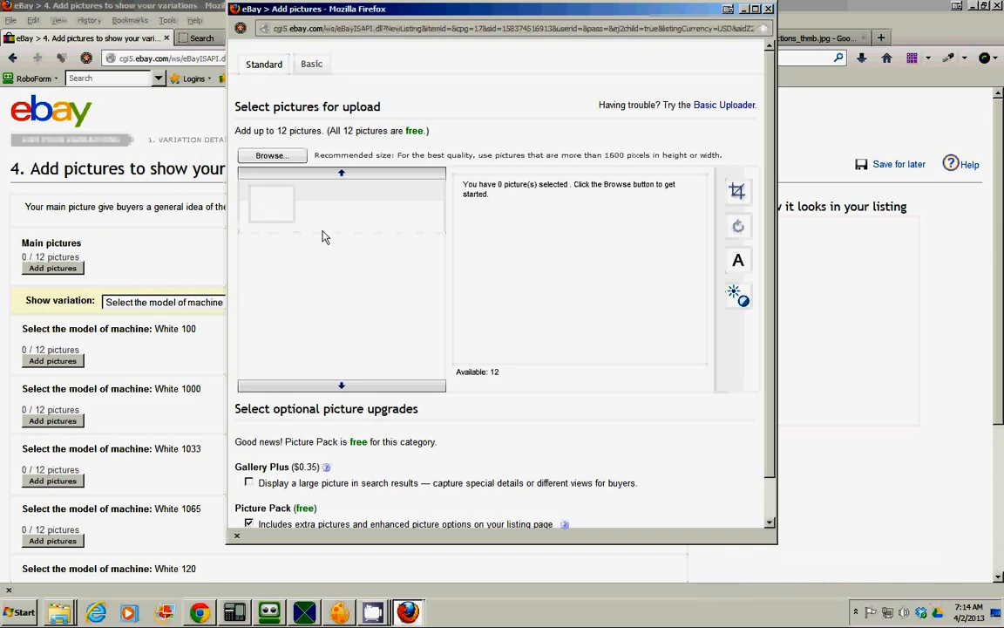
mouse_move(415, 321)
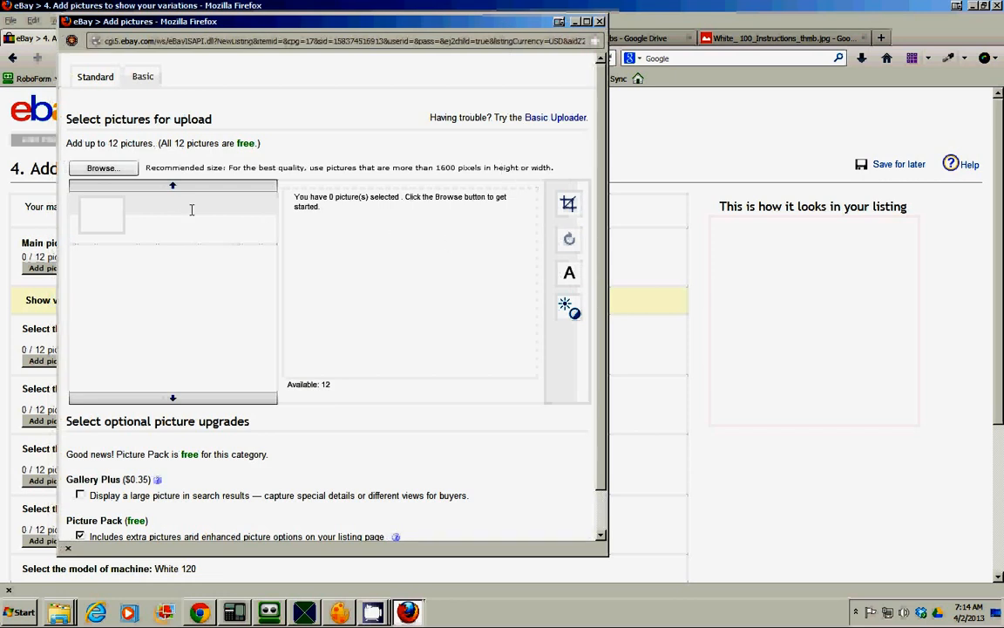
- Browse for a picture file, bringing up the Windows file-open dialog
click(101, 167)
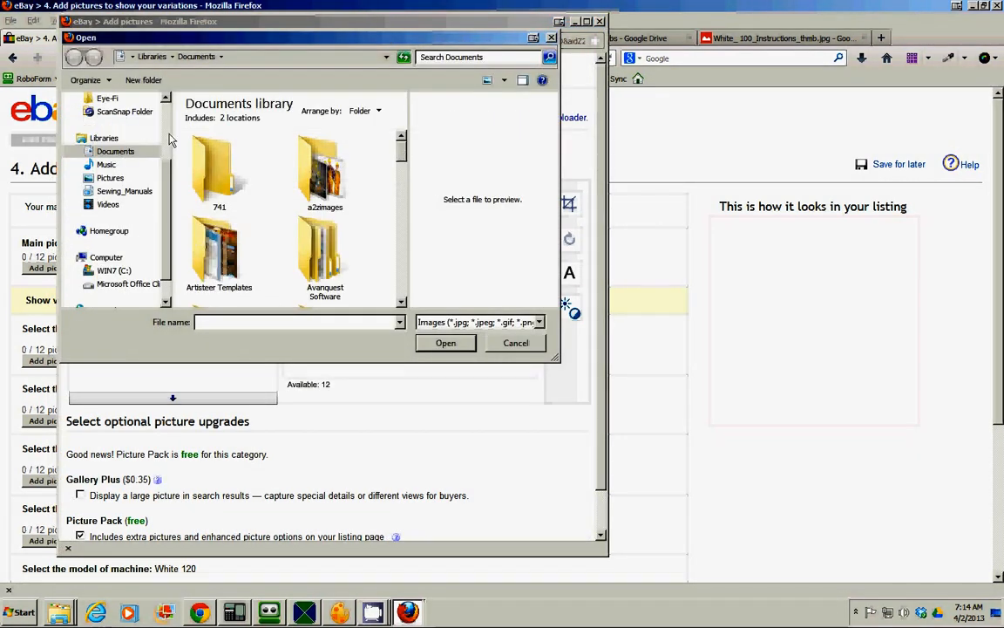
- Search the file-open dialog for files matching 'white'
scroll(up, 3)
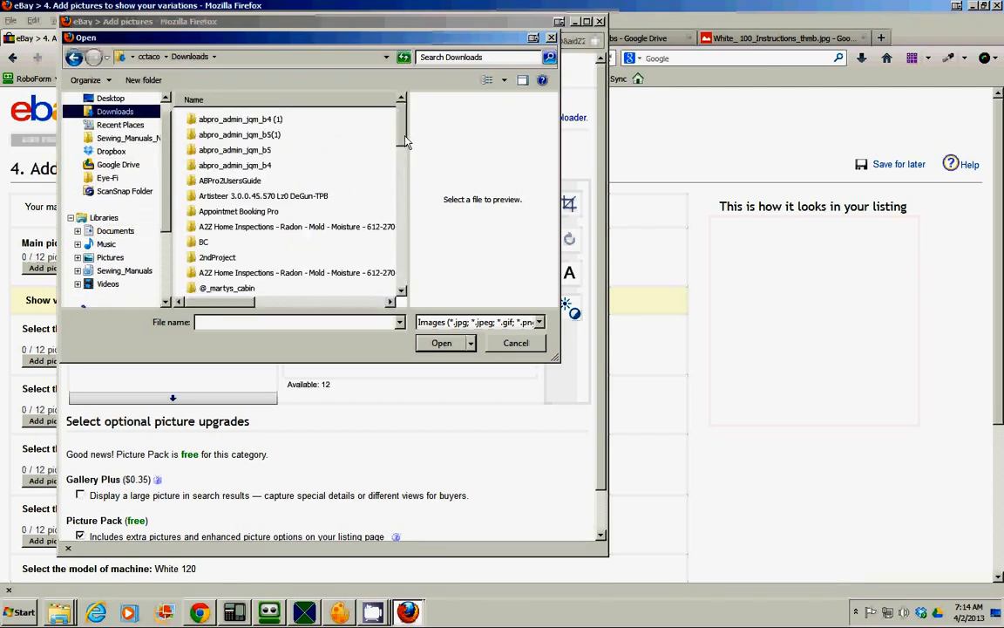
scroll(down, 3)
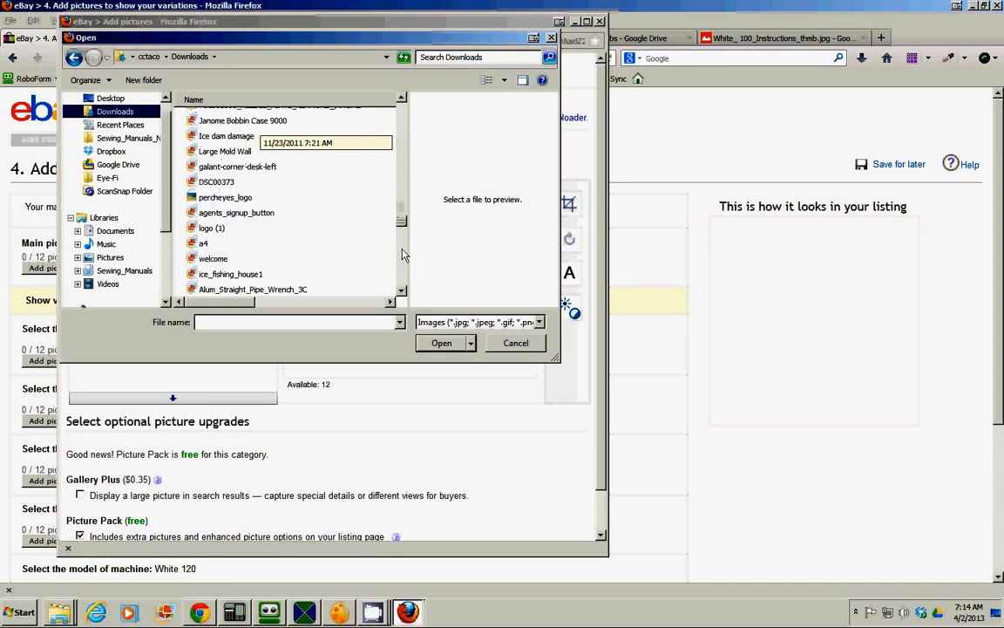
scroll(up, 3)
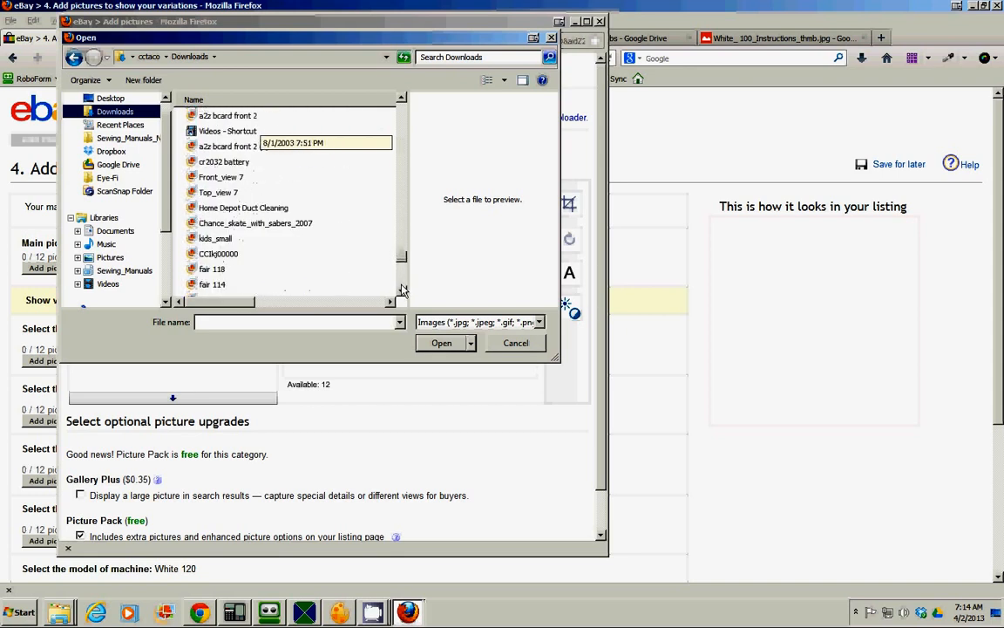
scroll(down, 3)
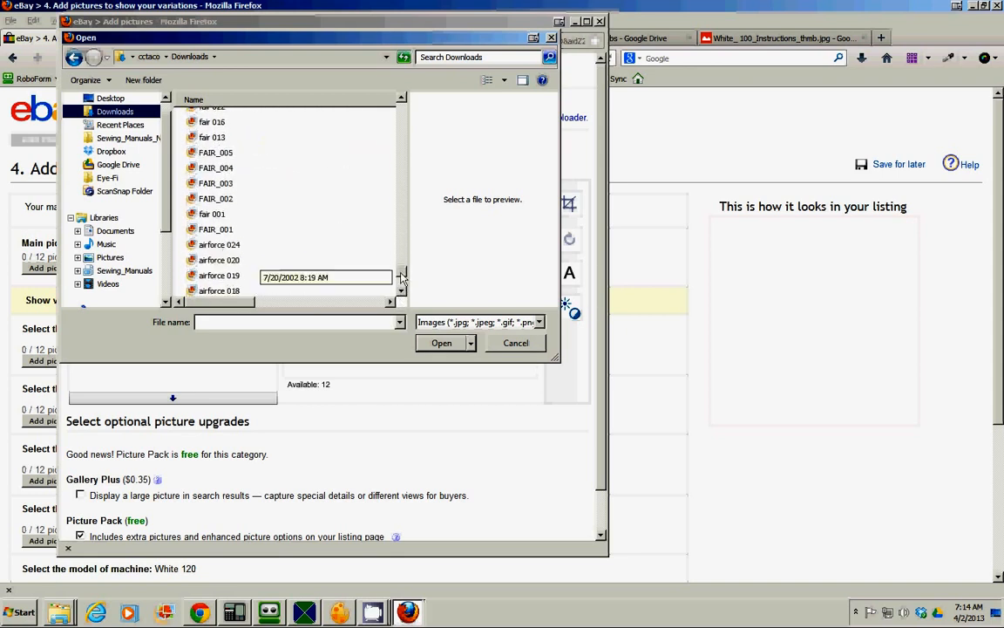
scroll(up, 3)
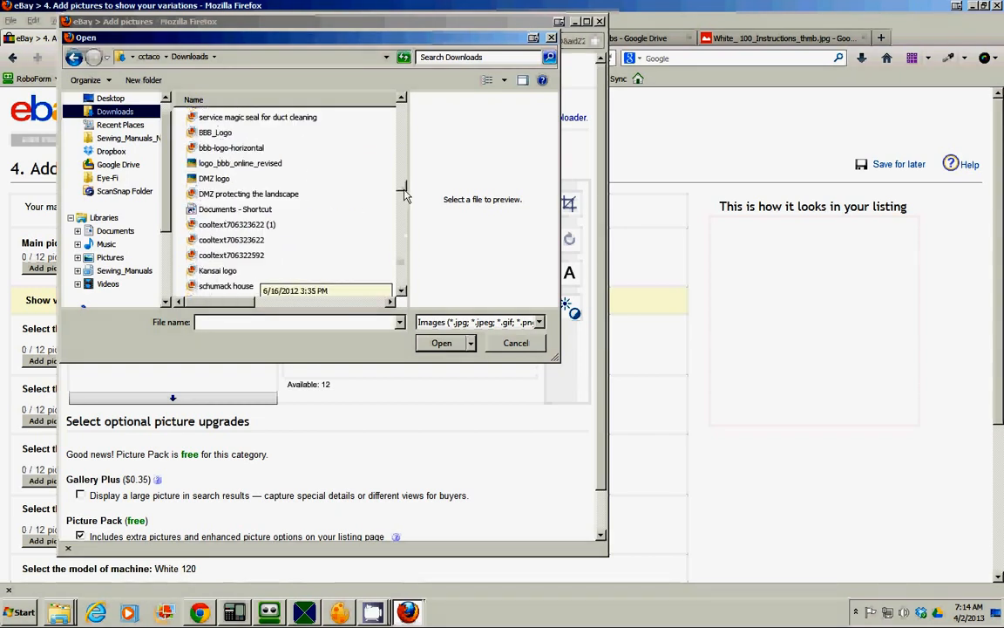
scroll(down, 3)
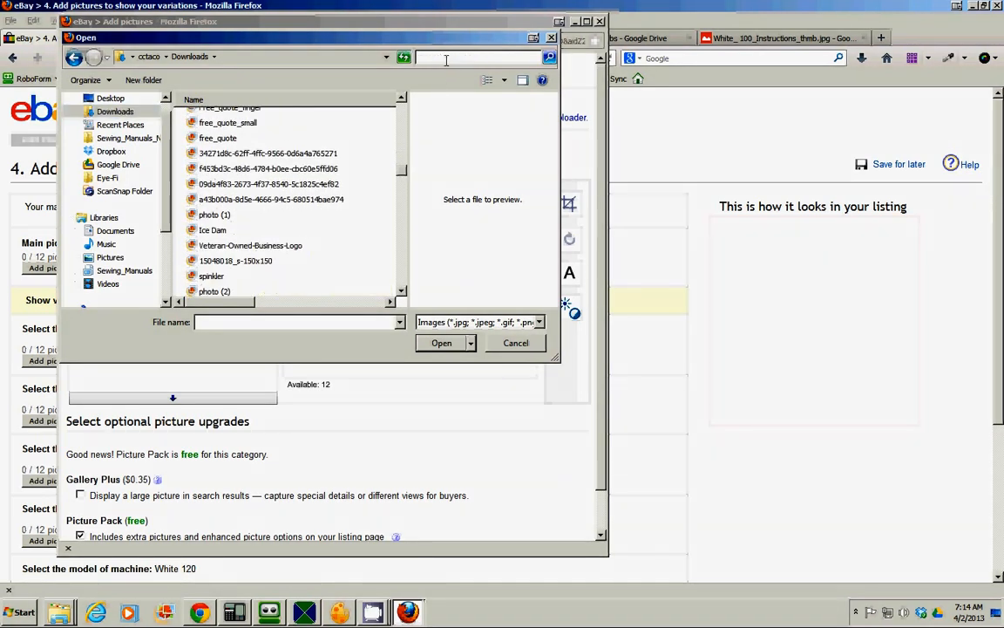
text(white)
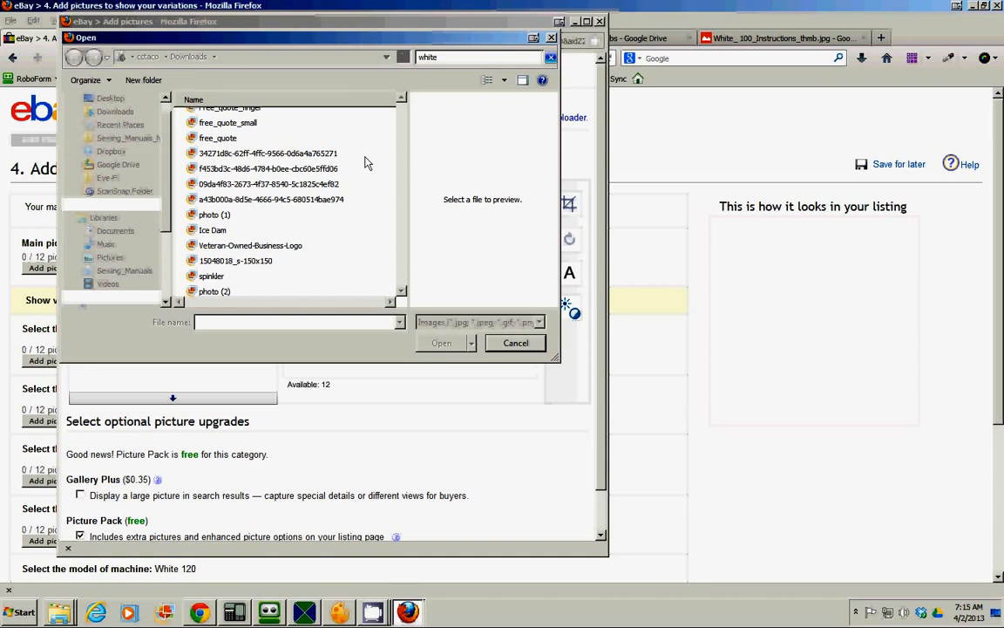
key(Return)
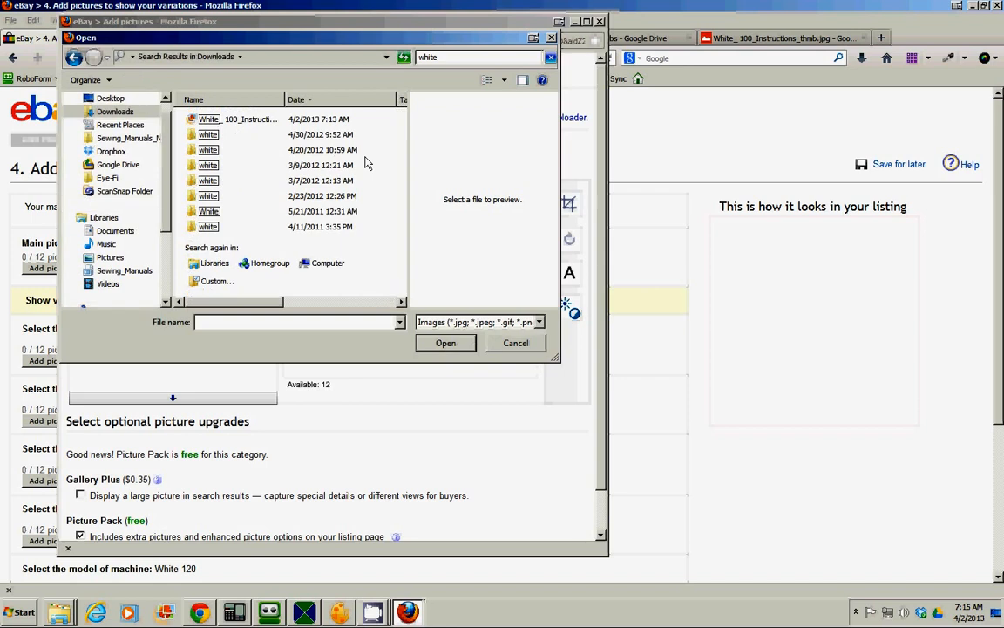
- Select White_100_Instructions_thumb and upload it to the listing's photos
click(261, 118)
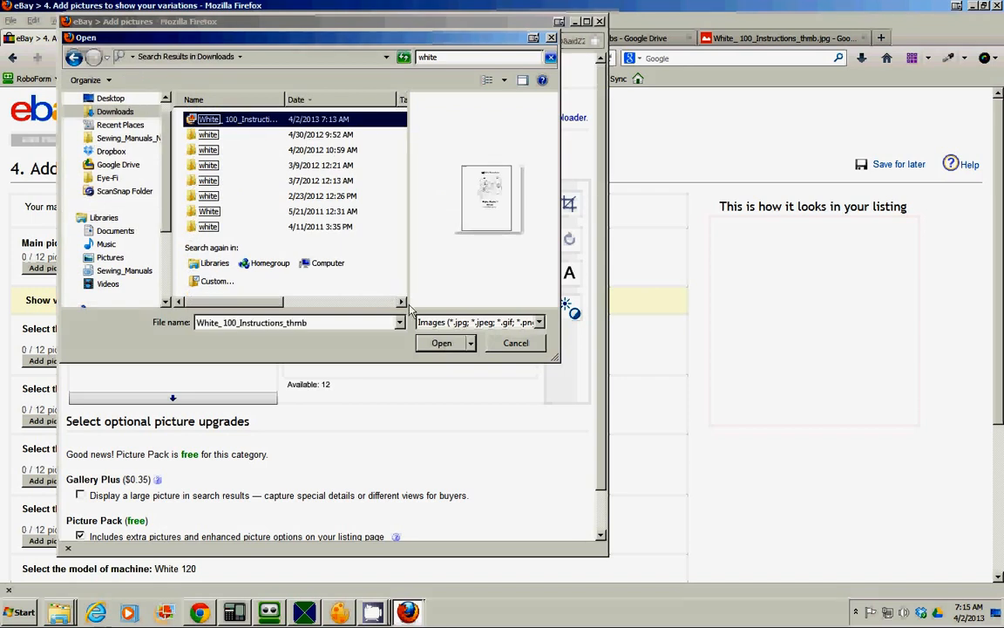
click(443, 342)
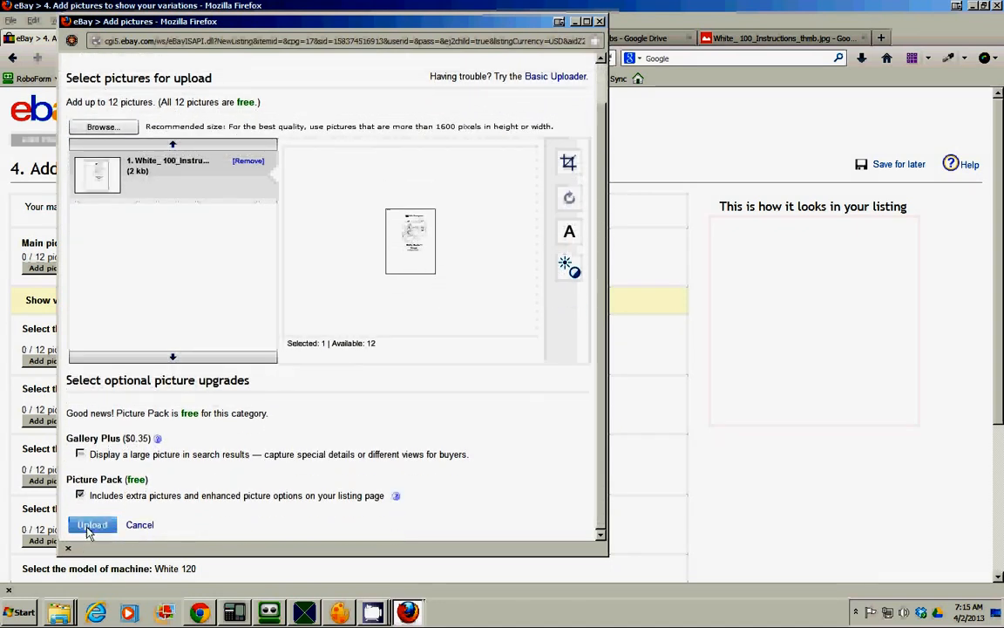
click(90, 523)
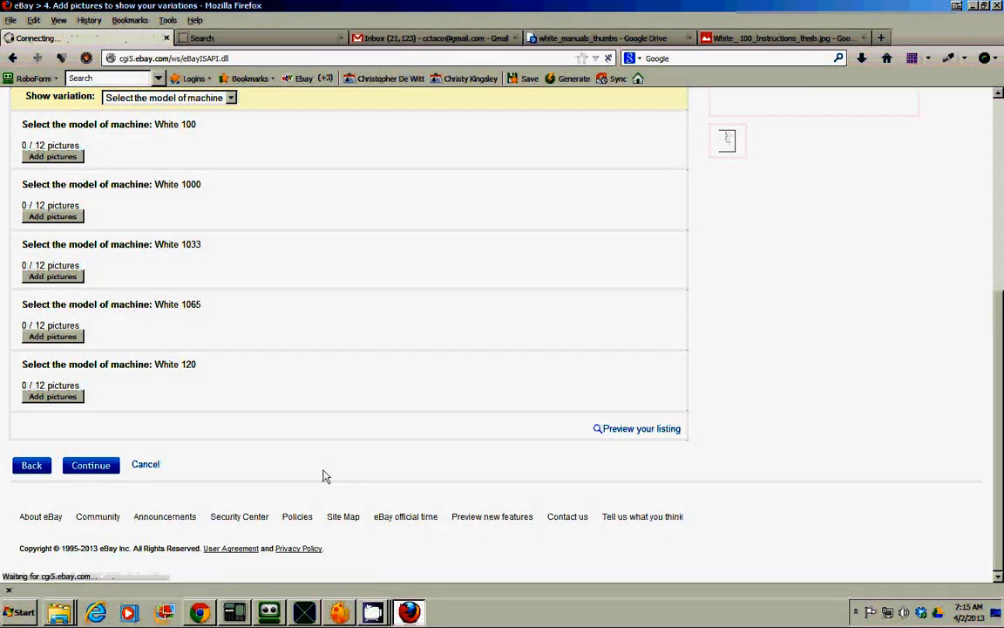
- Select all five White variations, price them at 10.00 each, and save the pricing
click(90, 464)
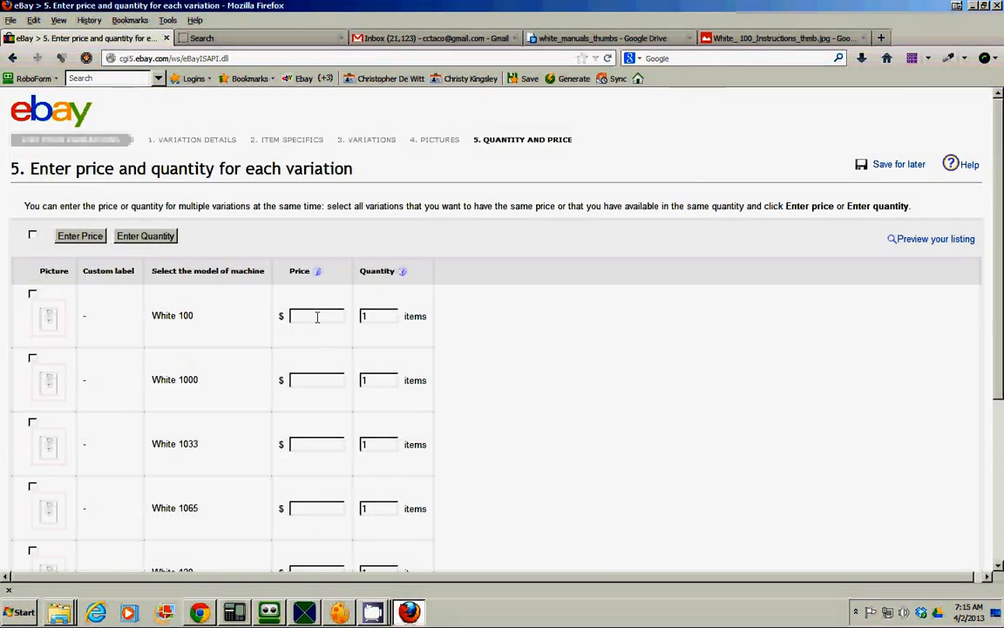
click(31, 233)
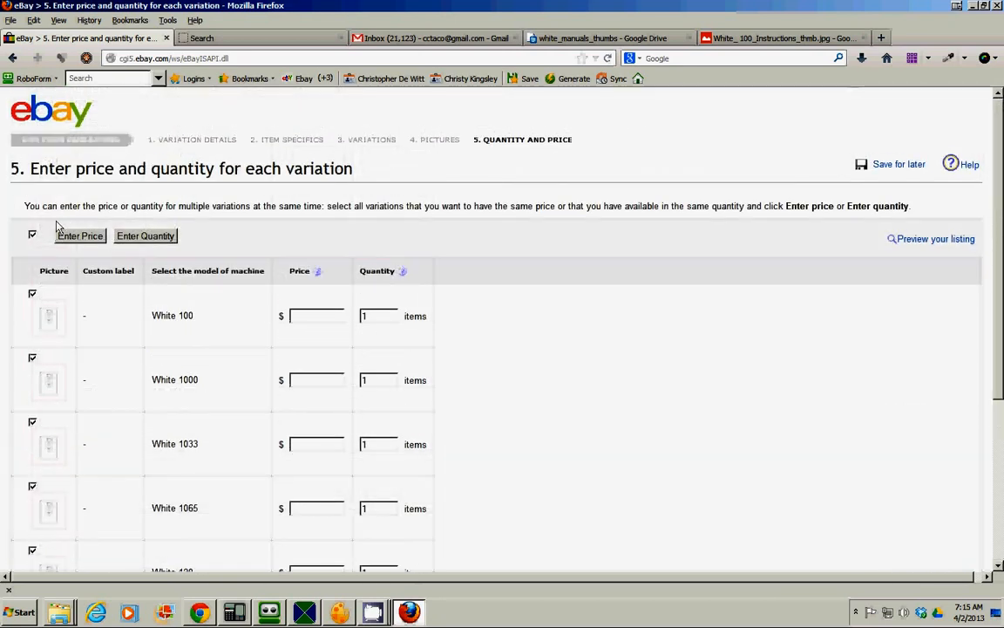
click(80, 236)
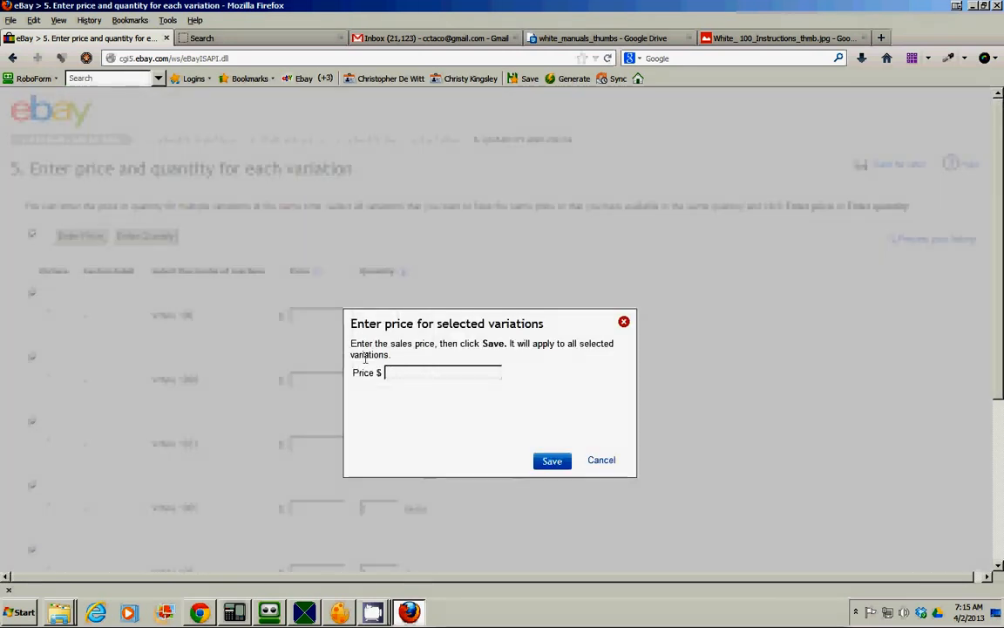
text(10.00)
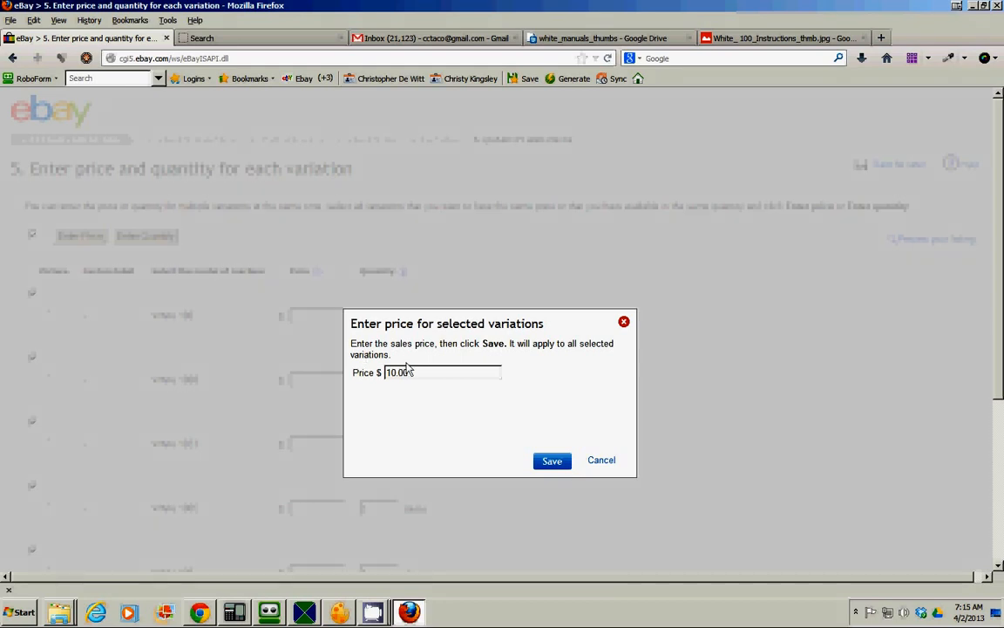
click(551, 460)
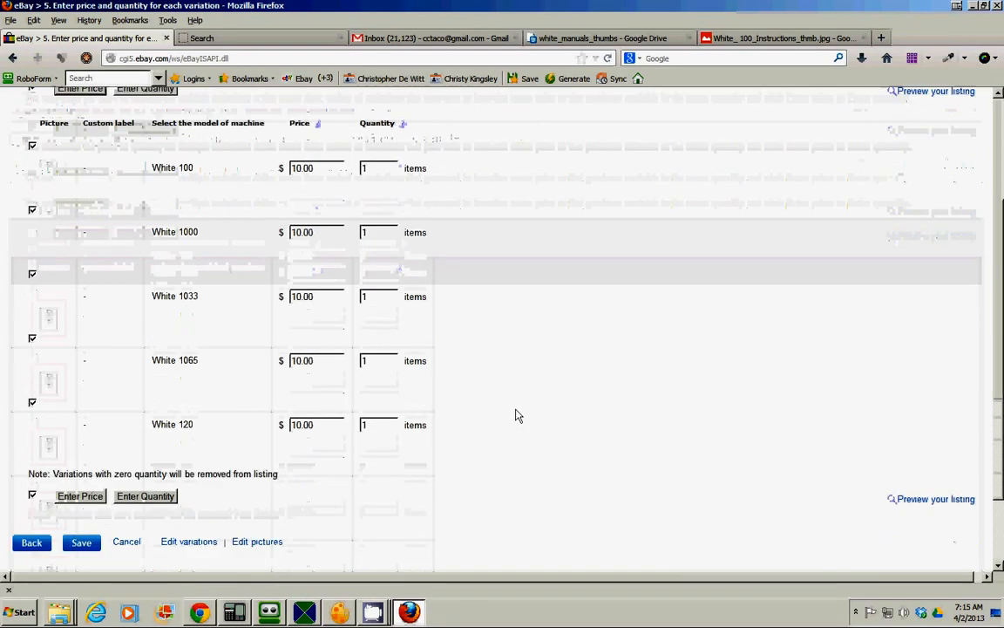
scroll(up, 3)
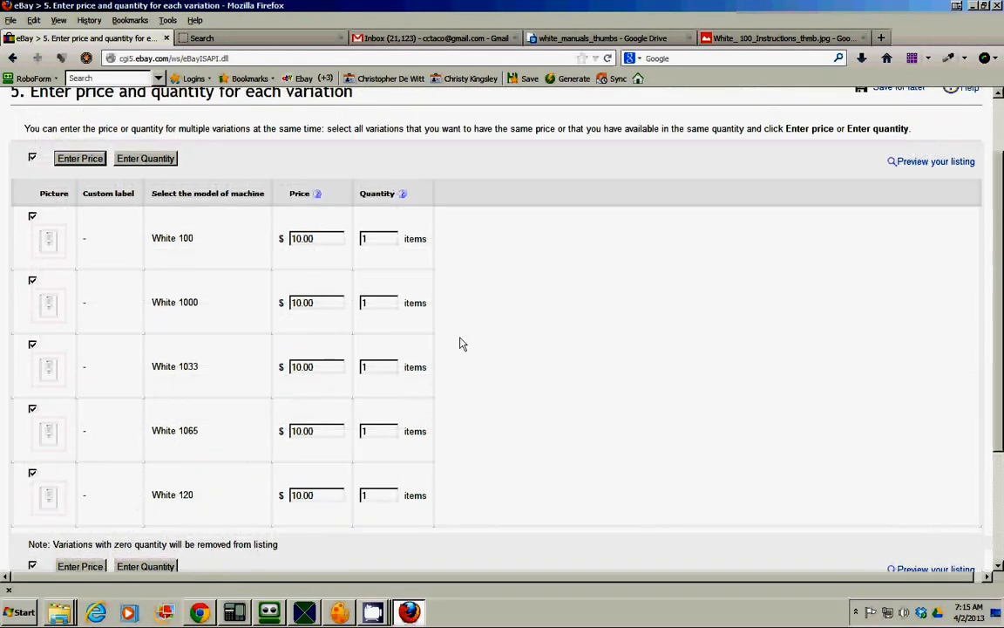
scroll(down, 3)
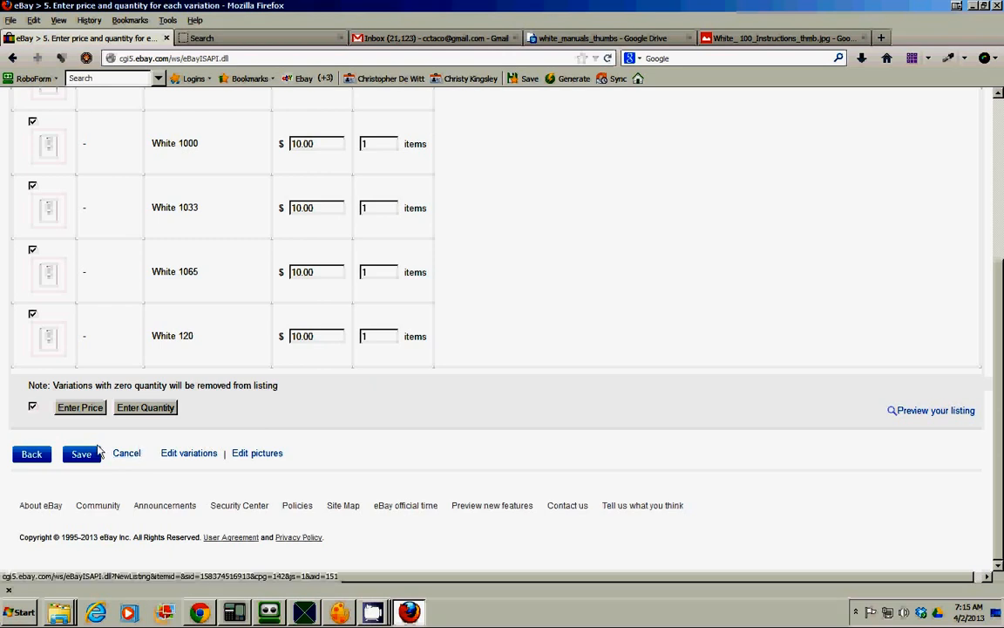
click(80, 454)
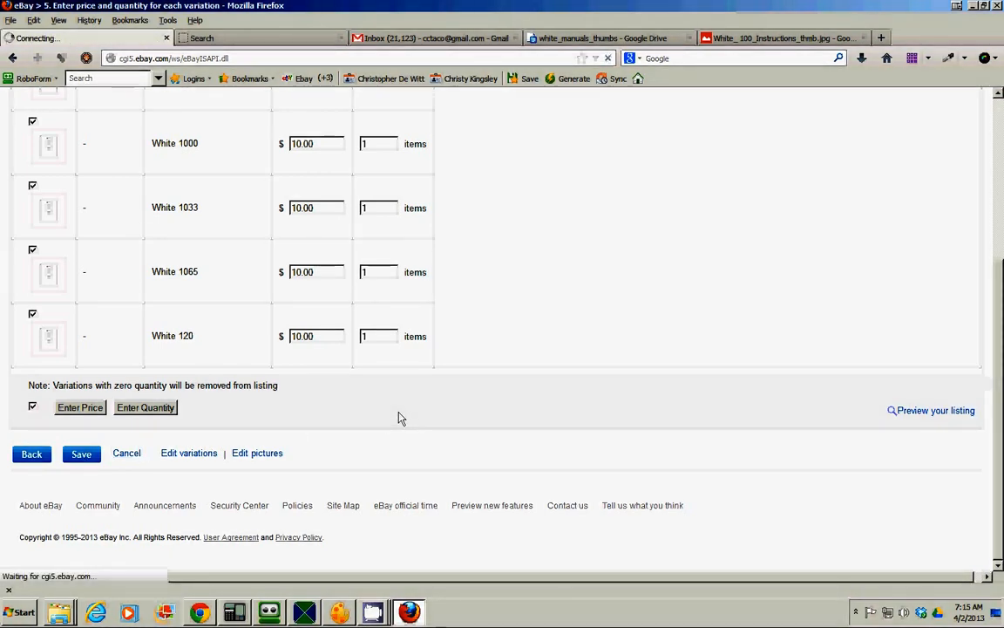
- Type the title 'White Sewing Machine Manual all models available on cd rom'
click(80, 453)
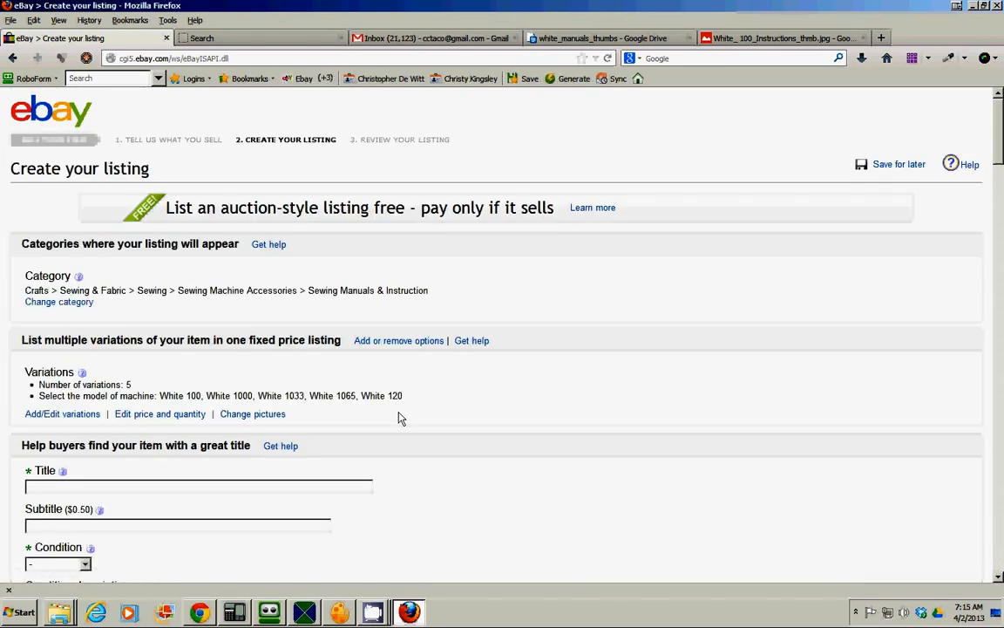
scroll(down, 3)
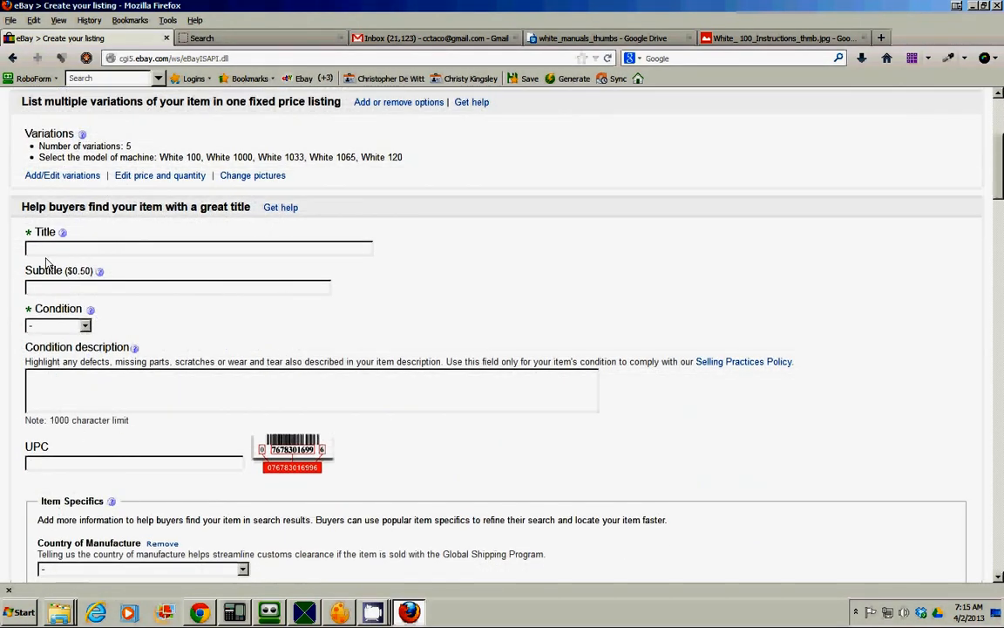
text(Whit)
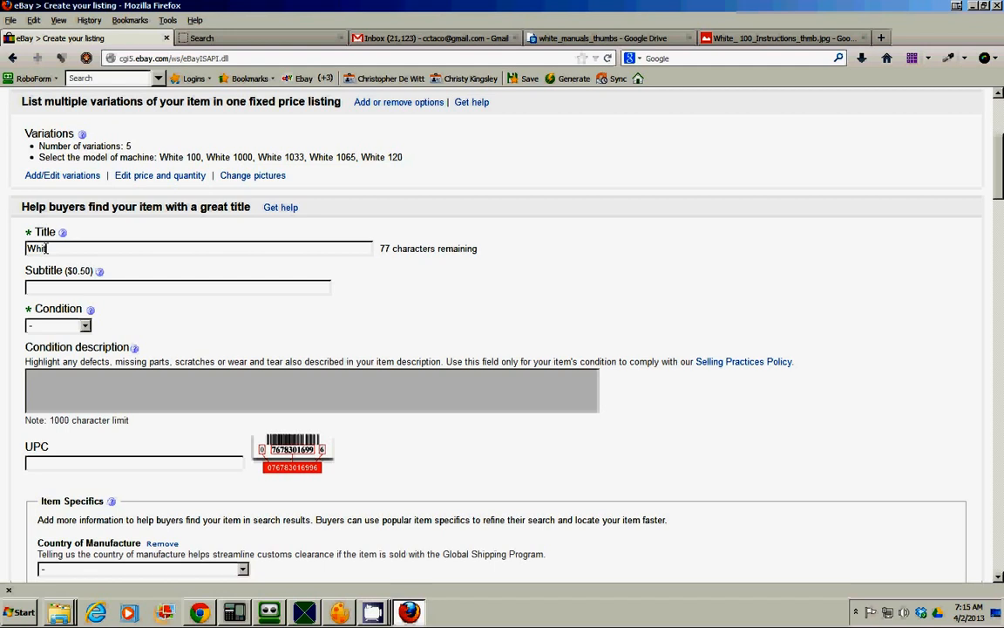
text(e S)
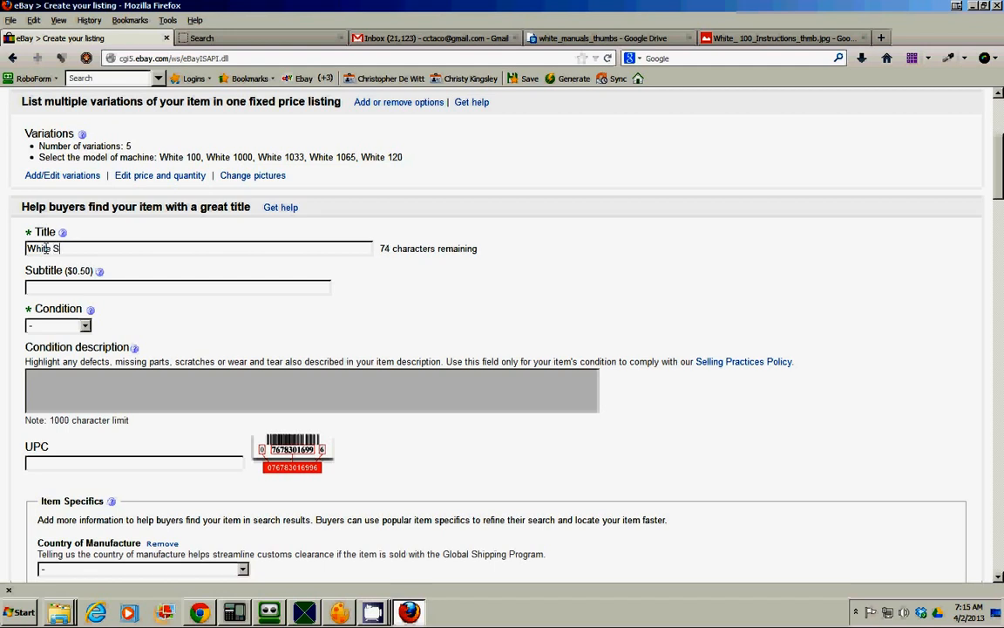
text(ewing MAc)
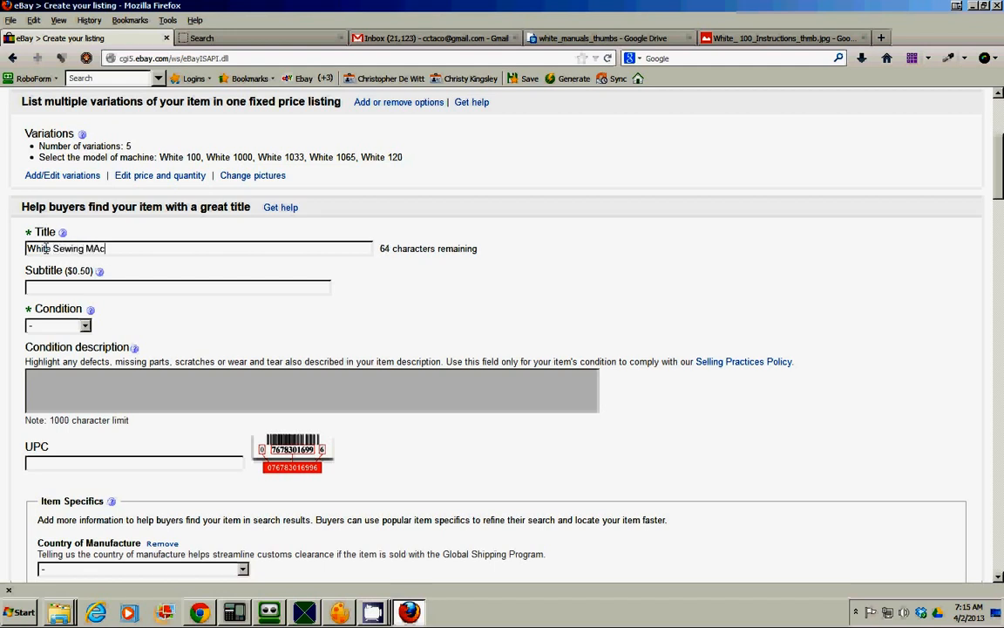
text(chine Ma)
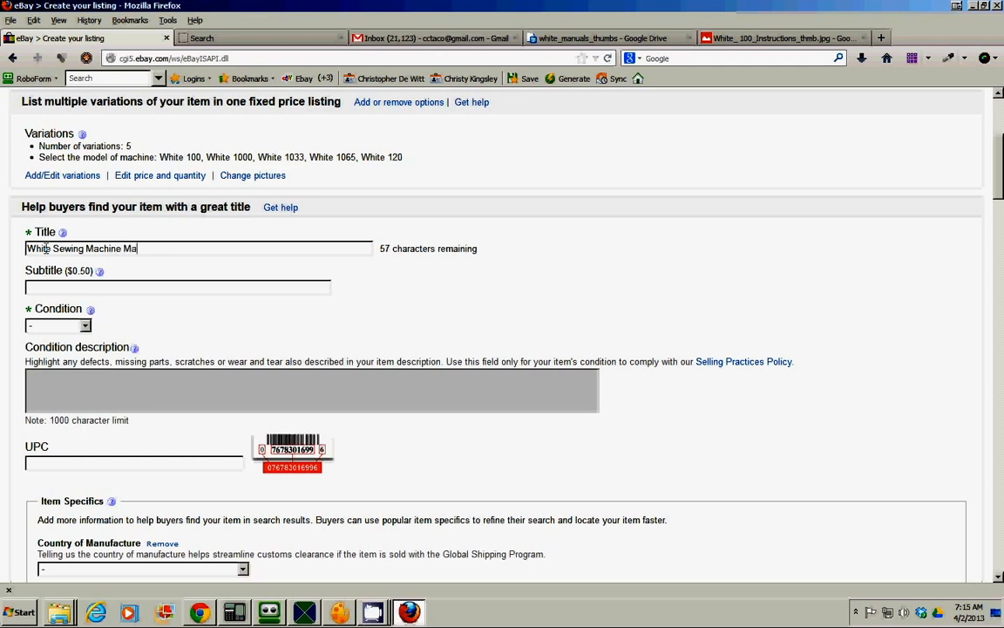
text(nual)
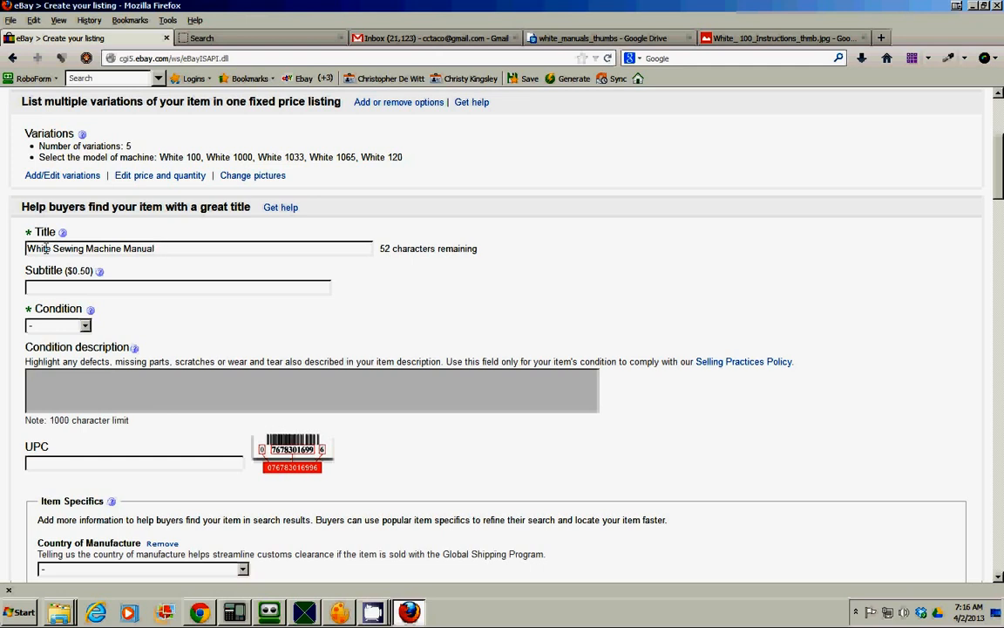
text(al)
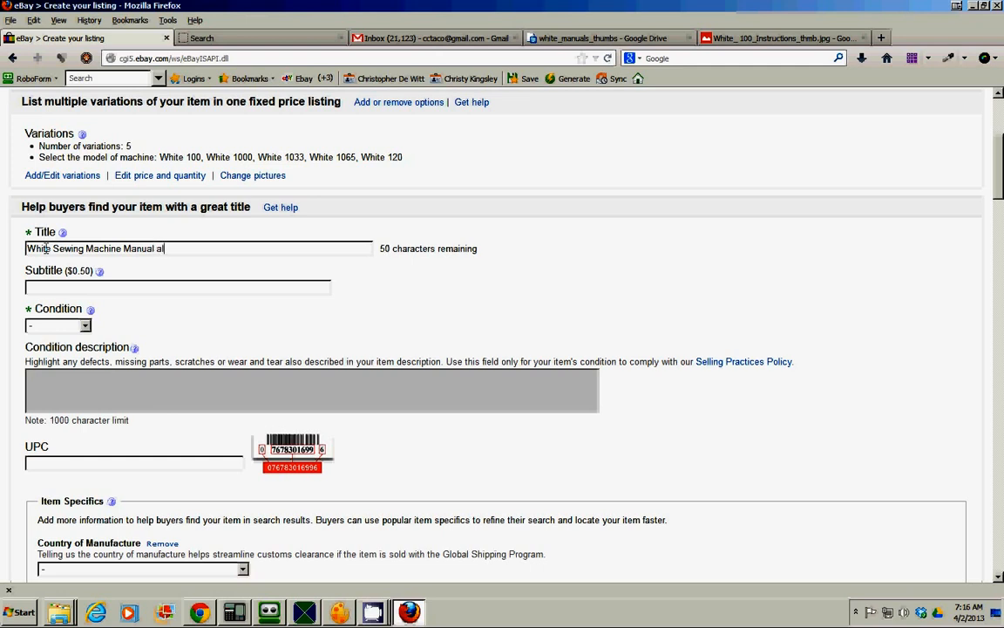
text(l models)
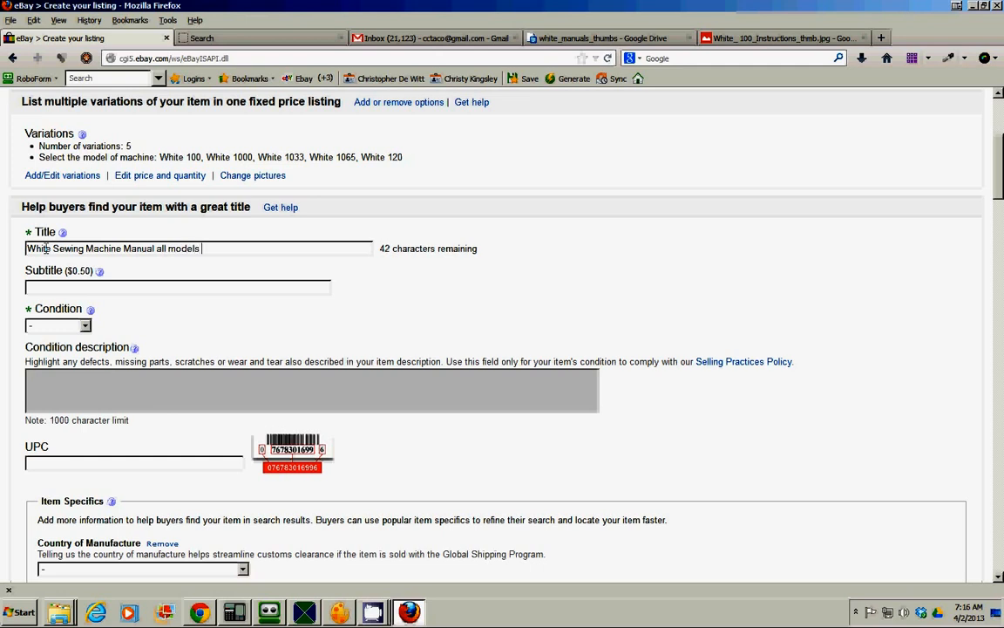
key(BackSpace)
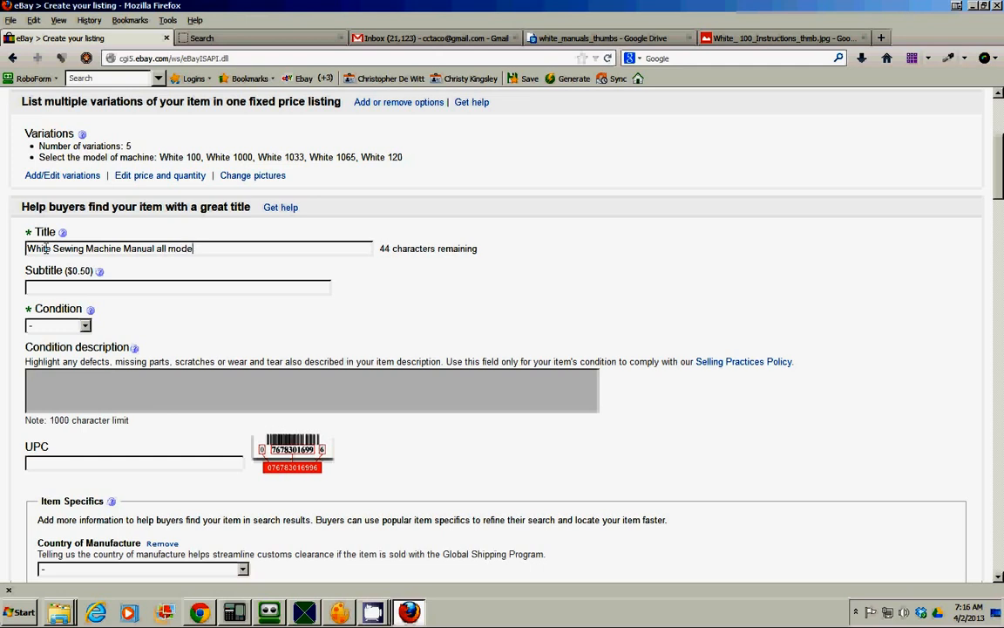
text(s a)
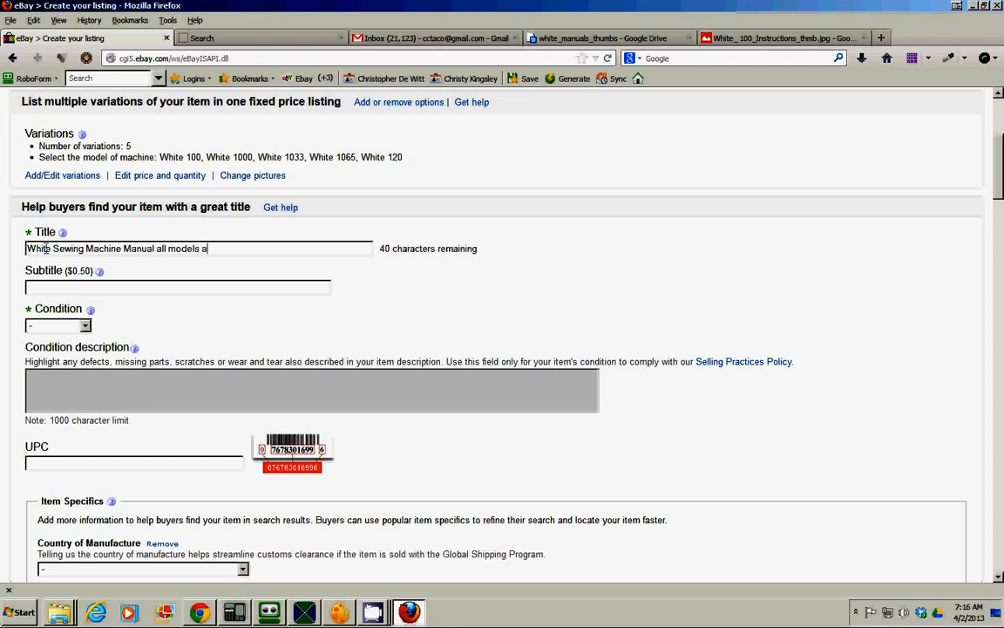
text(vailable on)
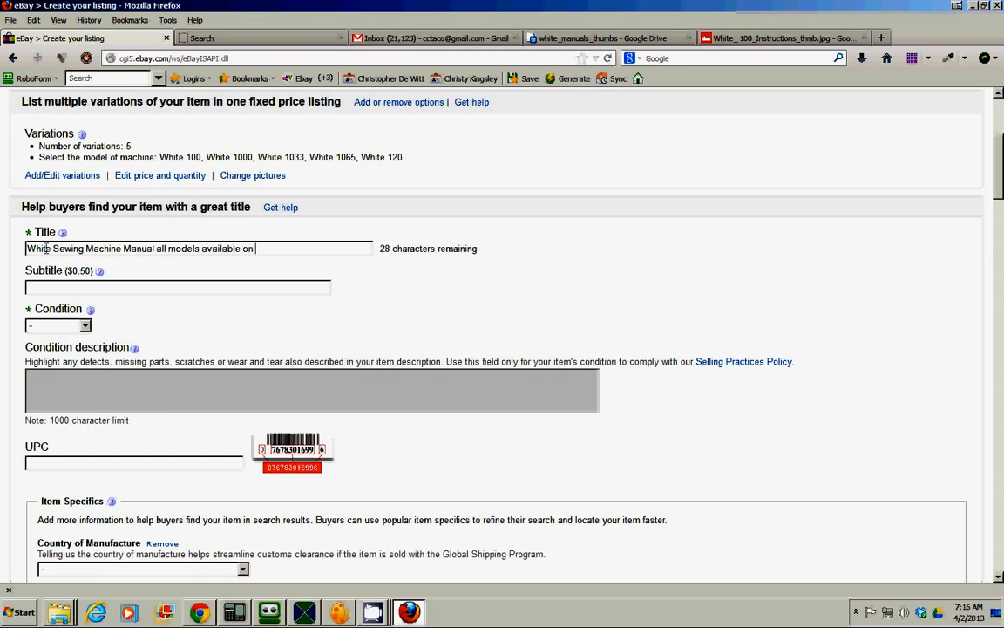
text(p)
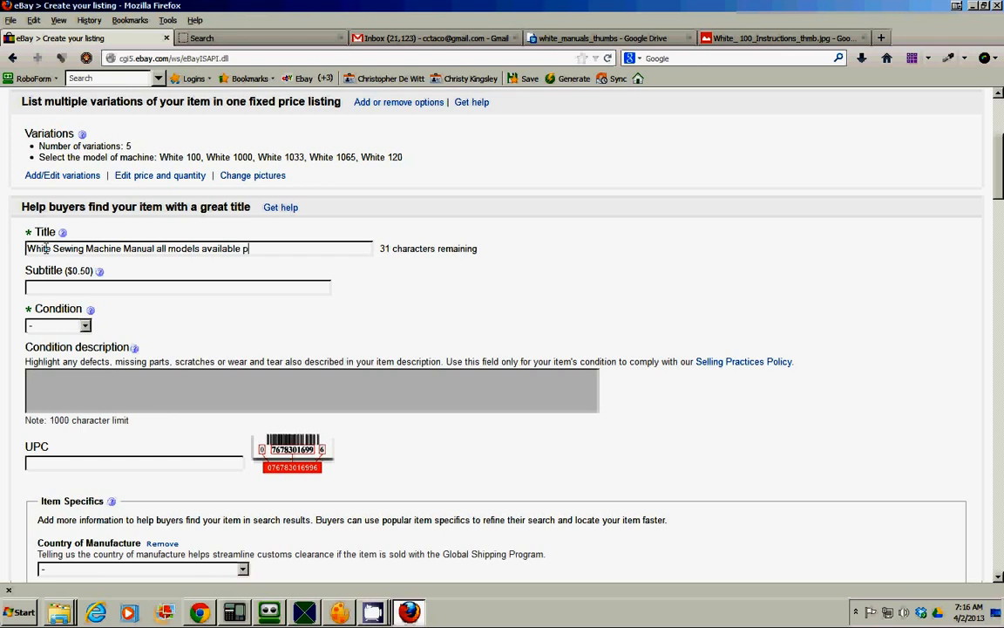
text(on)
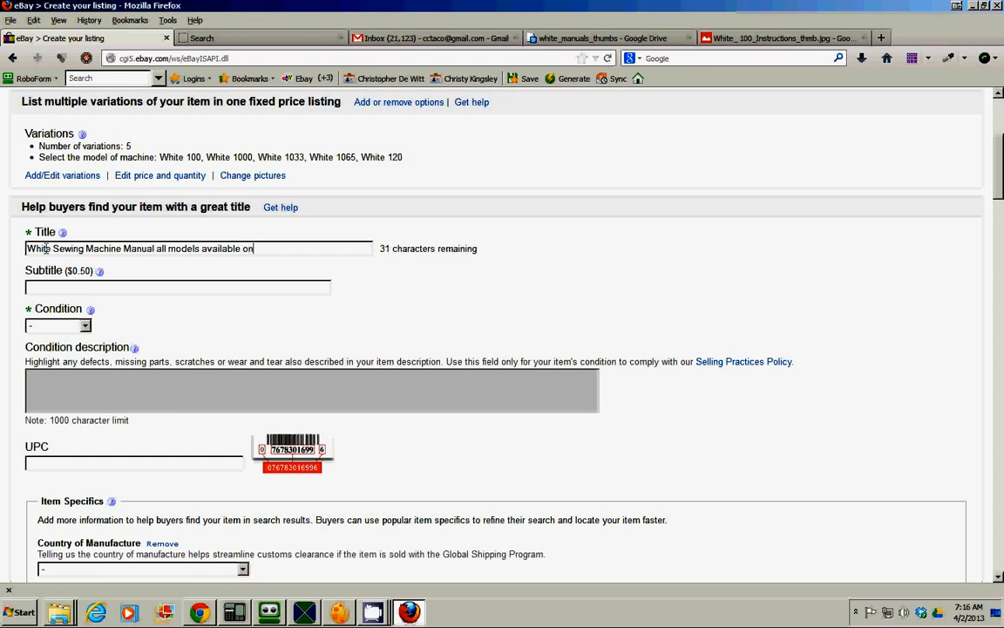
text(cd)
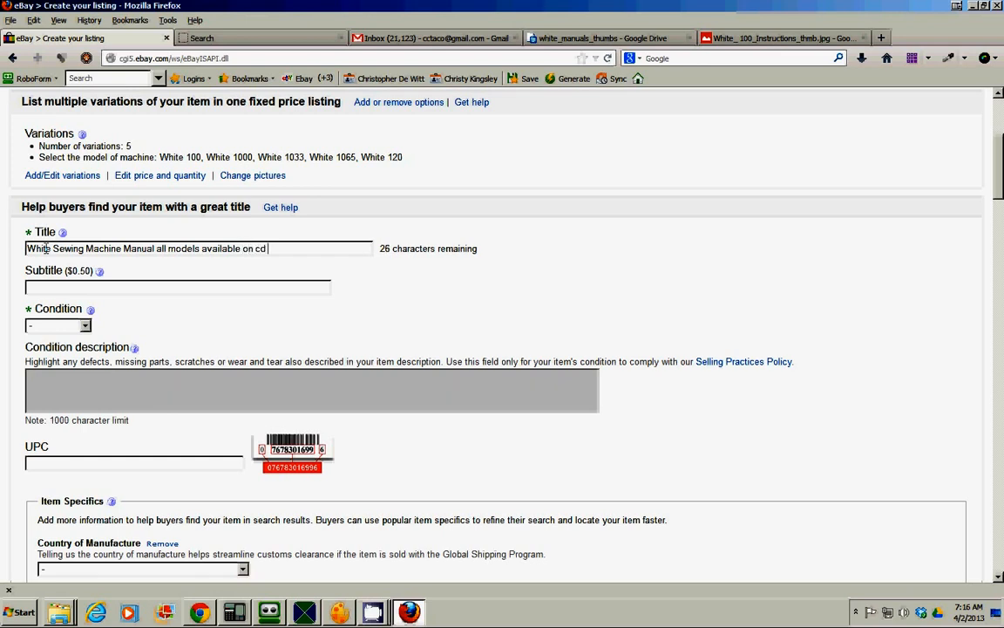
text(rom)
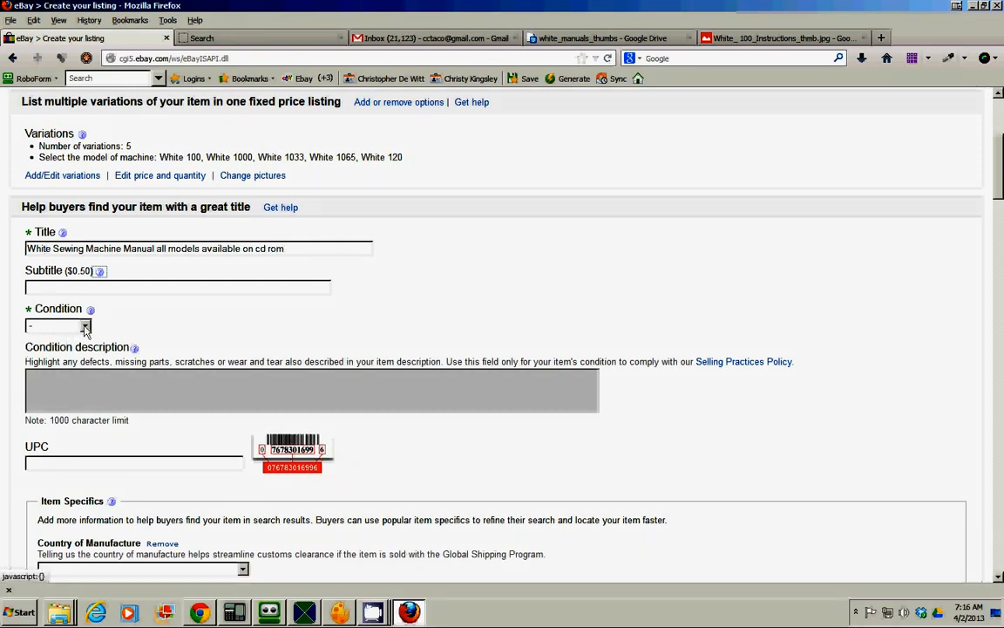
click(59, 326)
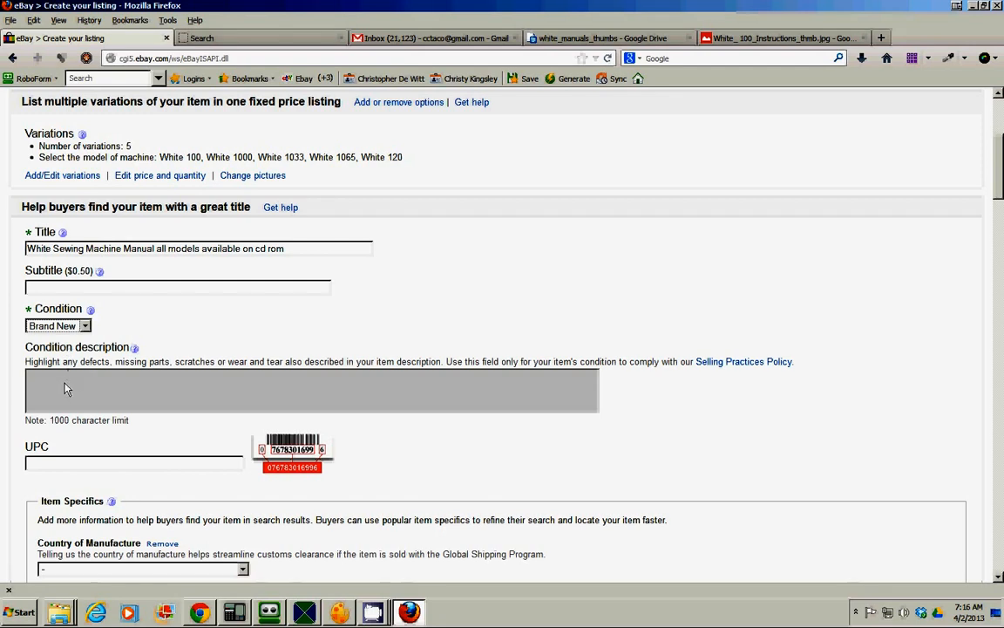
scroll(down, 3)
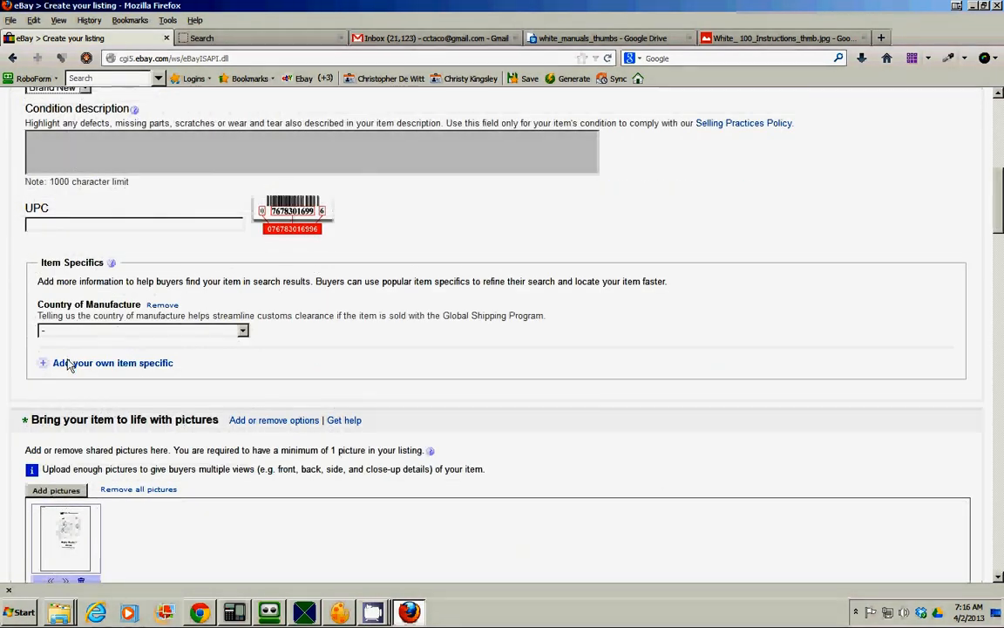
scroll(down, 3)
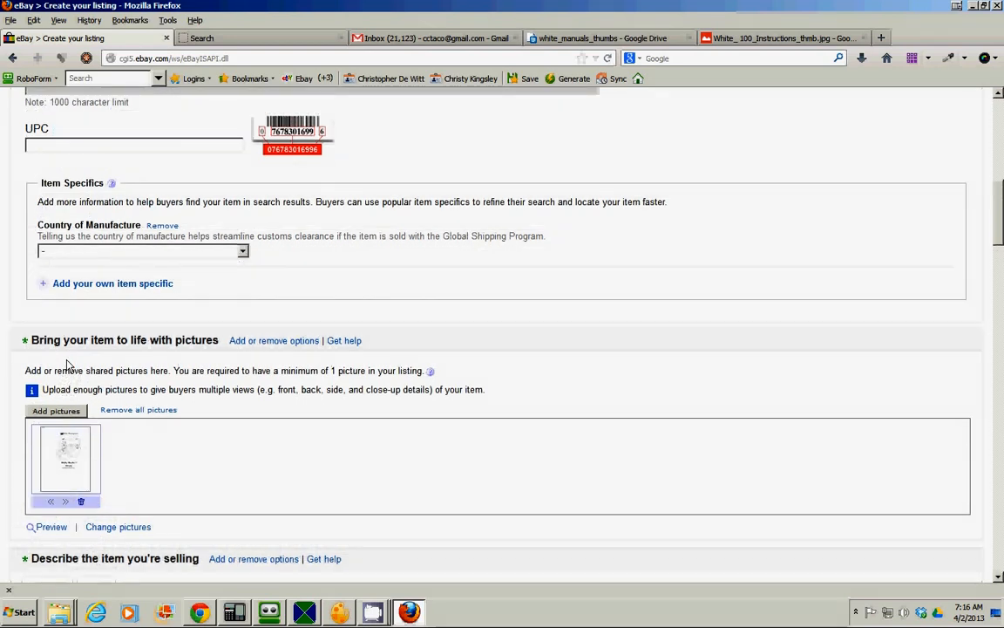
scroll(down, 3)
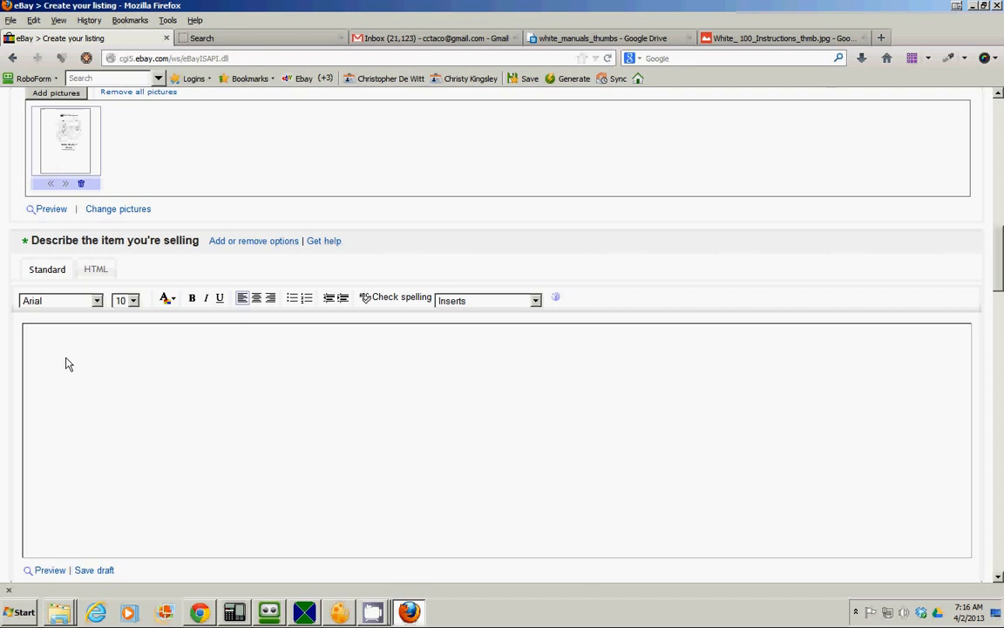
- Type the description 'New home manuals on cd rom' and 'just select from drop list'
text(co)
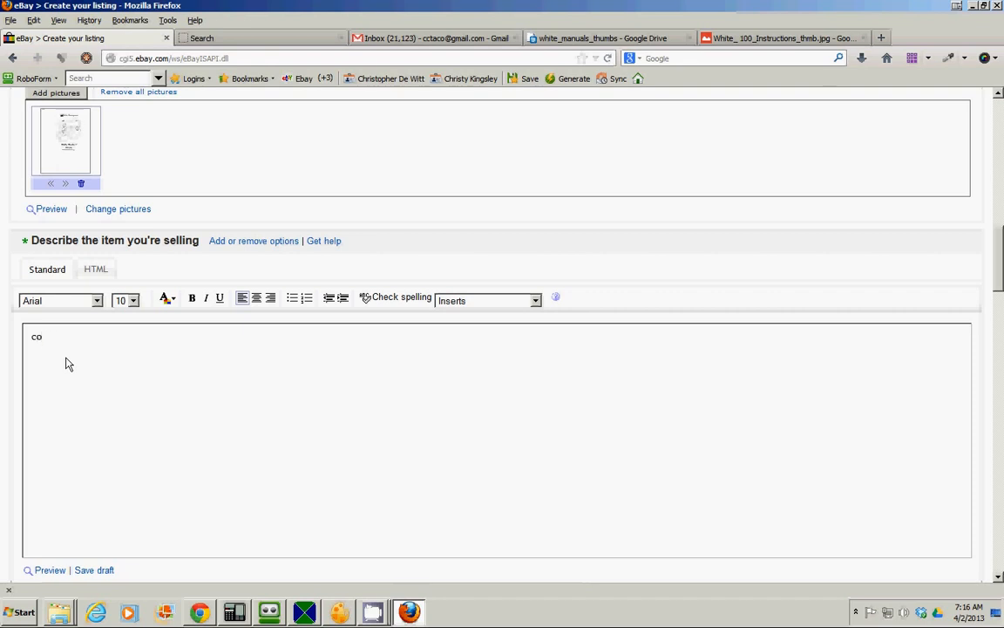
text(py)
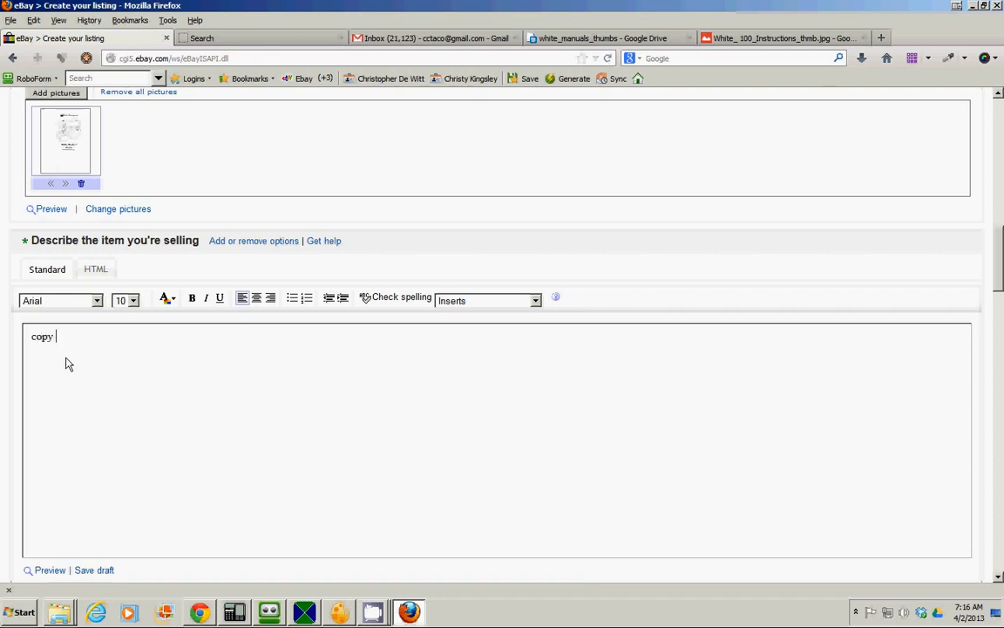
text(Ne)
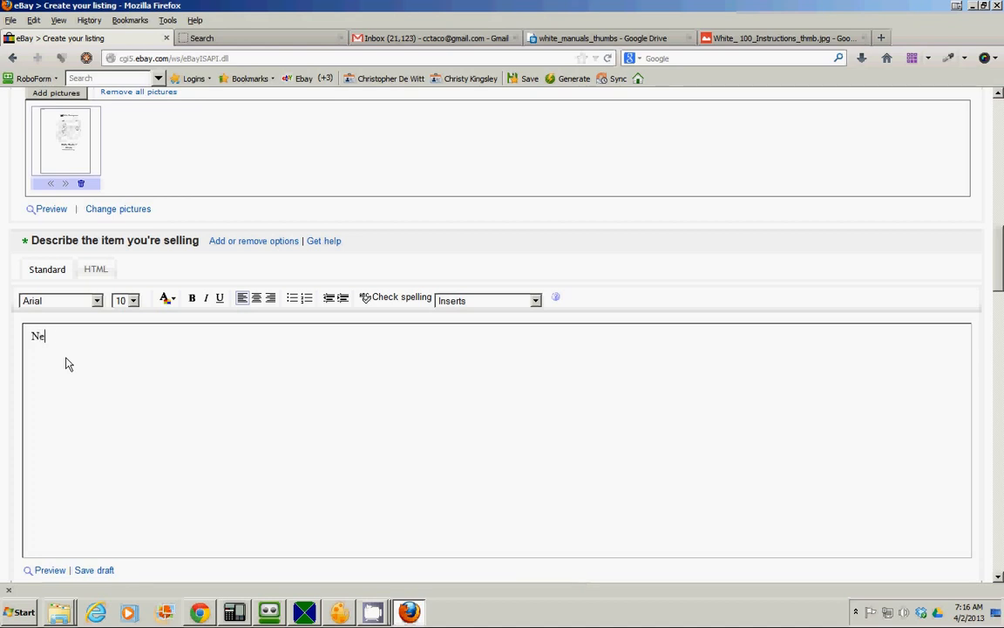
text(w home manual)
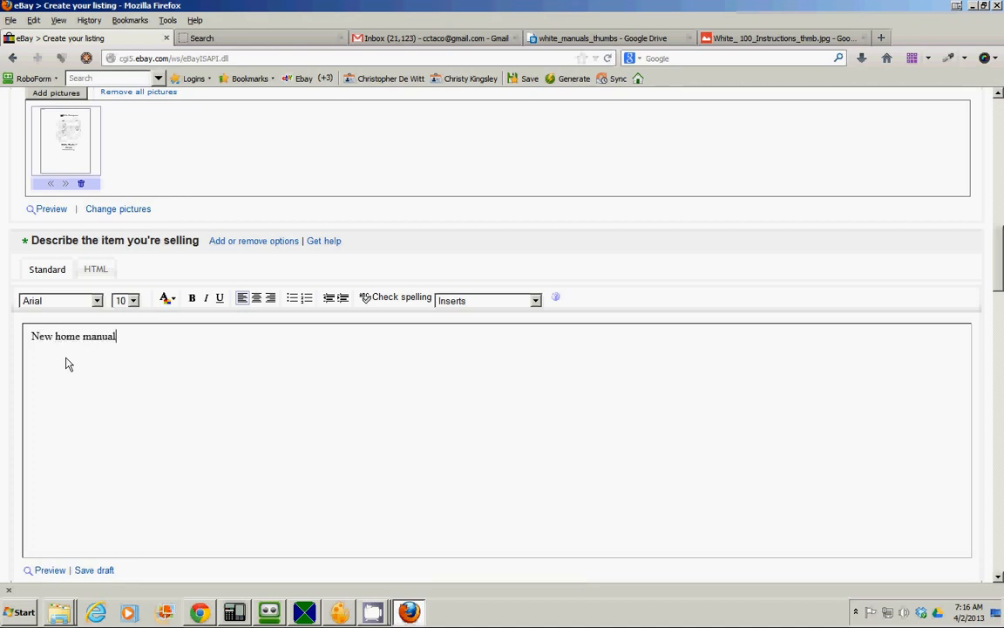
text(s on cd rom)
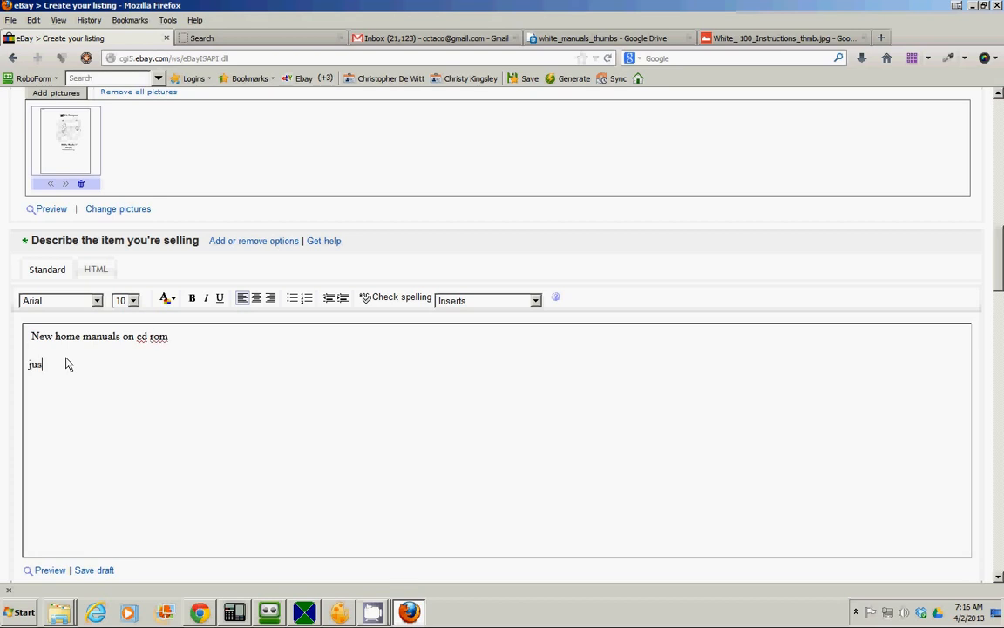
text(t se)
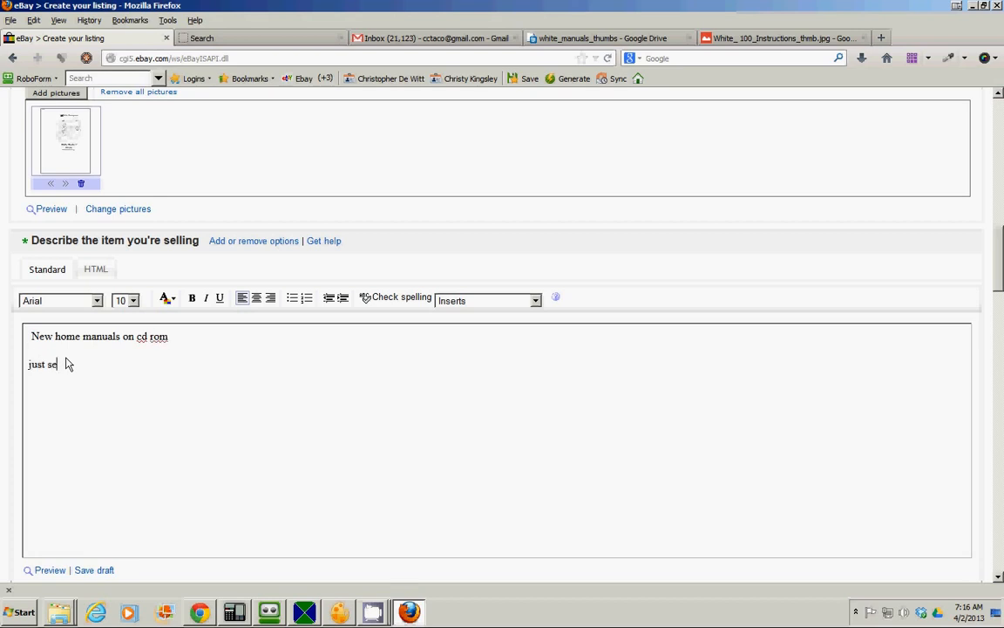
text(lect from)
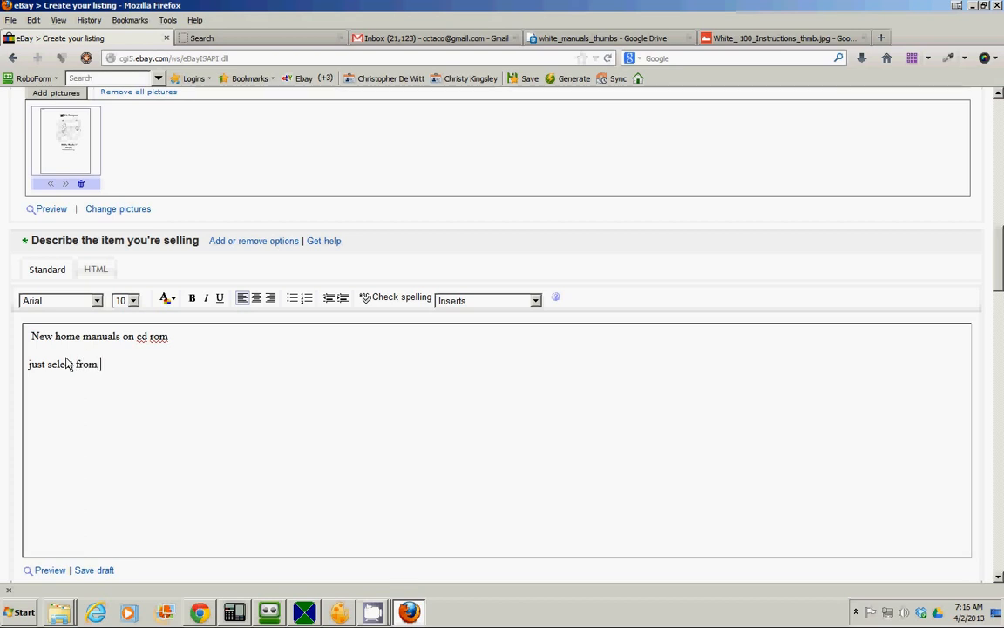
text(drop lis)
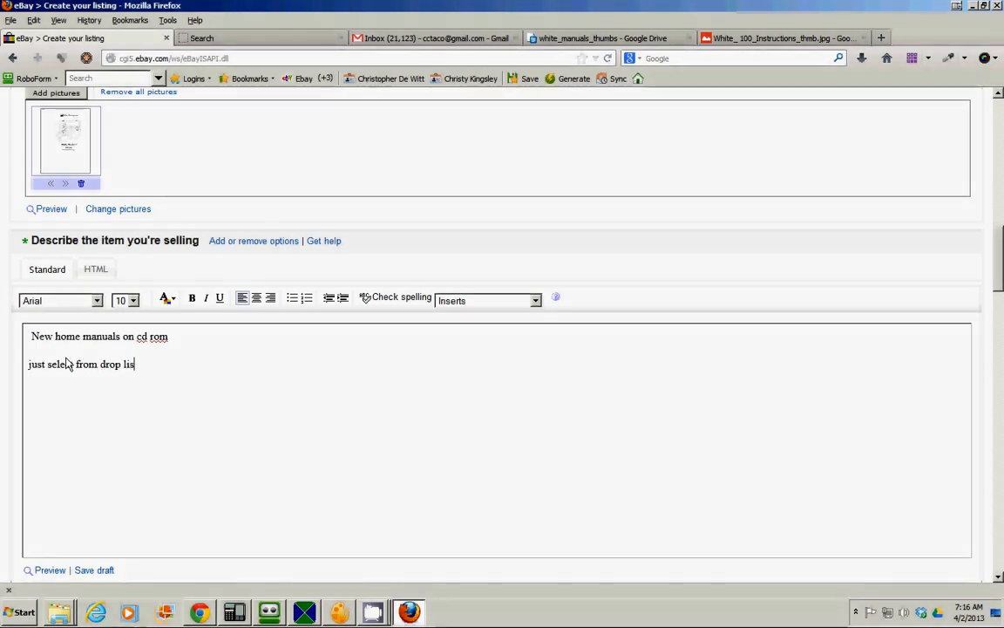
- Continue past the pricing, payment and shipping sections to submit the form for review
scroll(down, 3)
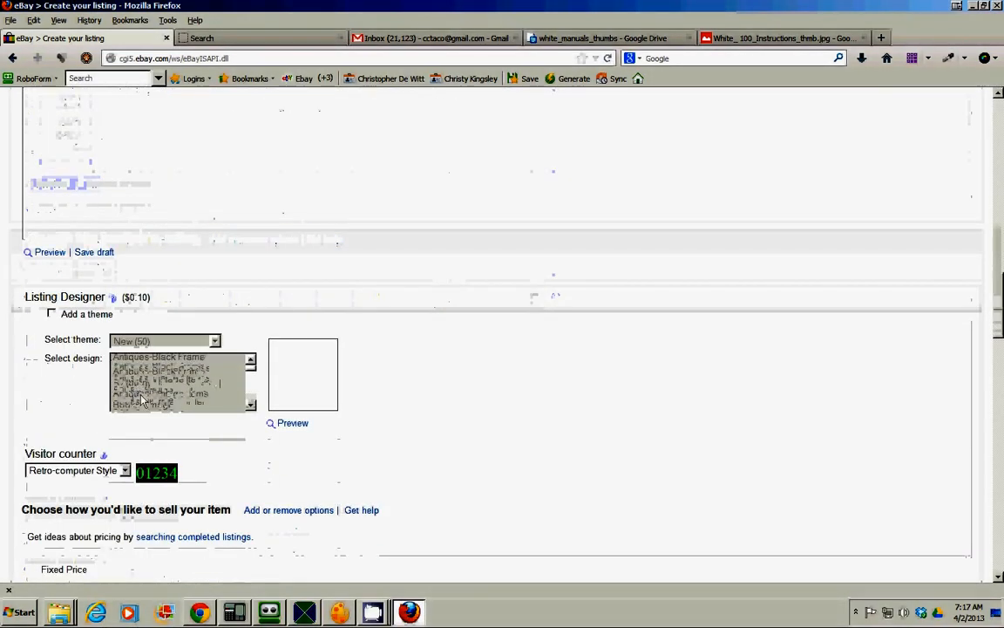
scroll(down, 3)
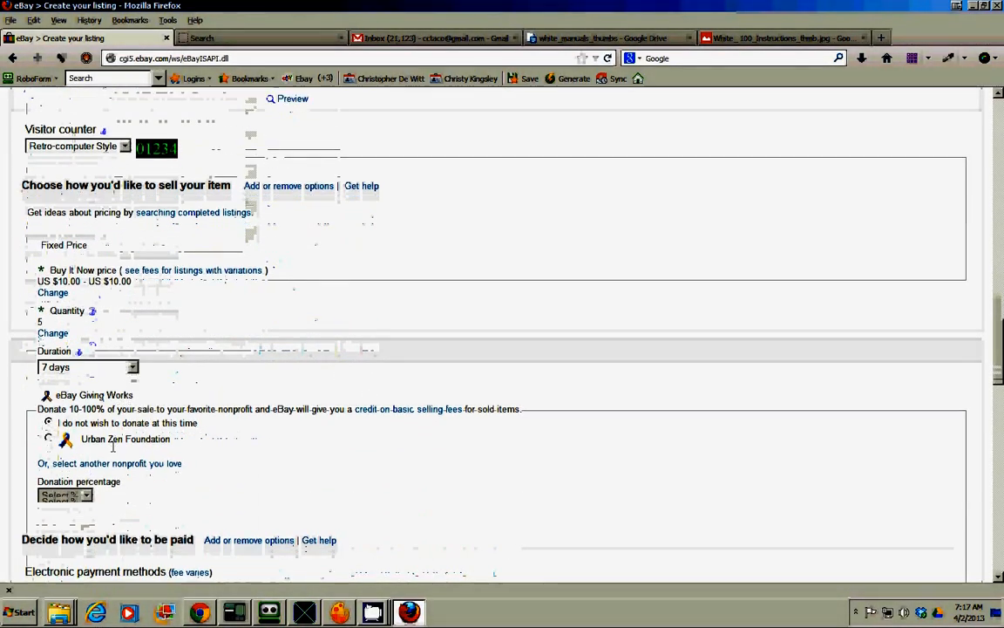
scroll(down, 3)
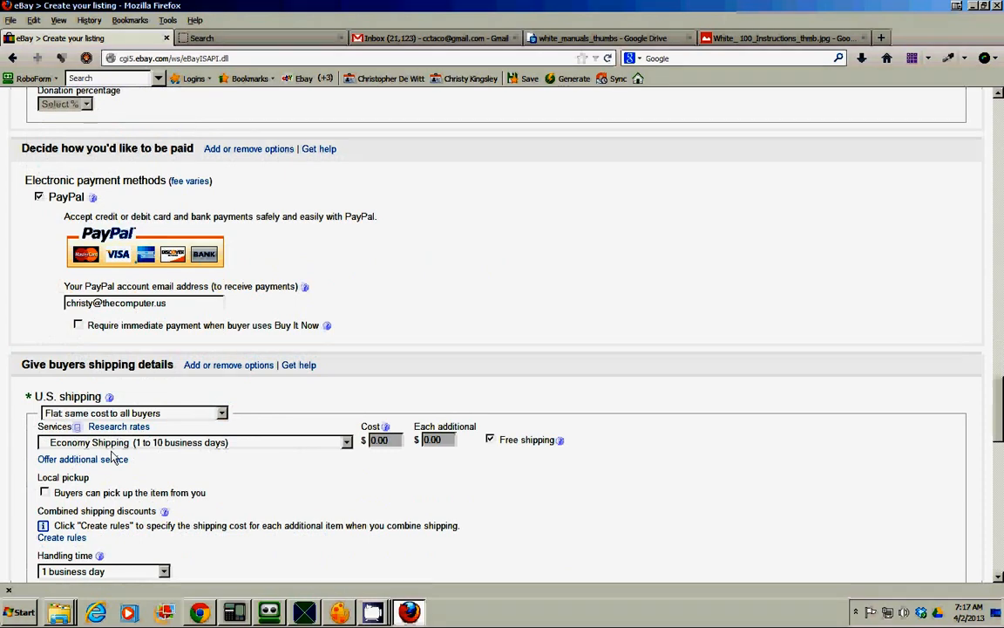
scroll(down, 3)
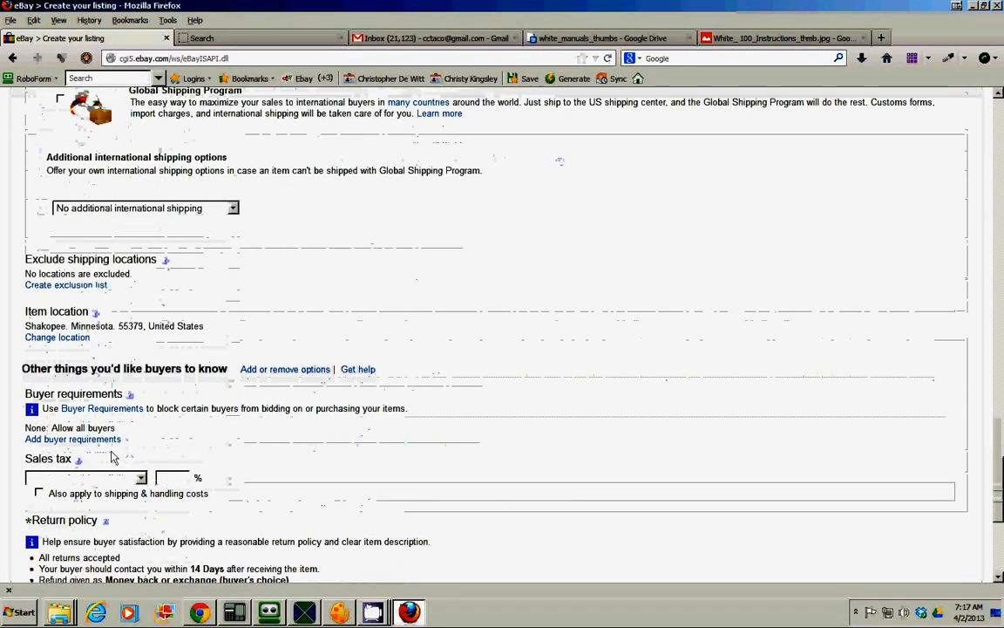
scroll(down, 3)
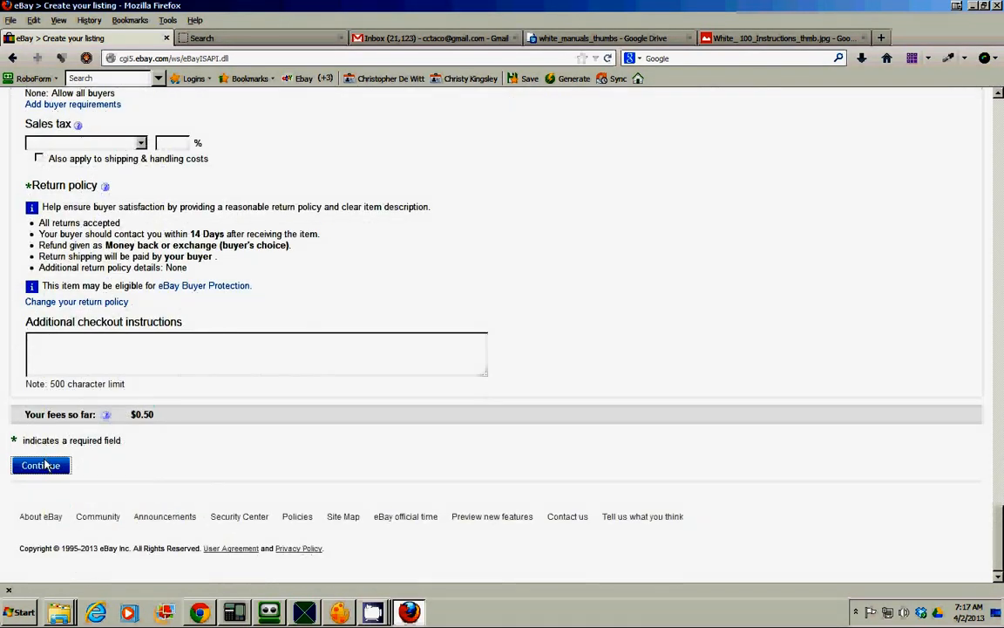
click(40, 464)
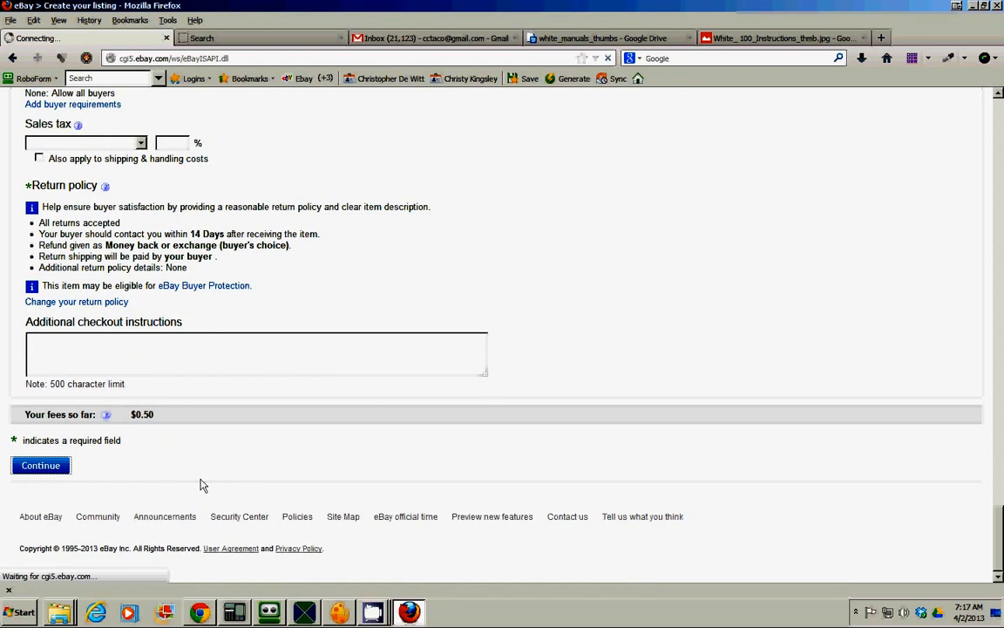
click(40, 464)
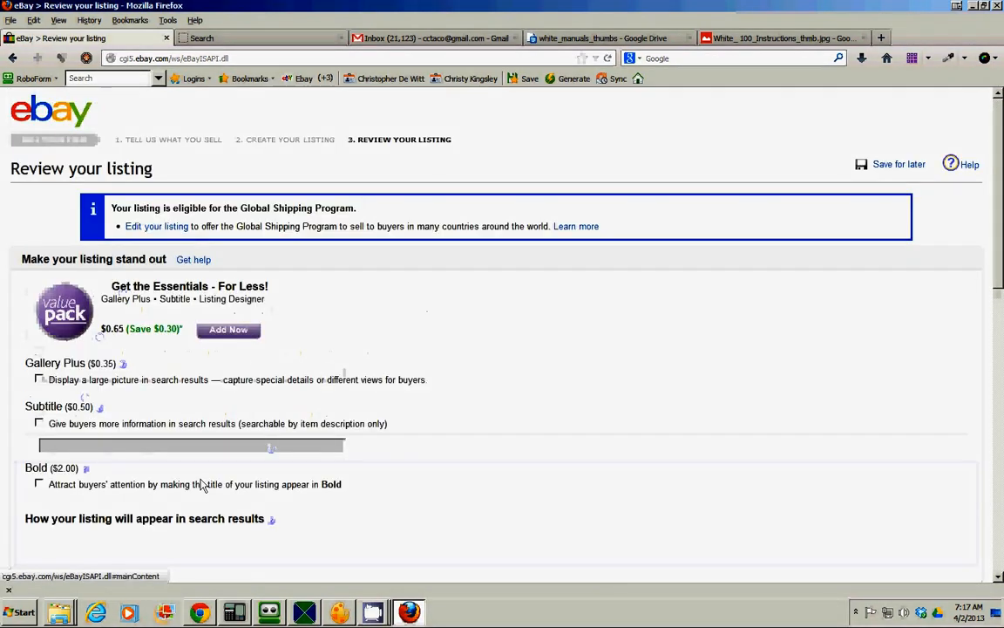
- Confirm 'List your item' below the fees so the White Sewing Machine Manual listing goes live
scroll(down, 3)
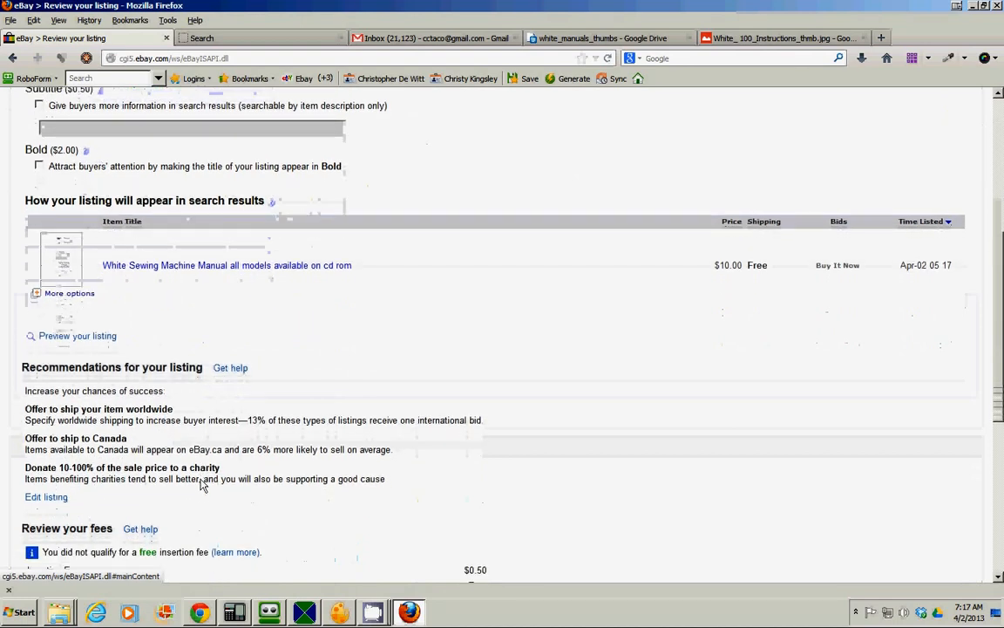
scroll(down, 3)
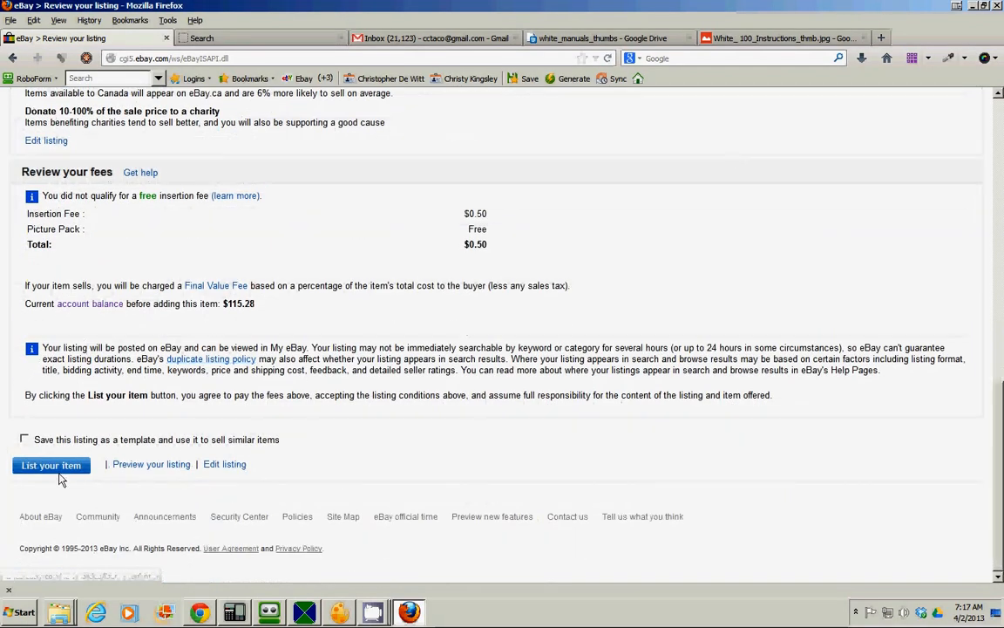
click(50, 464)
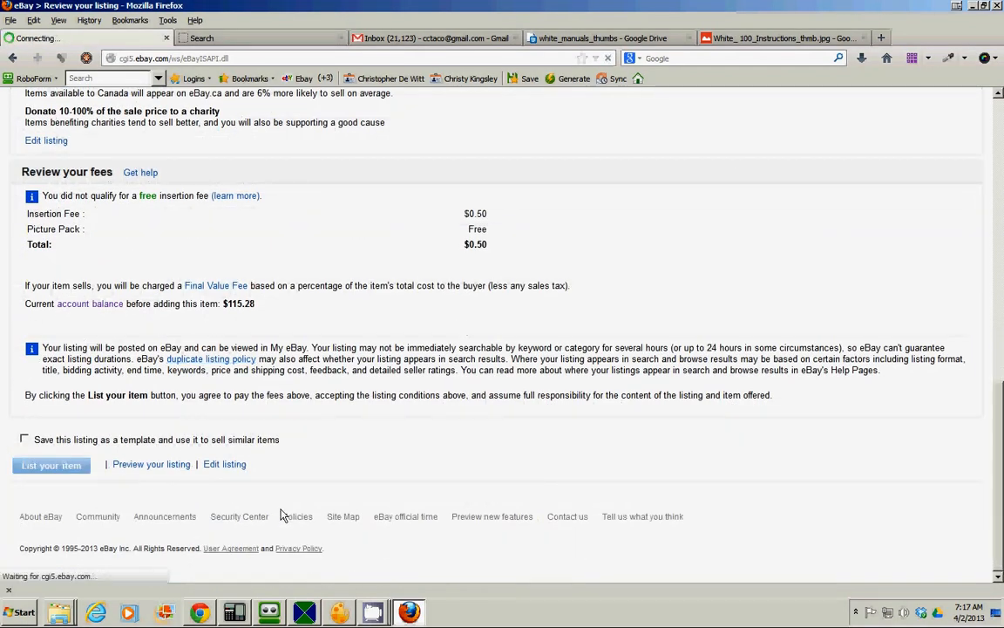
click(51, 464)
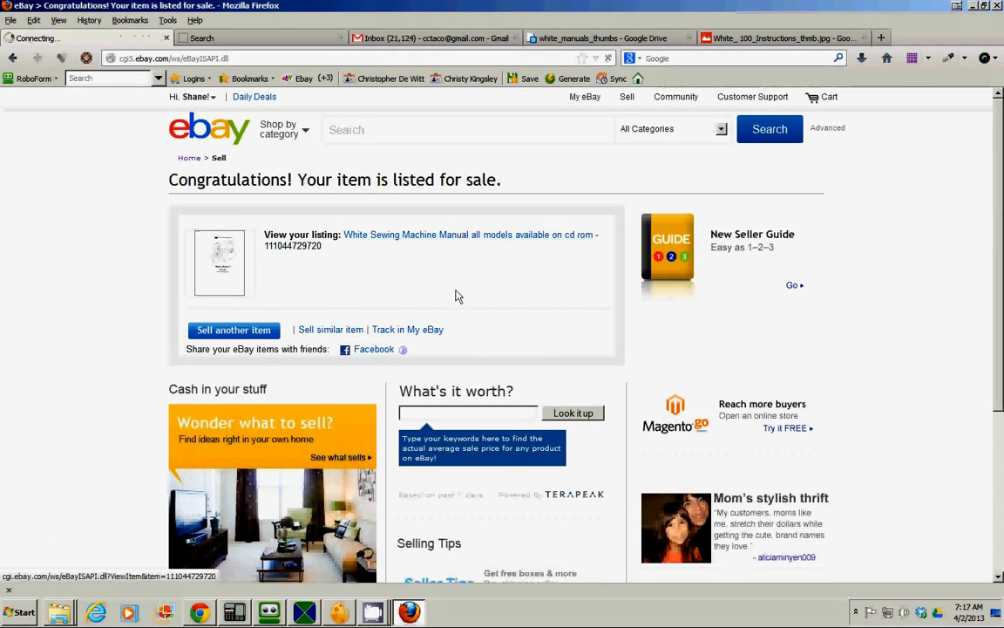
- View the live item page and choose White 100 from the machine model variations, showing $10.00
click(471, 234)
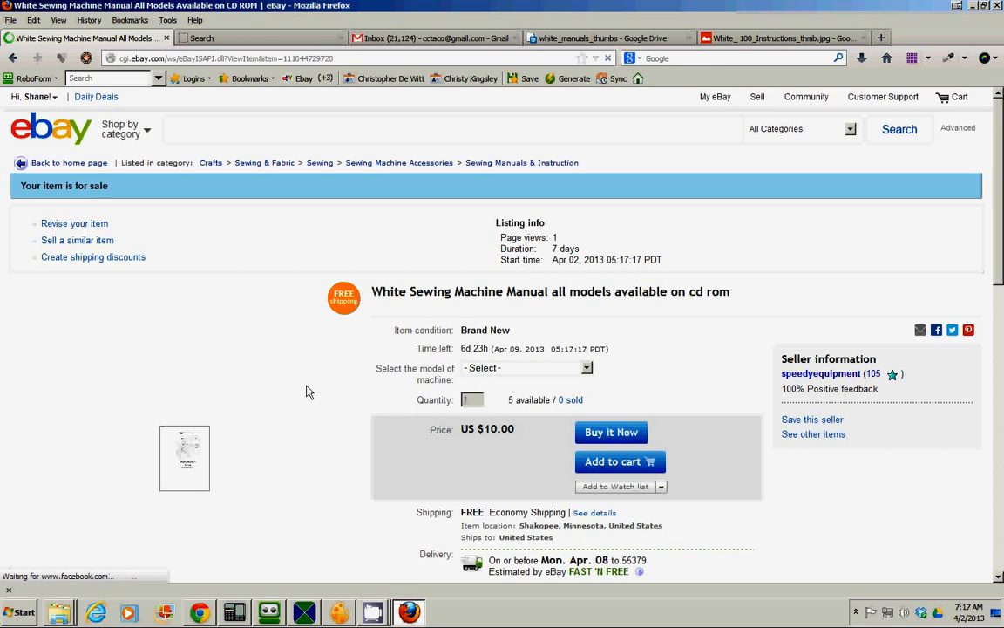
scroll(down, 3)
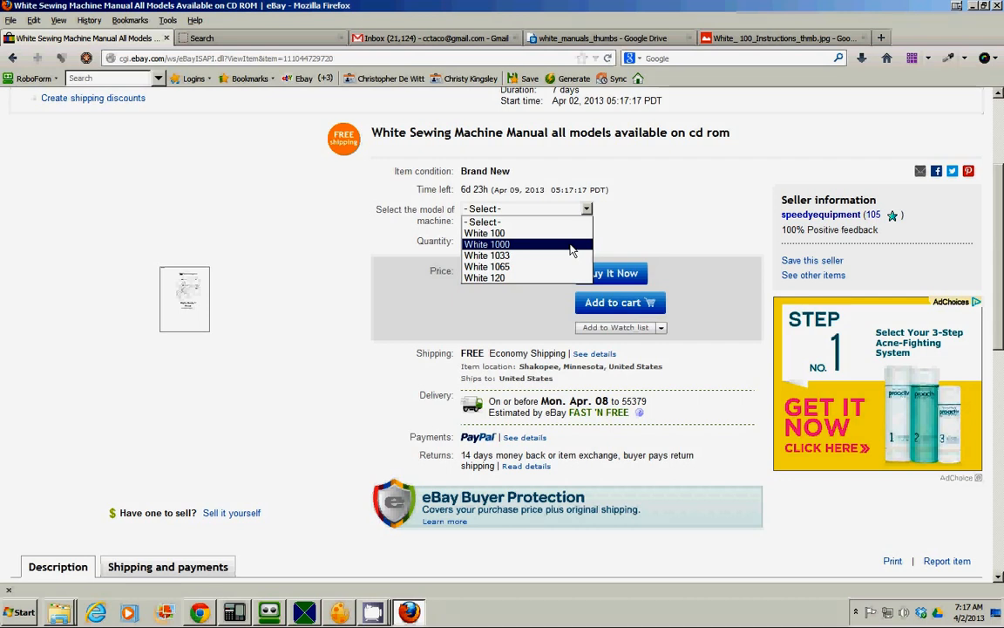
click(486, 244)
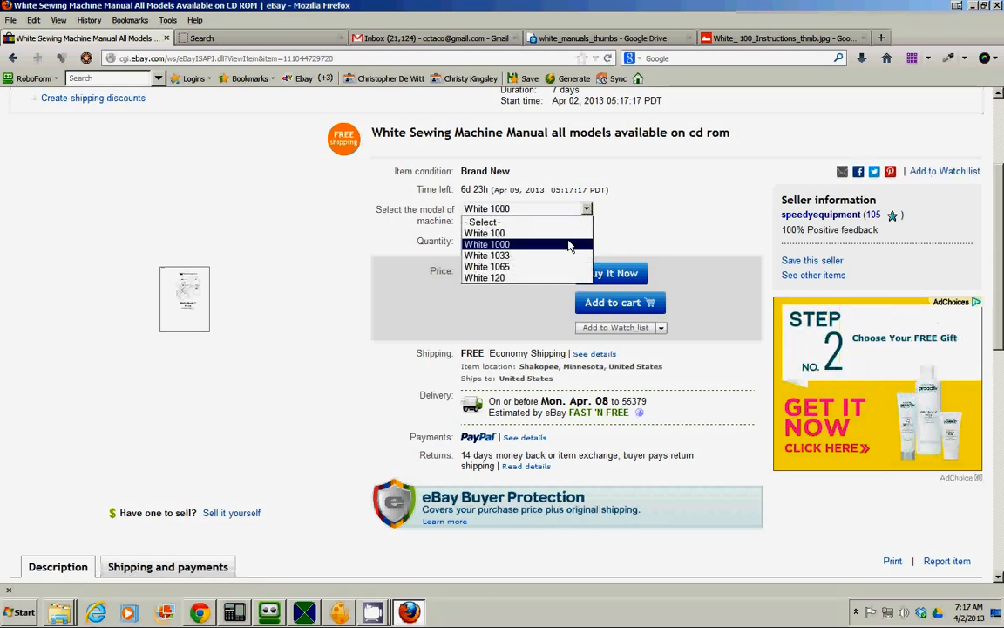
click(484, 234)
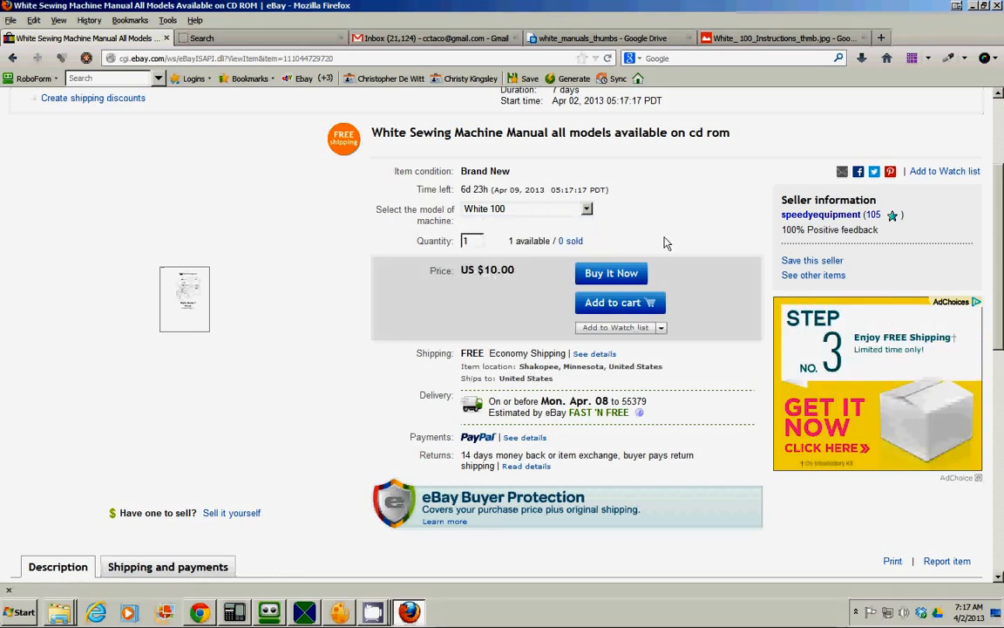
mouse_move(661, 247)
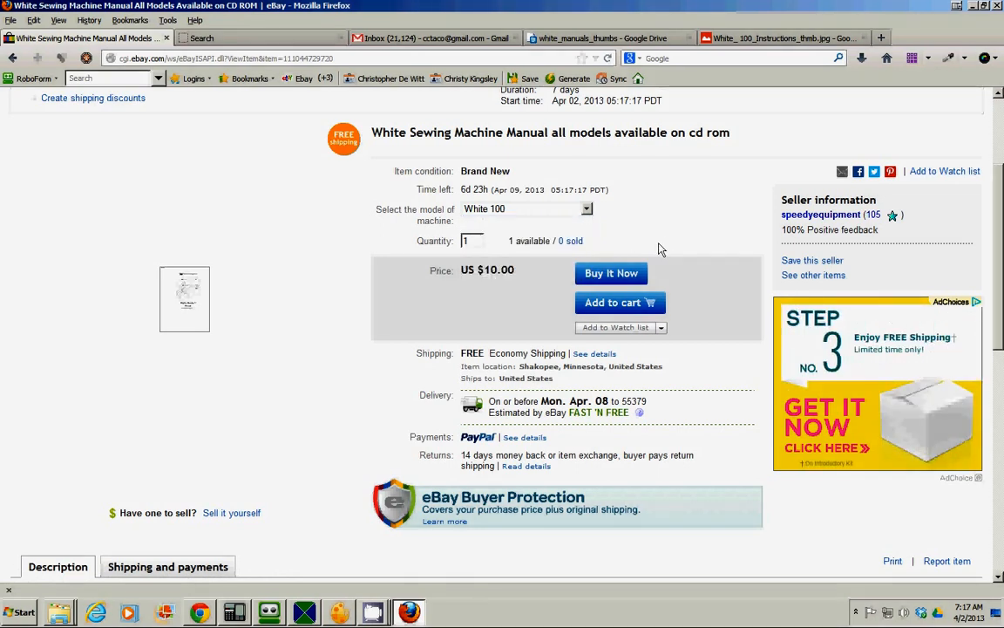